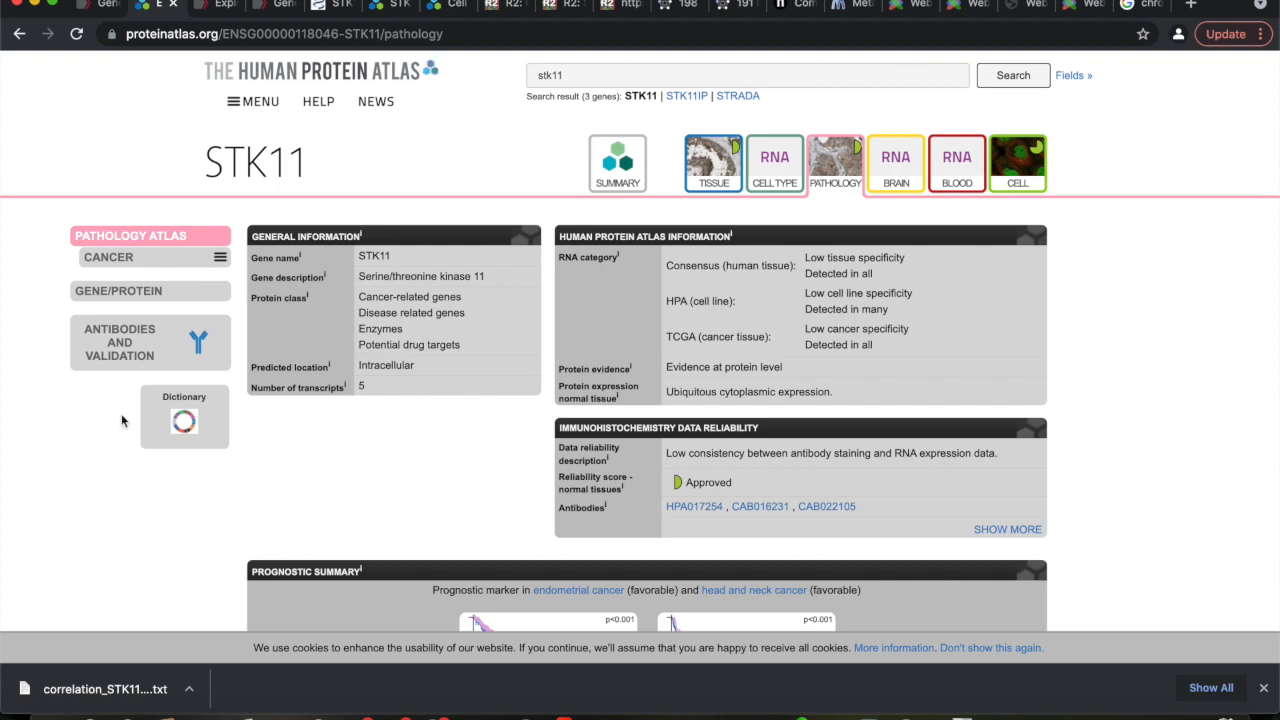
Switch to the R2 main.cgi tab showing the Tumor Neuroblastoma Versteeg dataset.
{"action": "left_click", "coordinate": [290, 33]}
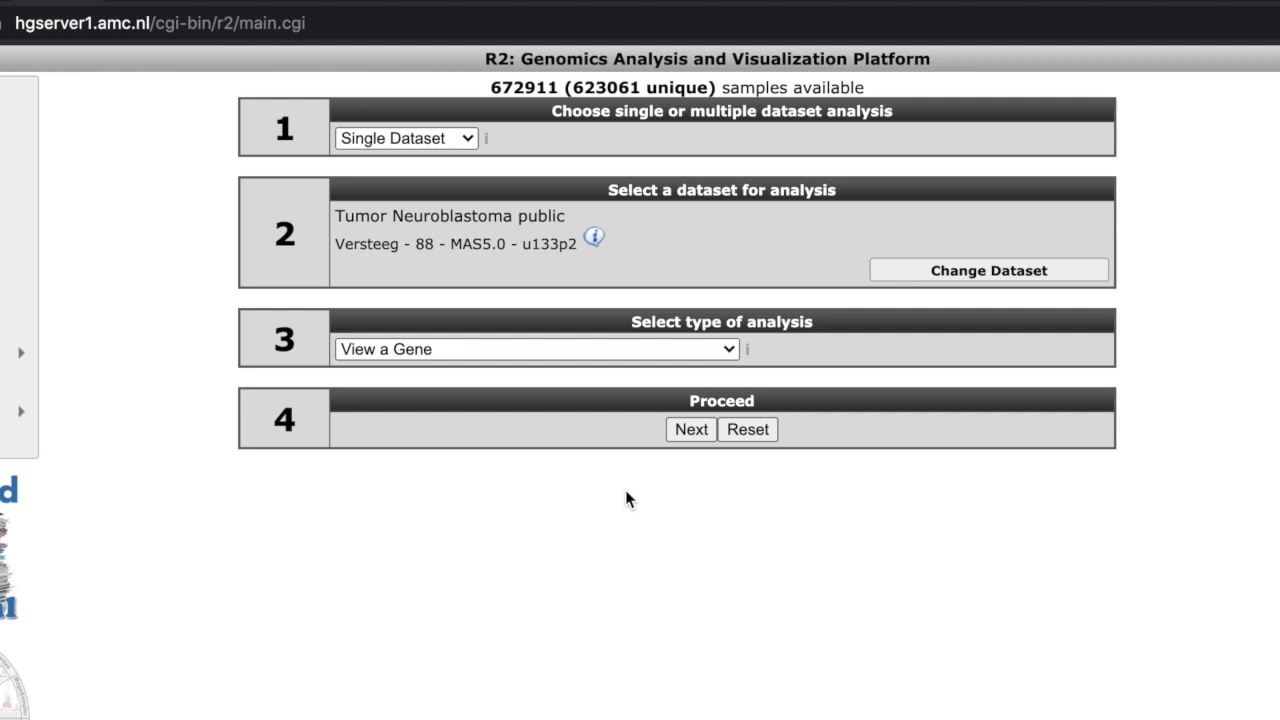
{"action": "mouse_move", "coordinate": [692, 185]}
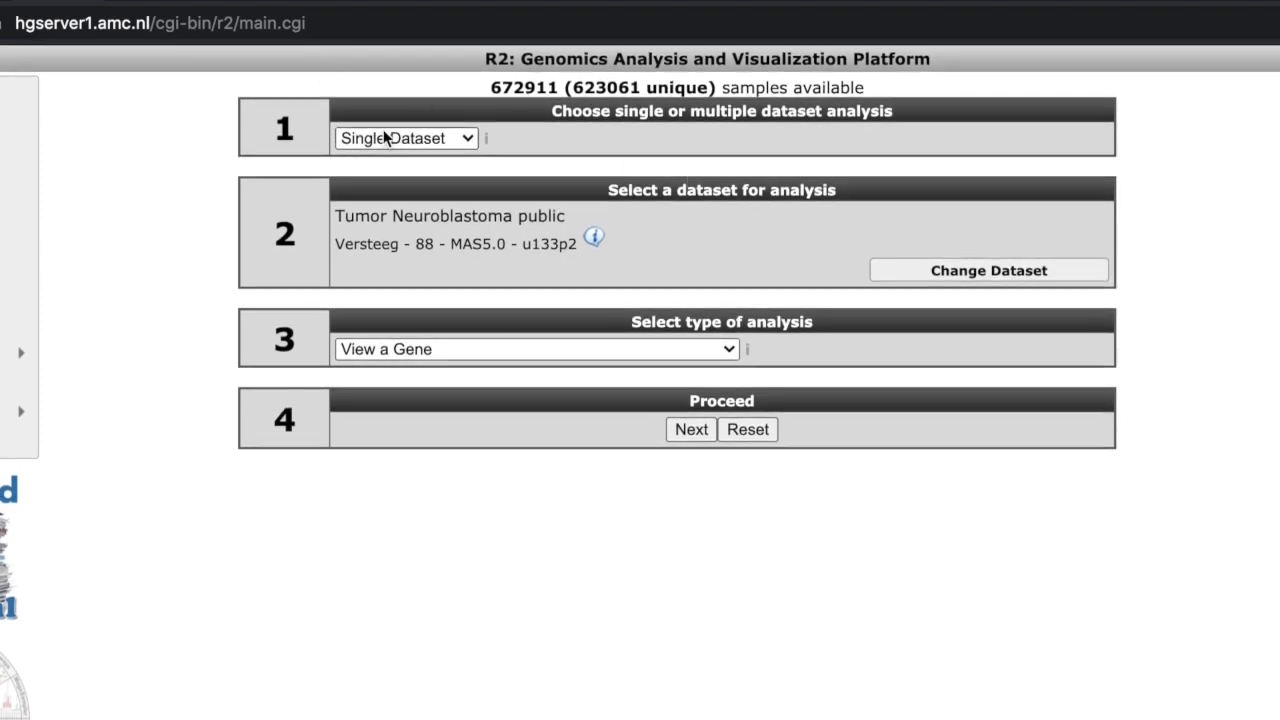
{"action": "mouse_move", "coordinate": [432, 138]}
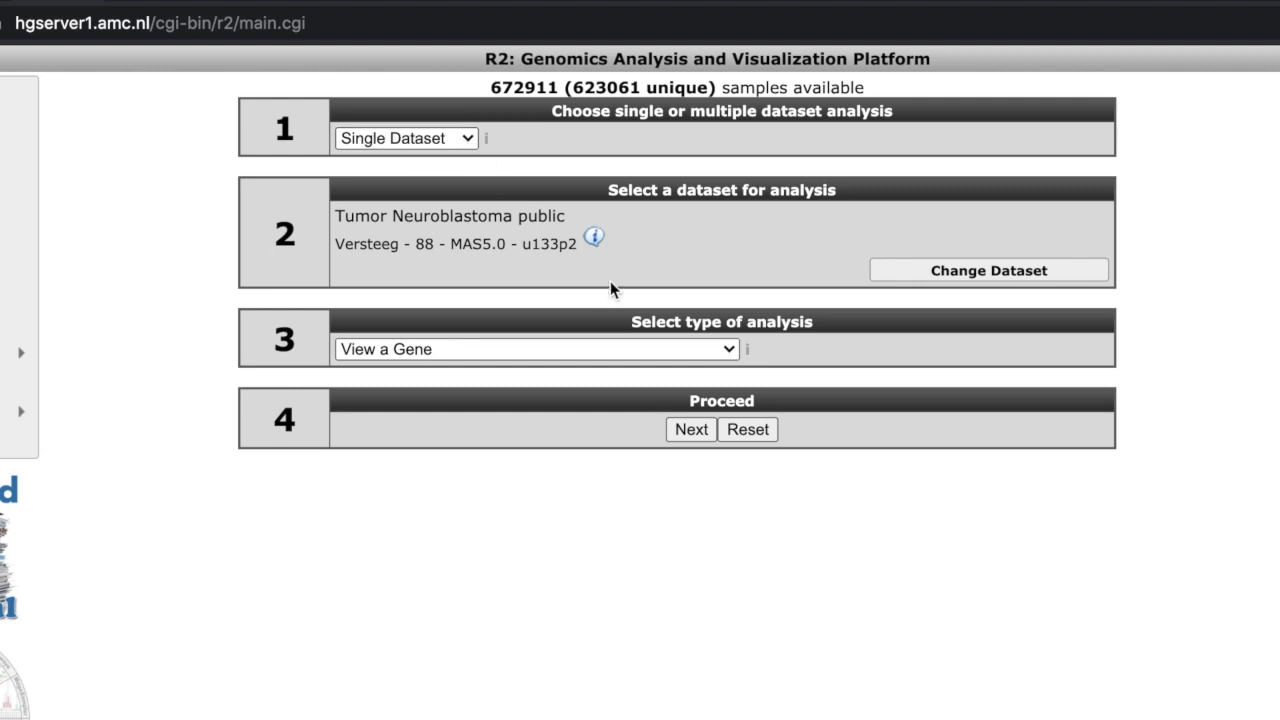
{"action": "mouse_move", "coordinate": [667, 193]}
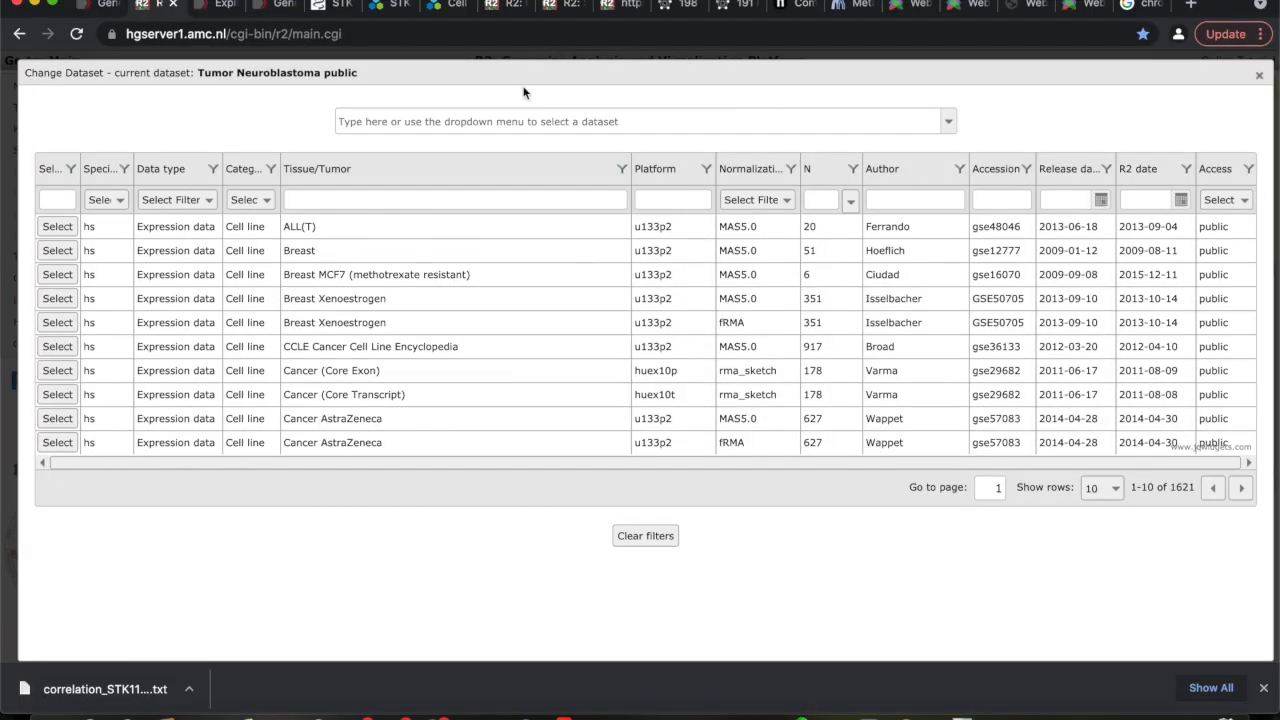
Search the Change Dataset catalogue for 'lung adeno'.
{"action": "left_click", "coordinate": [640, 121]}
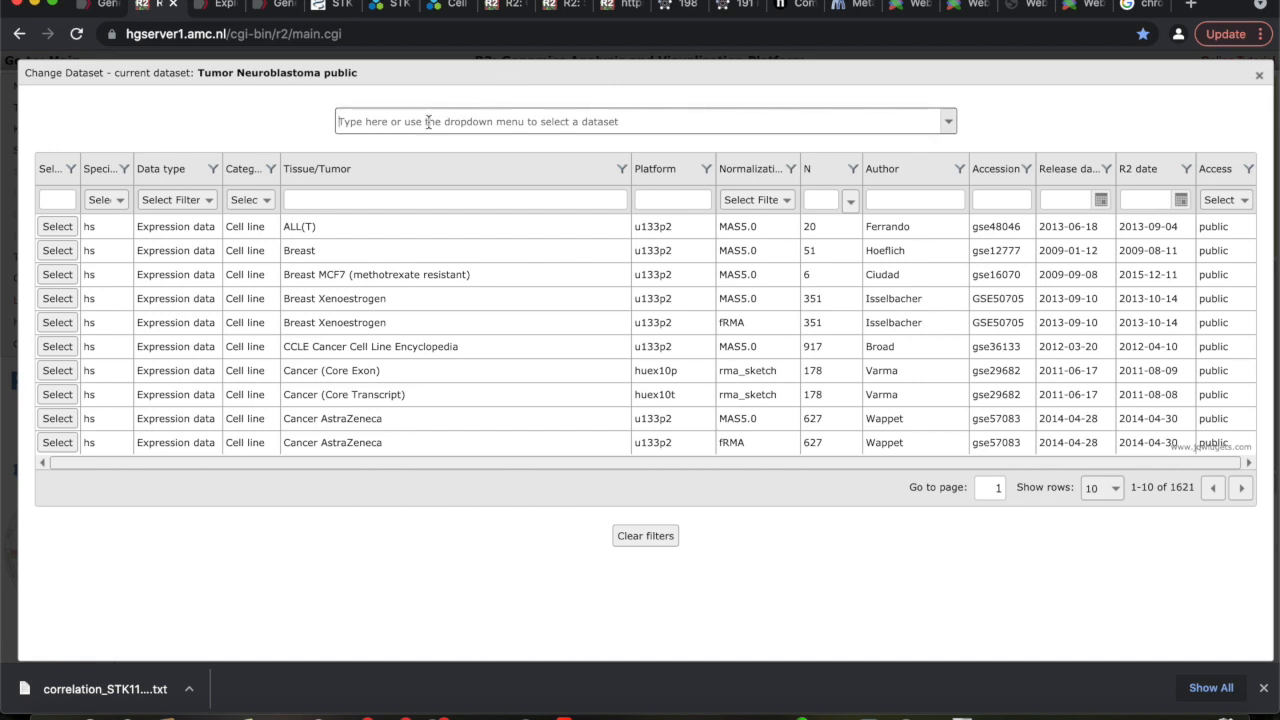
{"action": "type", "text": "lung adeno"}
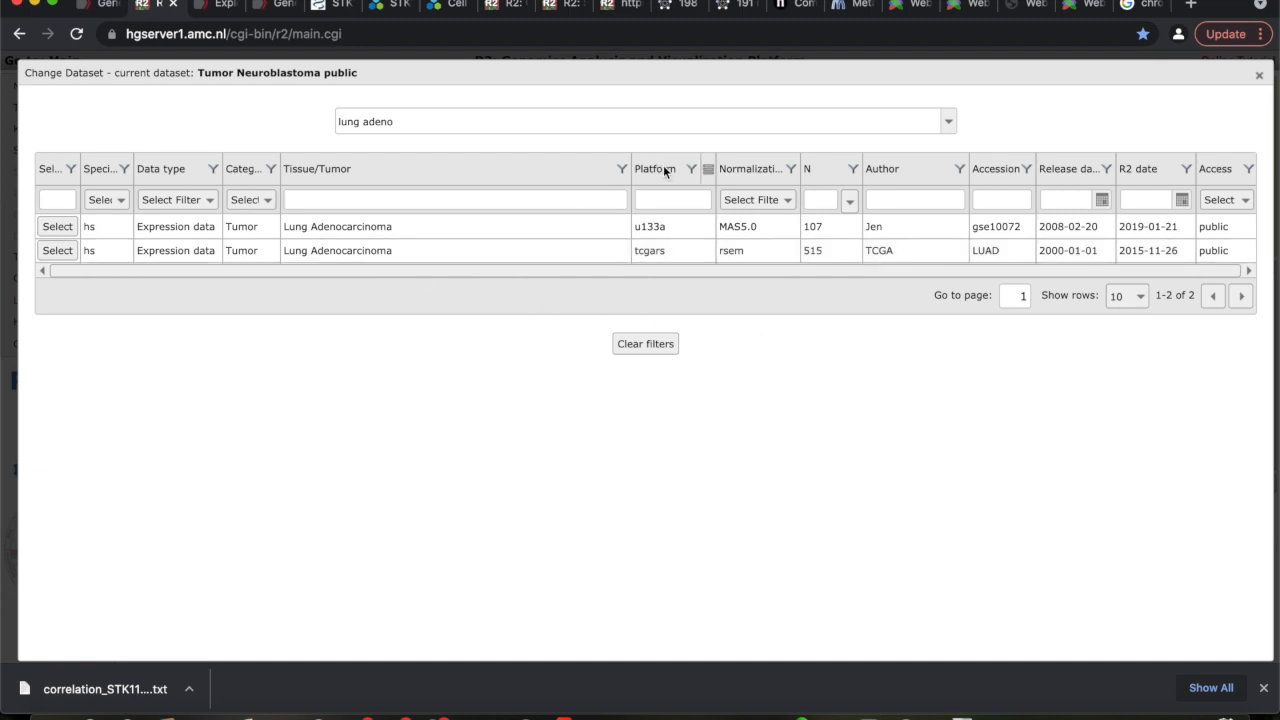
{"action": "mouse_move", "coordinate": [1195, 217]}
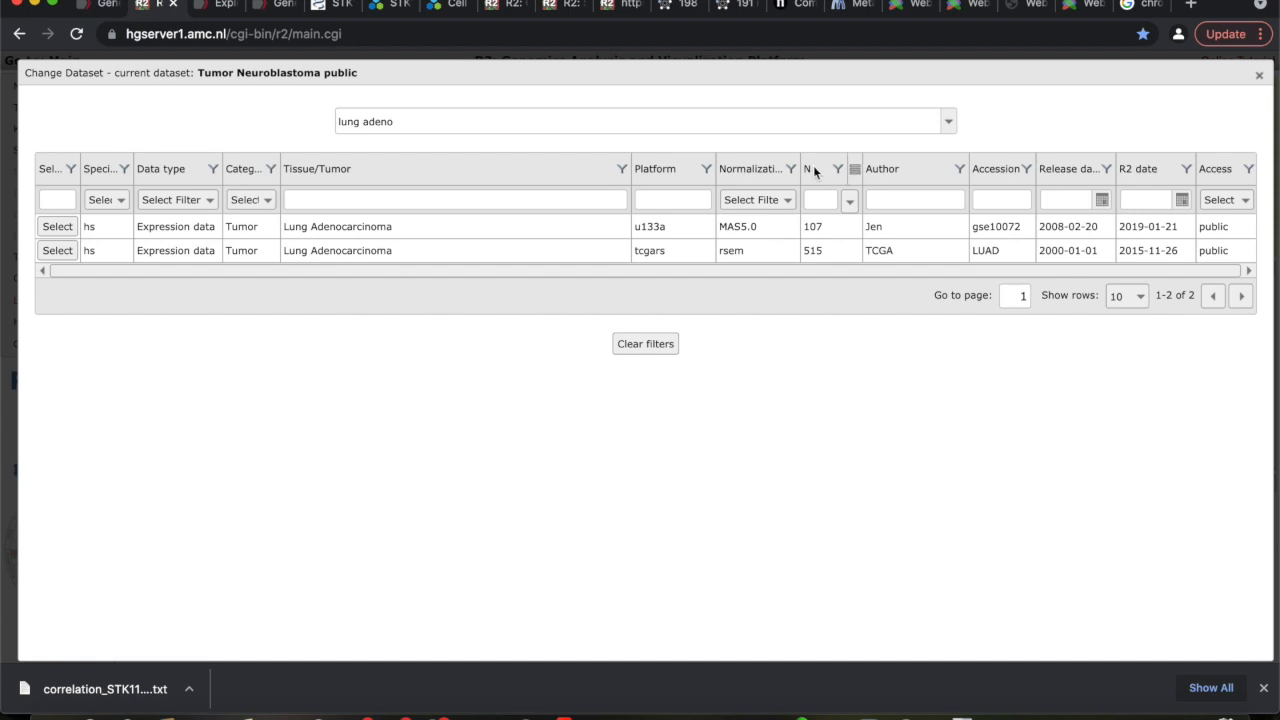
{"action": "mouse_move", "coordinate": [828, 233]}
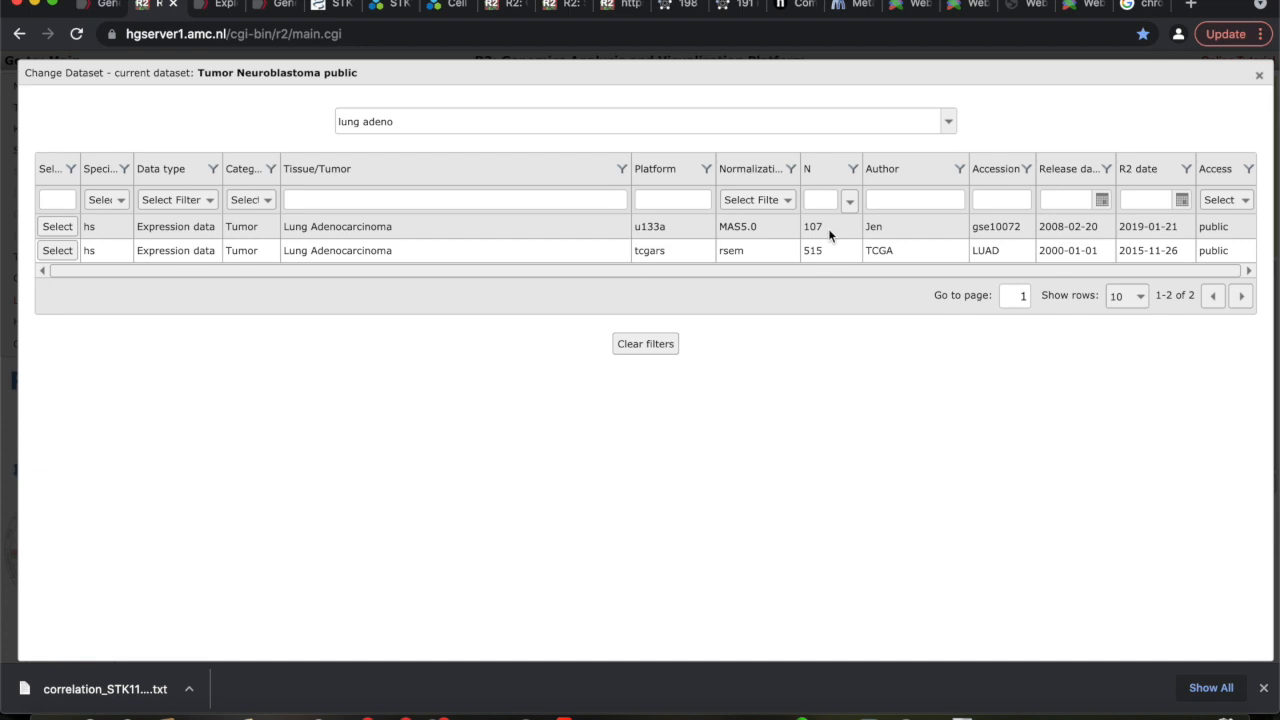
{"action": "mouse_move", "coordinate": [828, 251]}
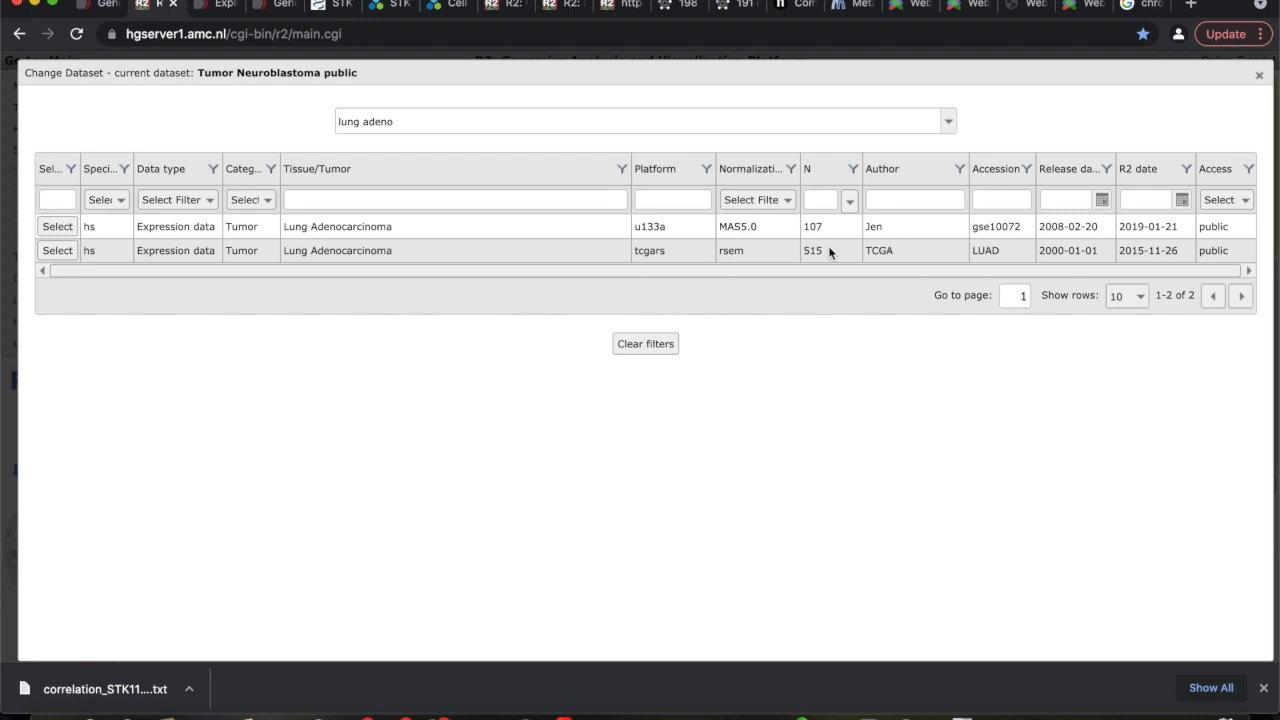
{"action": "mouse_move", "coordinate": [859, 253]}
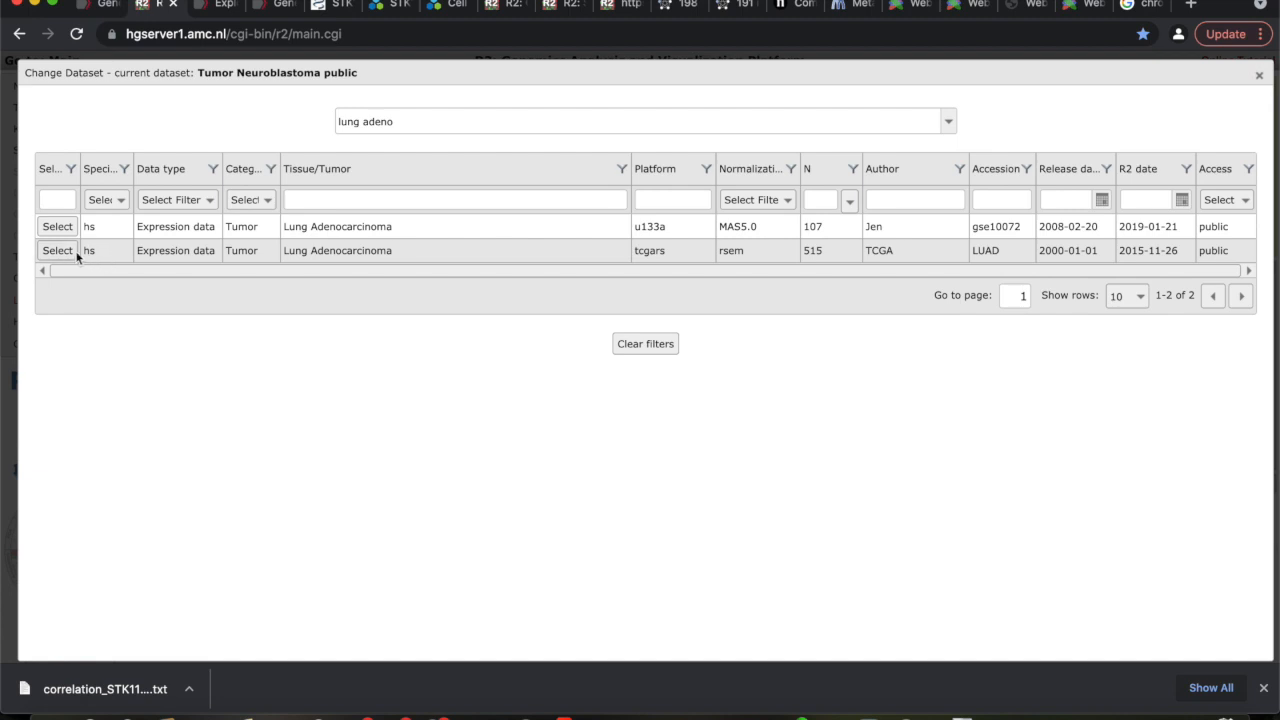
Select the TCGA LUAD dataset and choose 'Find Correlated Genes with a single Gene' analysis.
{"action": "left_click", "coordinate": [57, 250]}
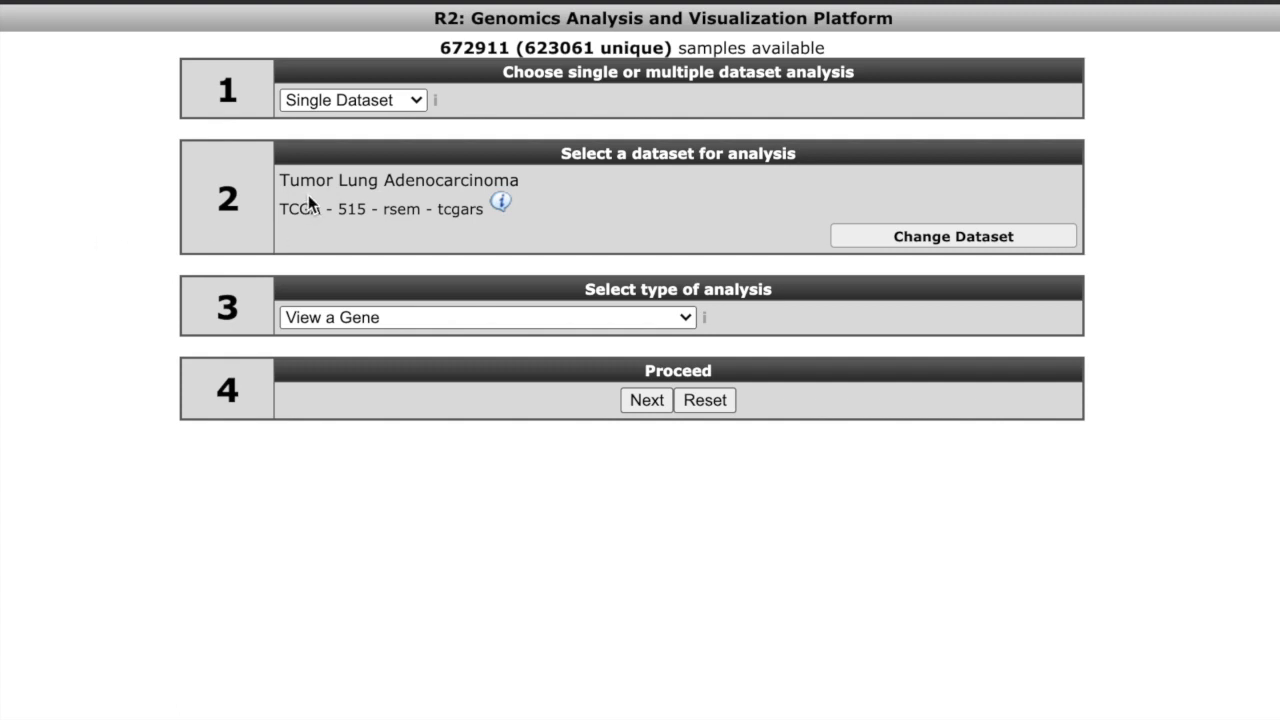
{"action": "mouse_move", "coordinate": [435, 190]}
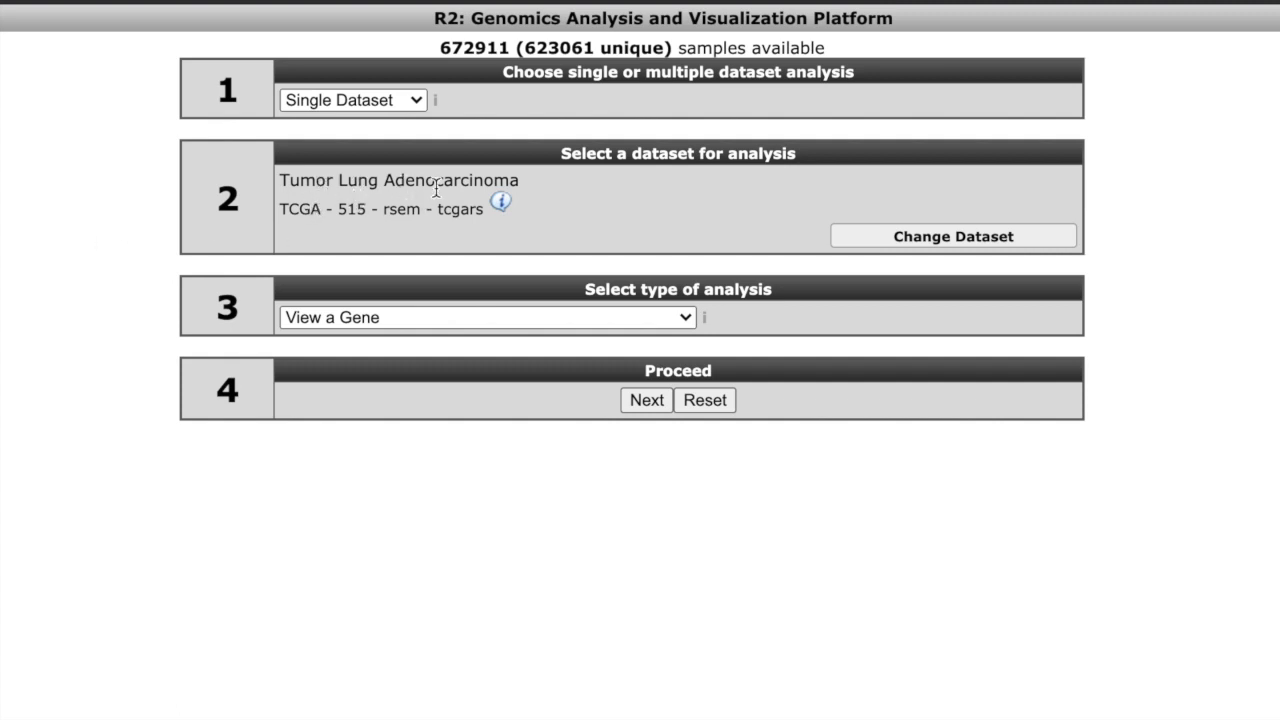
{"action": "mouse_move", "coordinate": [311, 231]}
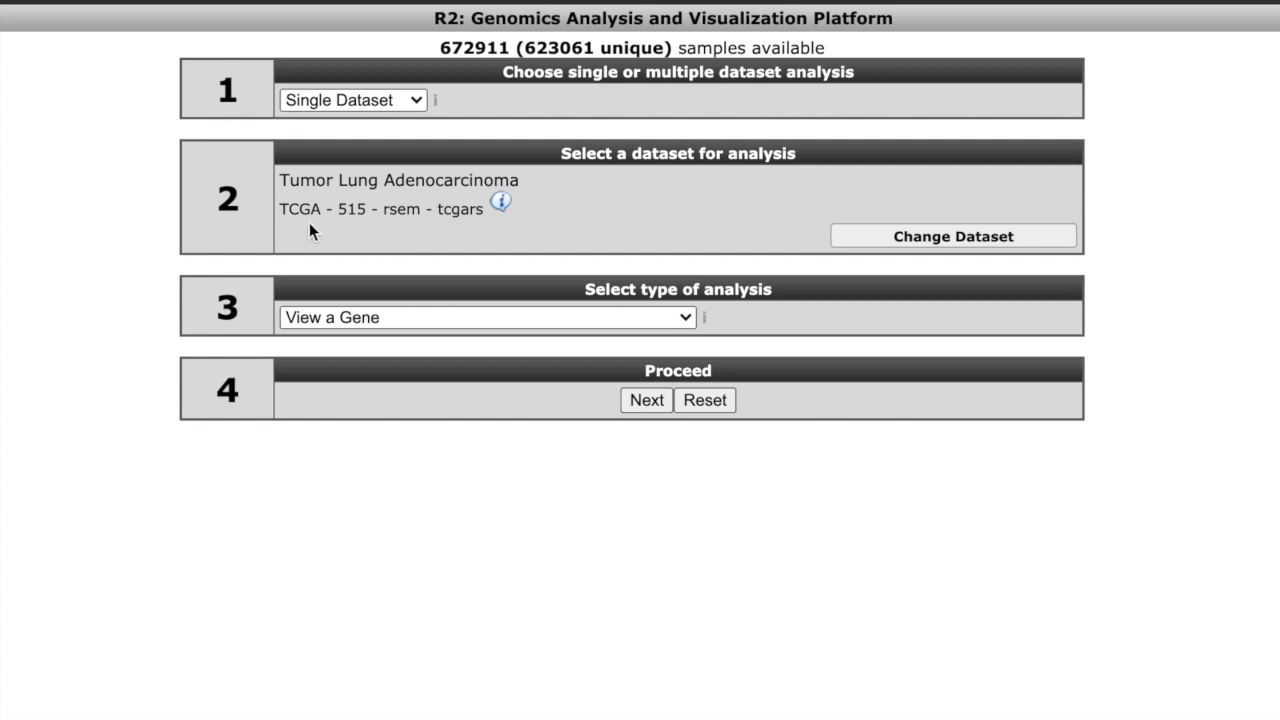
{"action": "mouse_move", "coordinate": [362, 228]}
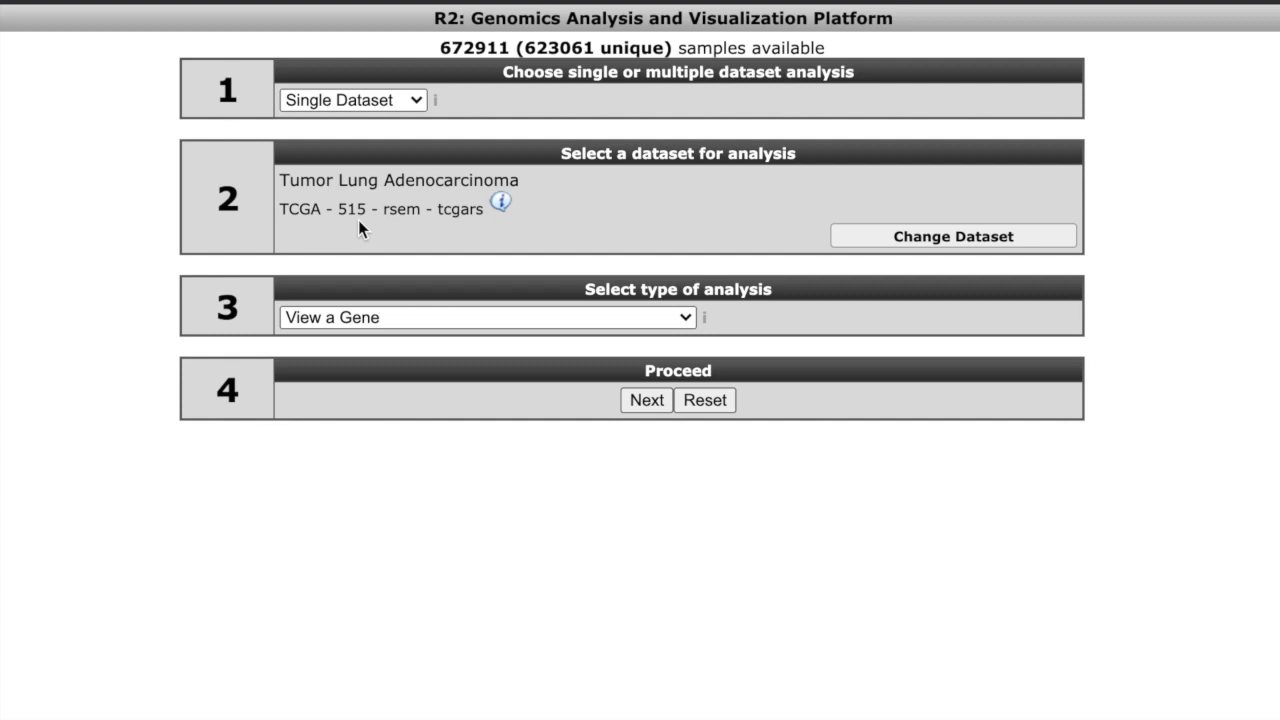
{"action": "mouse_move", "coordinate": [648, 293]}
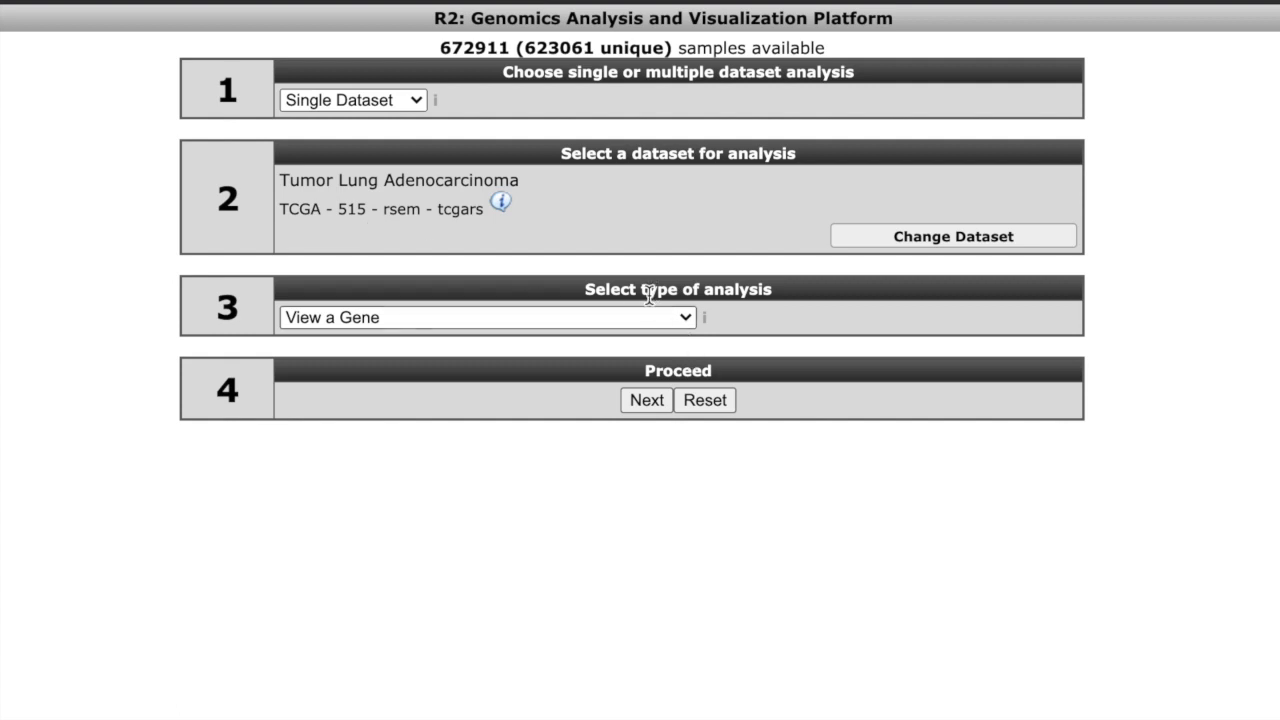
{"action": "mouse_move", "coordinate": [675, 296]}
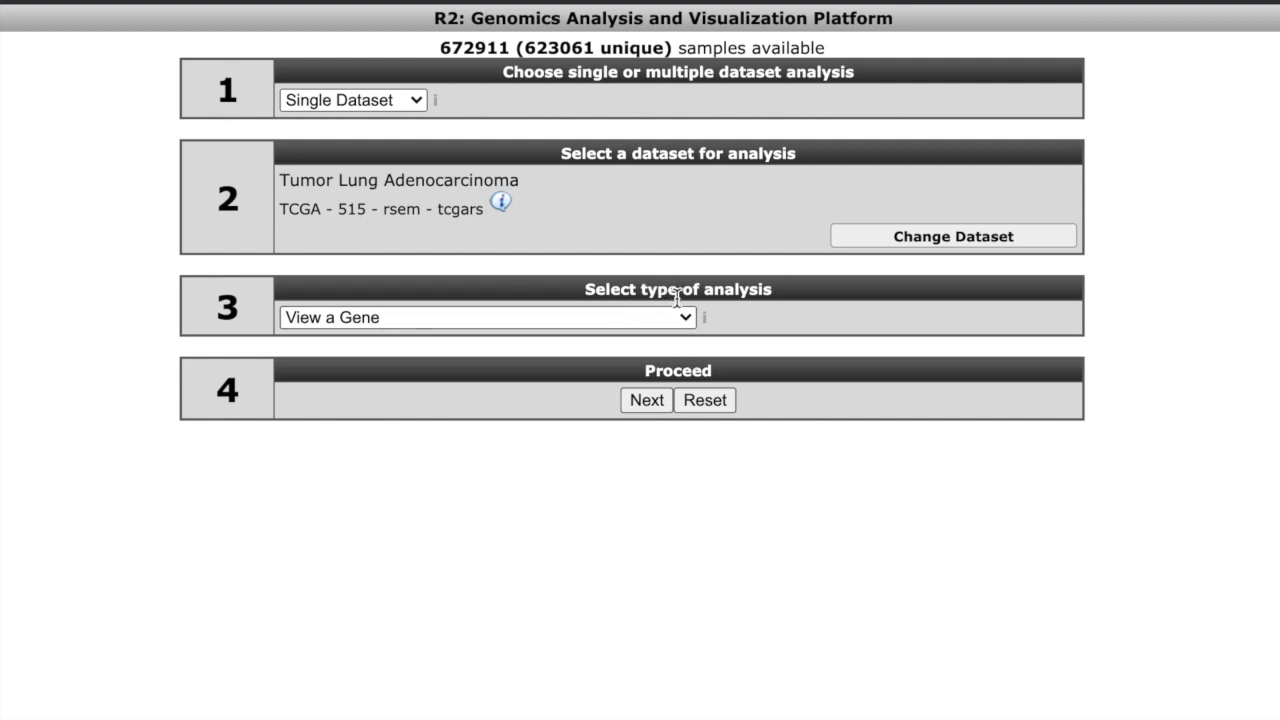
{"action": "left_click", "coordinate": [487, 317]}
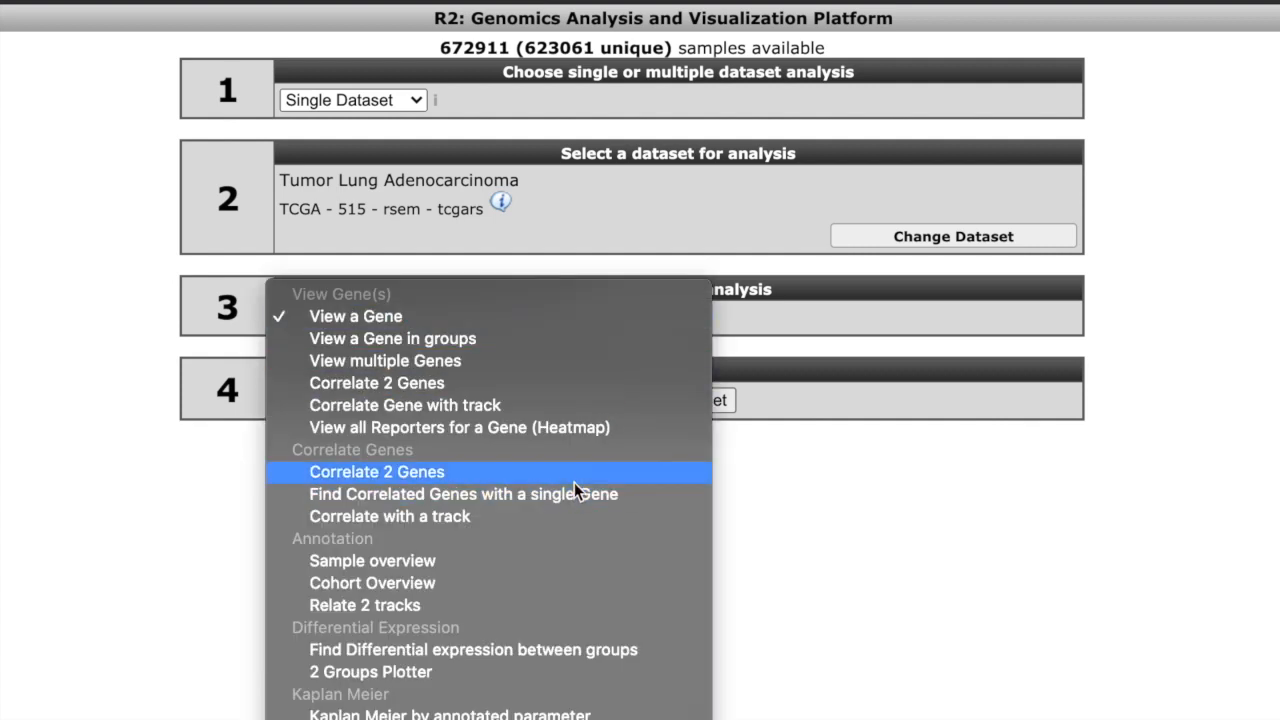
{"action": "mouse_move", "coordinate": [575, 494]}
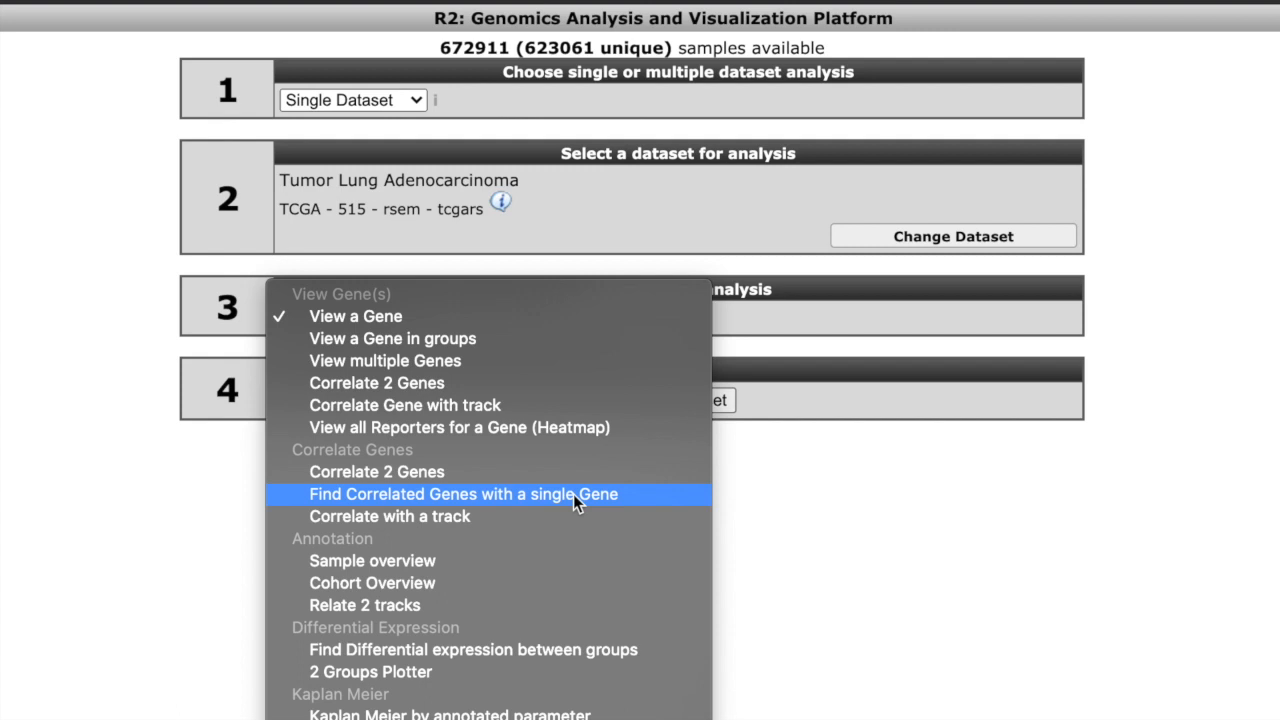
{"action": "mouse_move", "coordinate": [510, 316]}
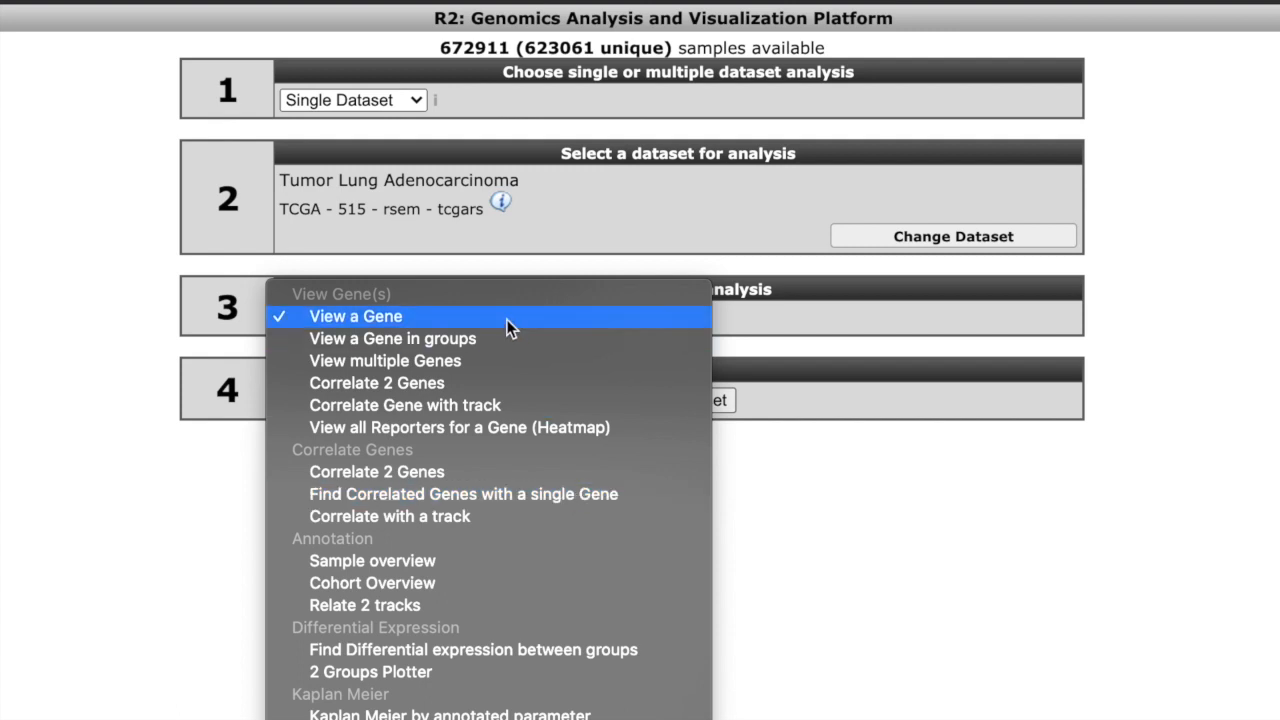
{"action": "mouse_move", "coordinate": [535, 472]}
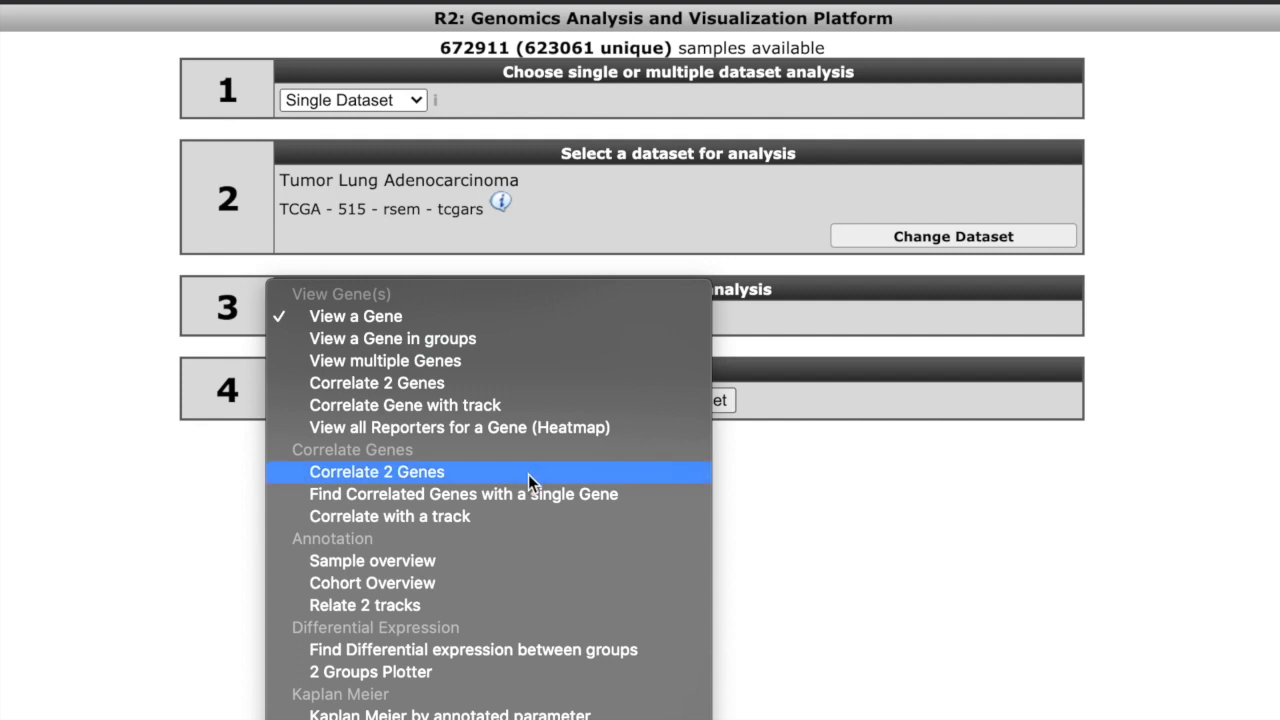
{"action": "mouse_move", "coordinate": [463, 494]}
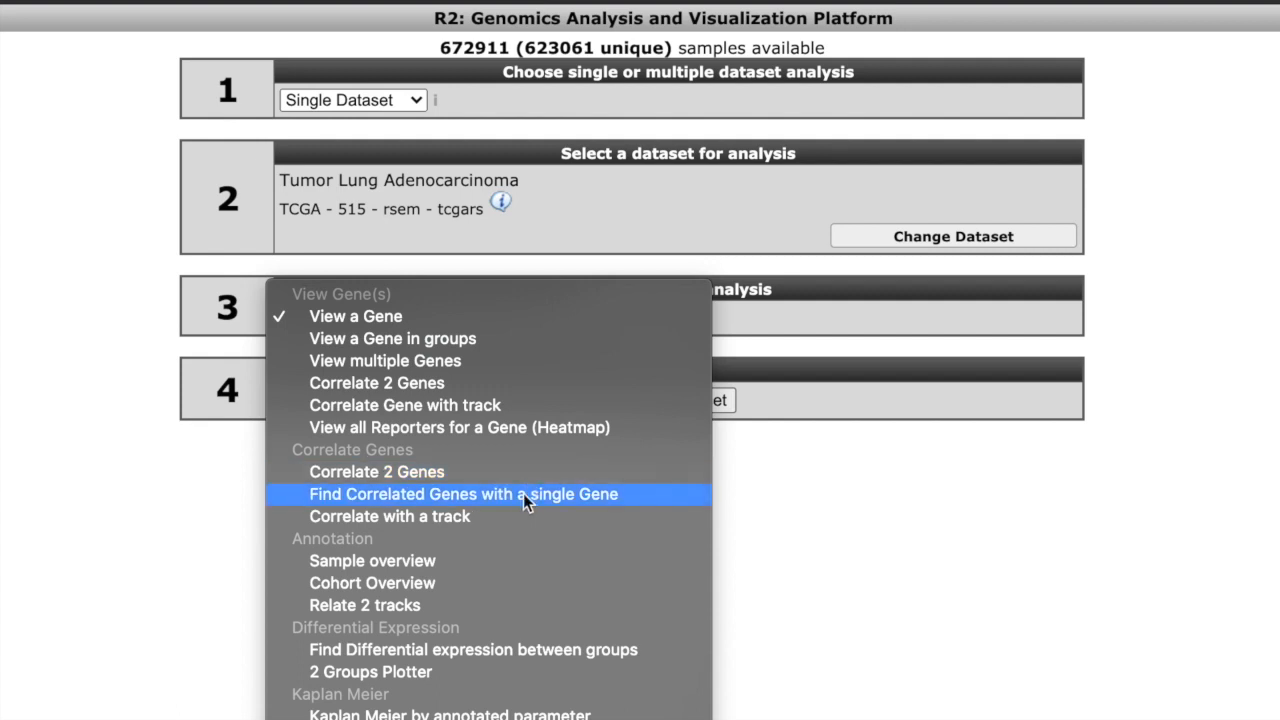
{"action": "left_click", "coordinate": [463, 493]}
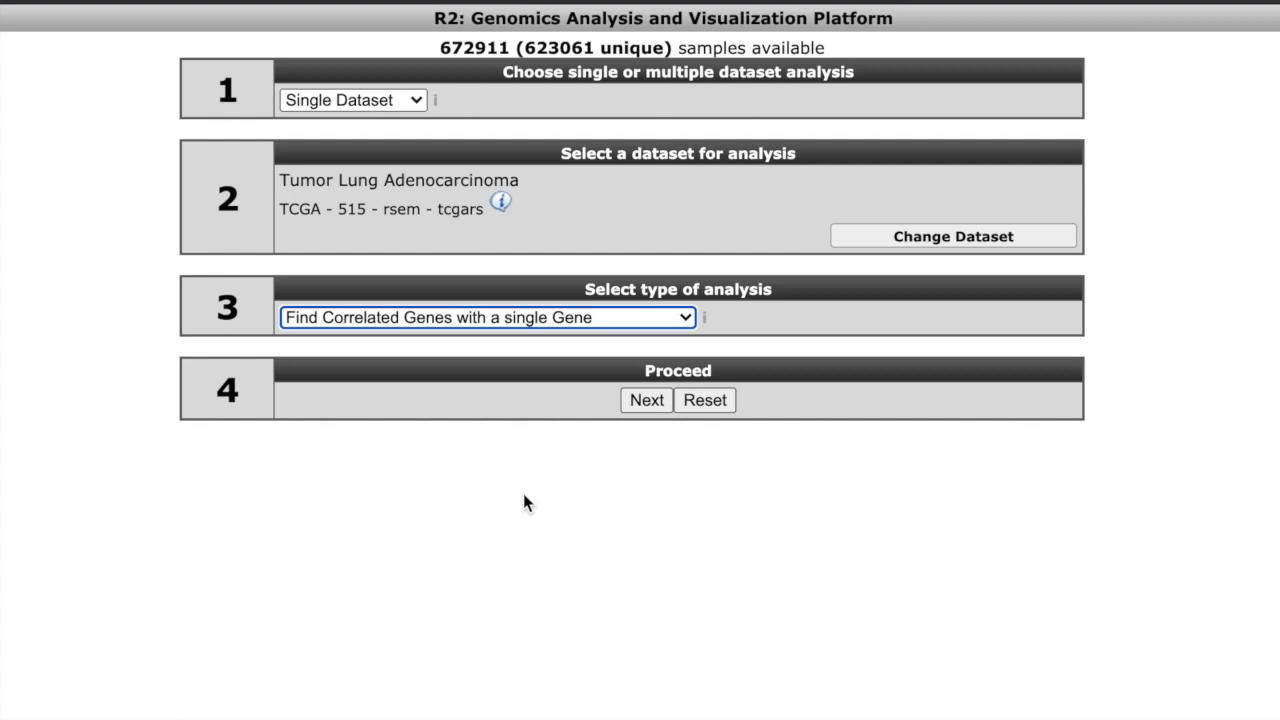
{"action": "mouse_move", "coordinate": [763, 435]}
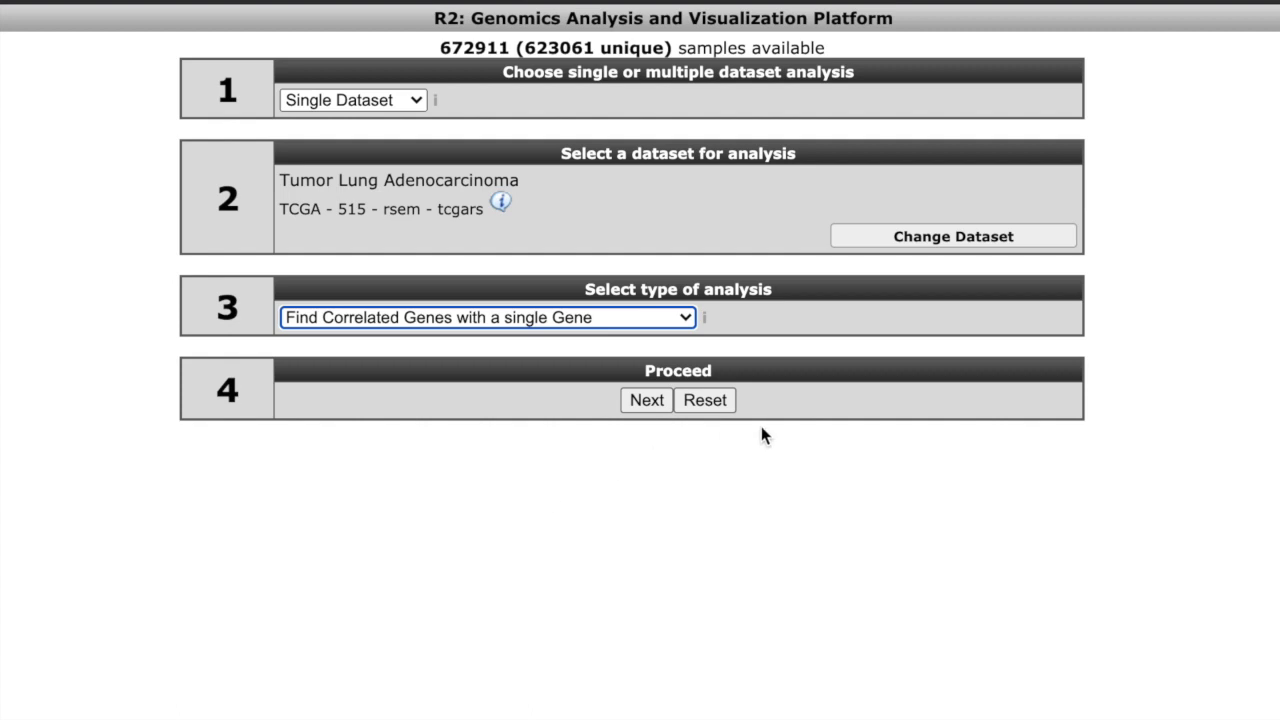
{"action": "mouse_move", "coordinate": [672, 425]}
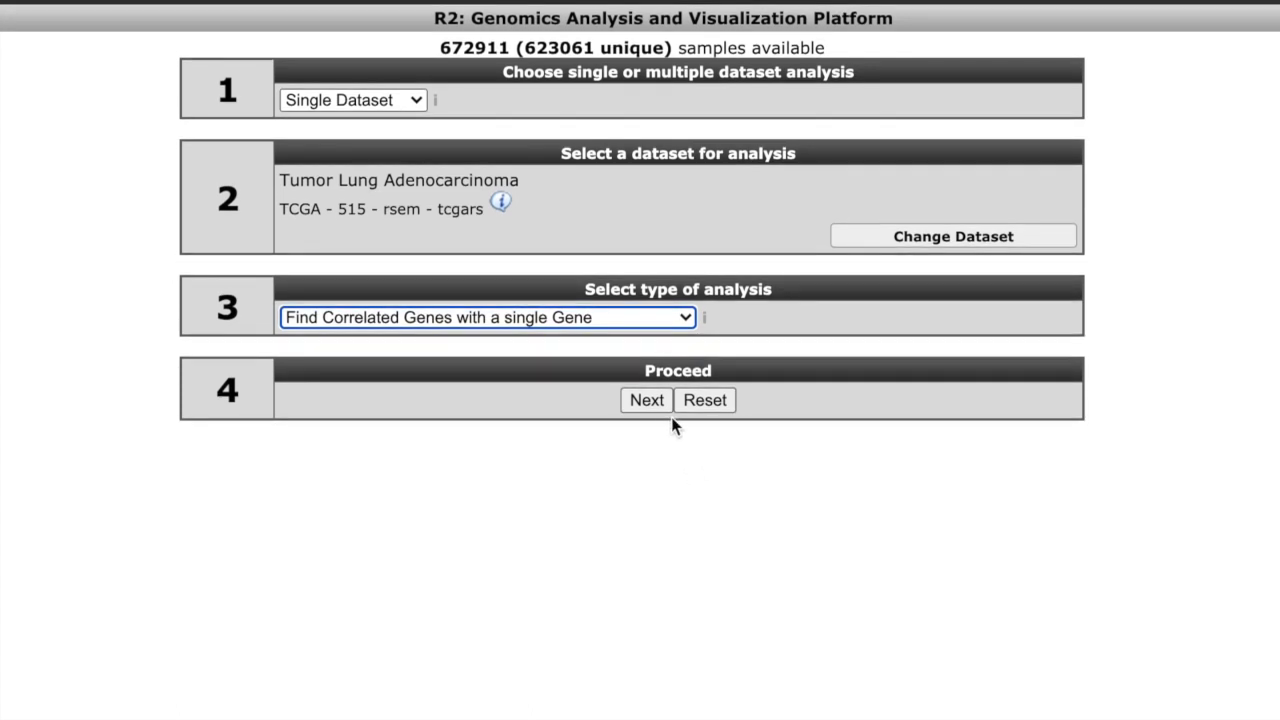
Enter stk11 as the gene and pick STK11 / STK11_6794 from autocomplete.
{"action": "left_click", "coordinate": [646, 400]}
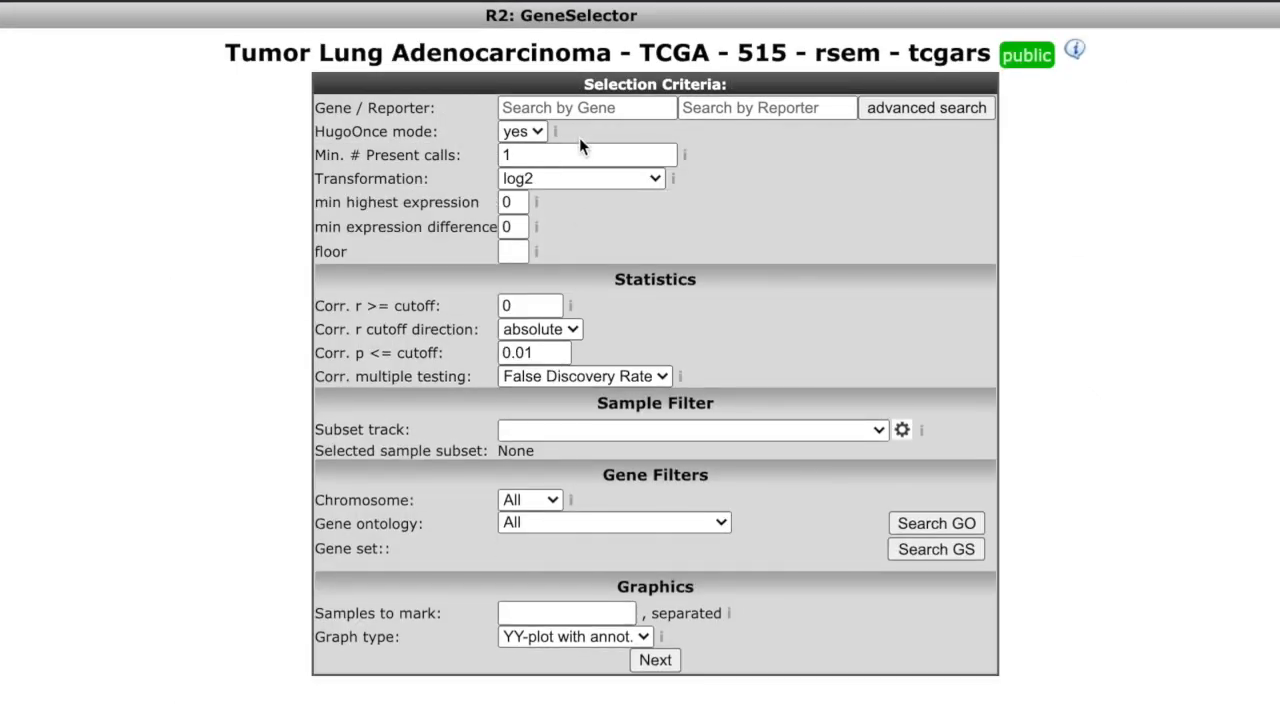
{"action": "left_click", "coordinate": [587, 107]}
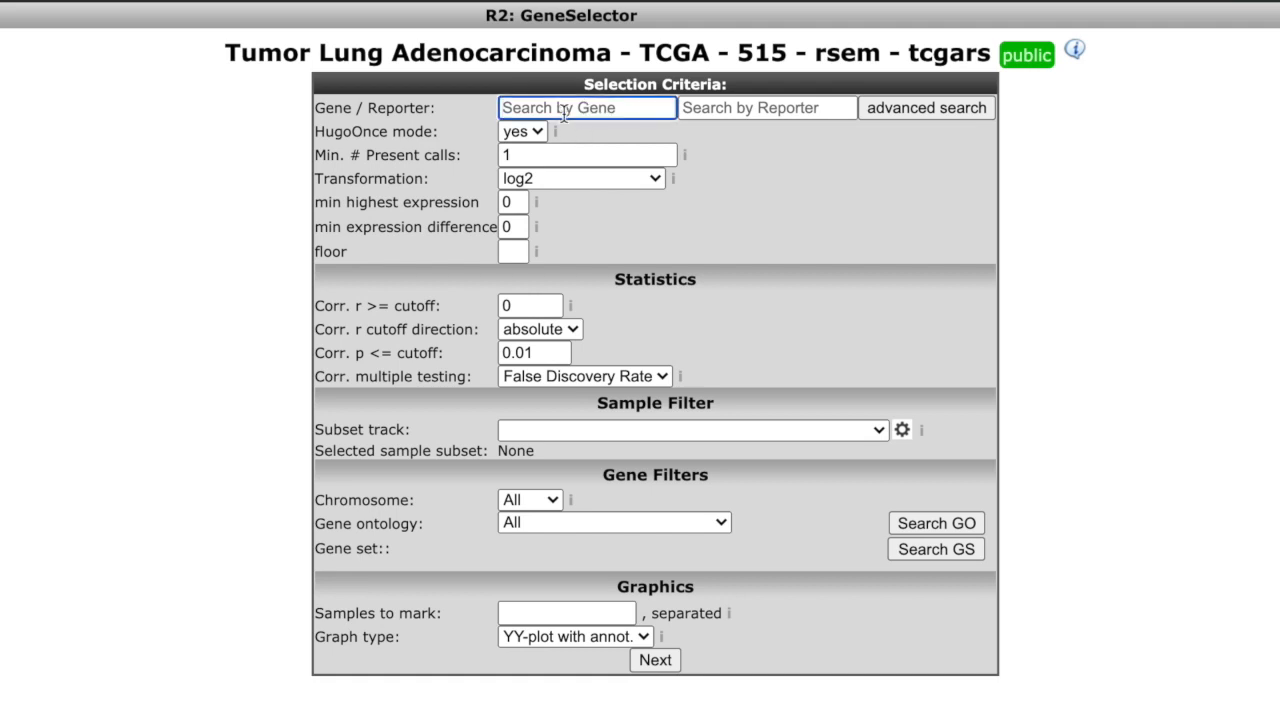
{"action": "type", "text": "s"}
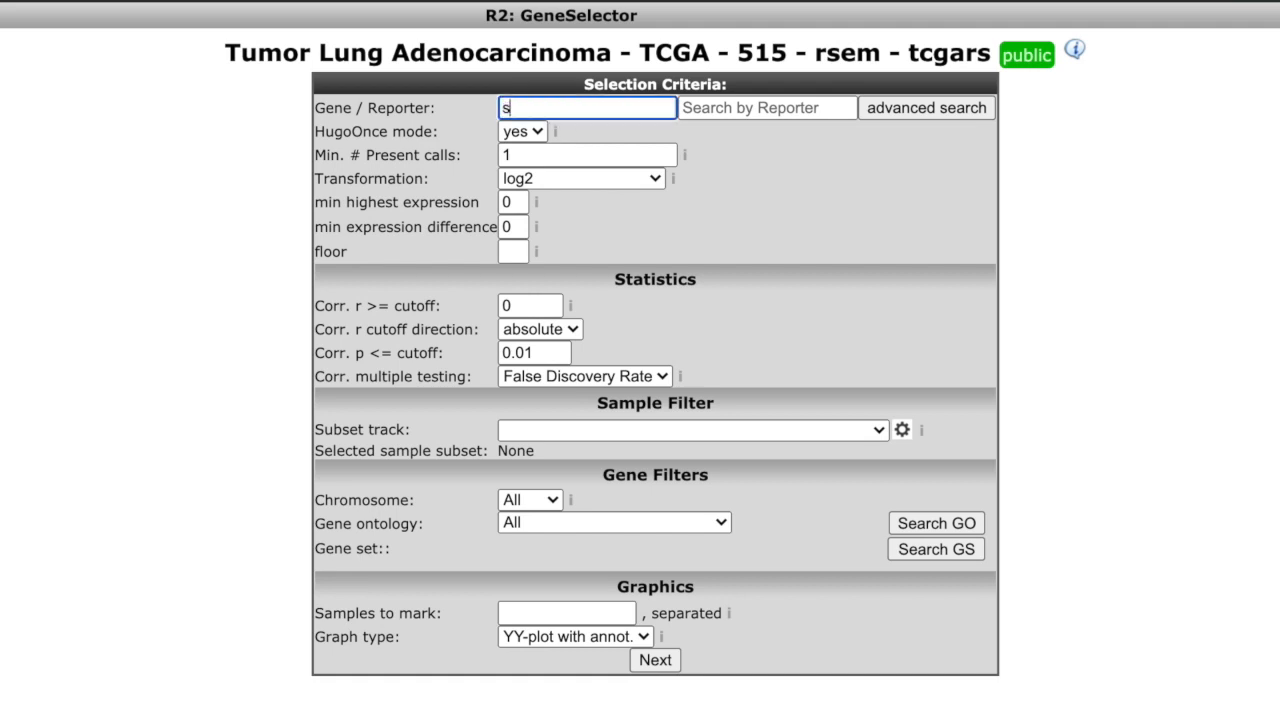
{"action": "type", "text": "k"}
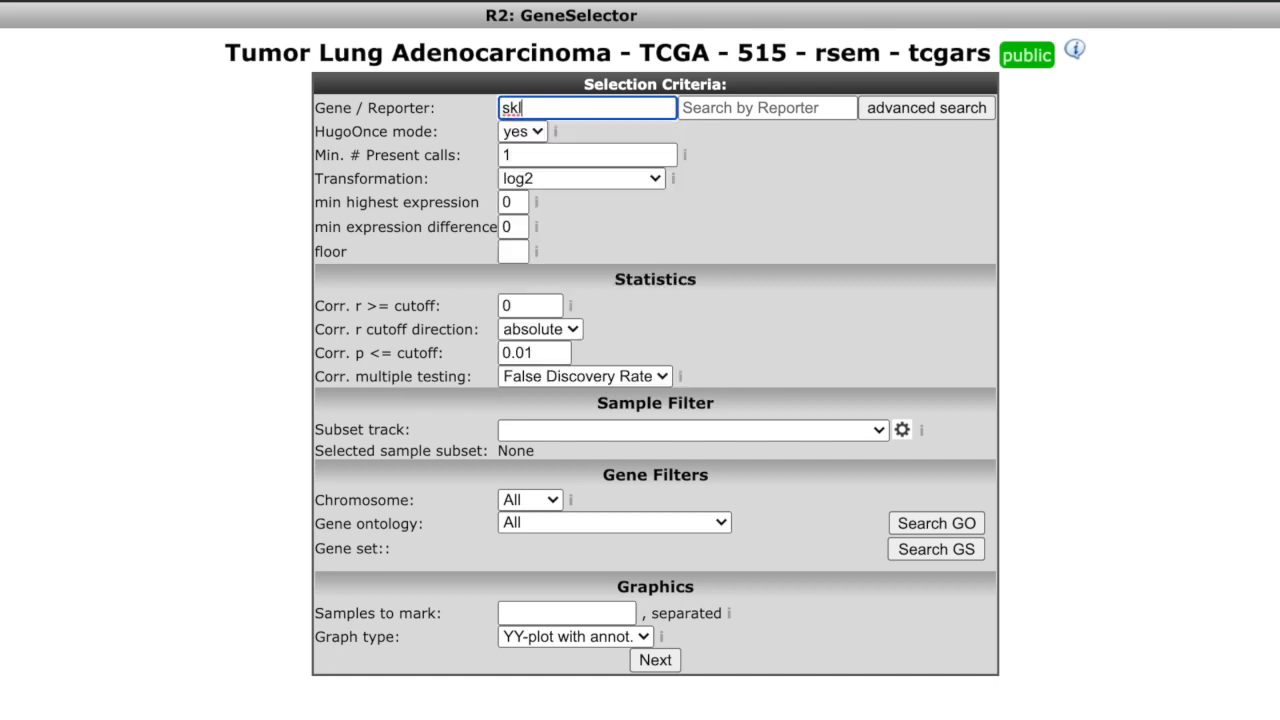
{"action": "type", "text": "stk11"}
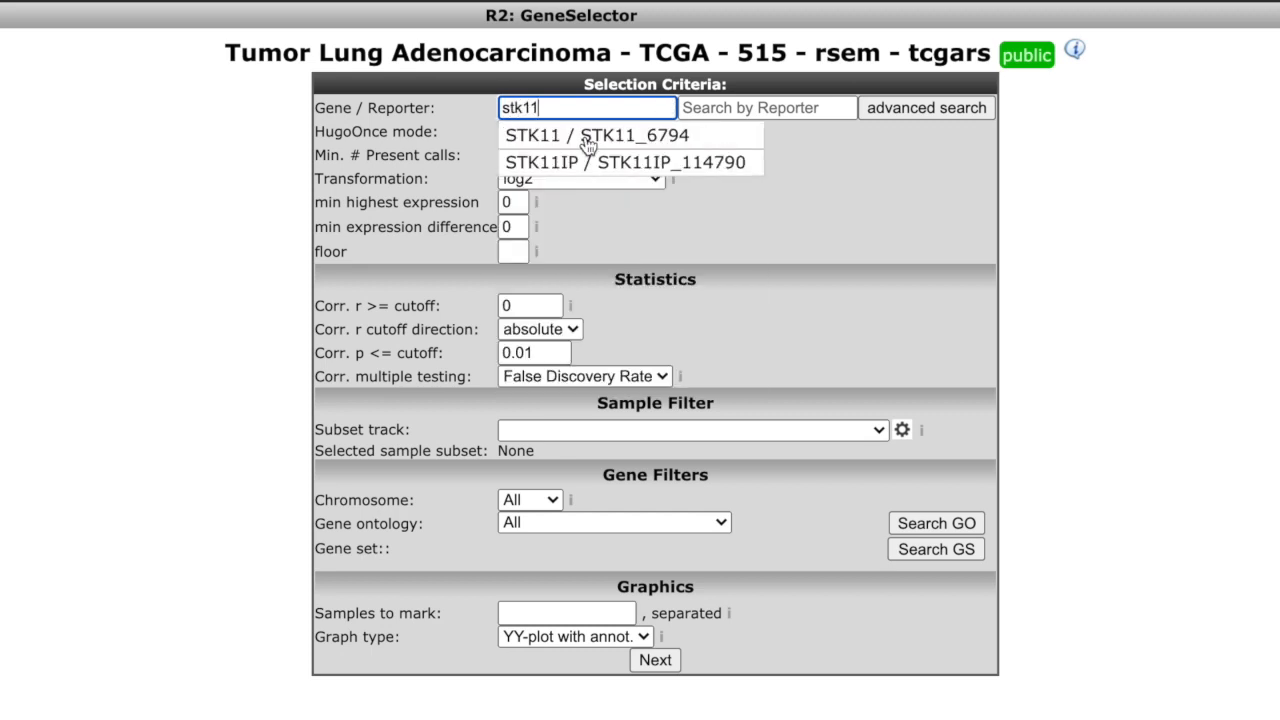
{"action": "mouse_move", "coordinate": [575, 143]}
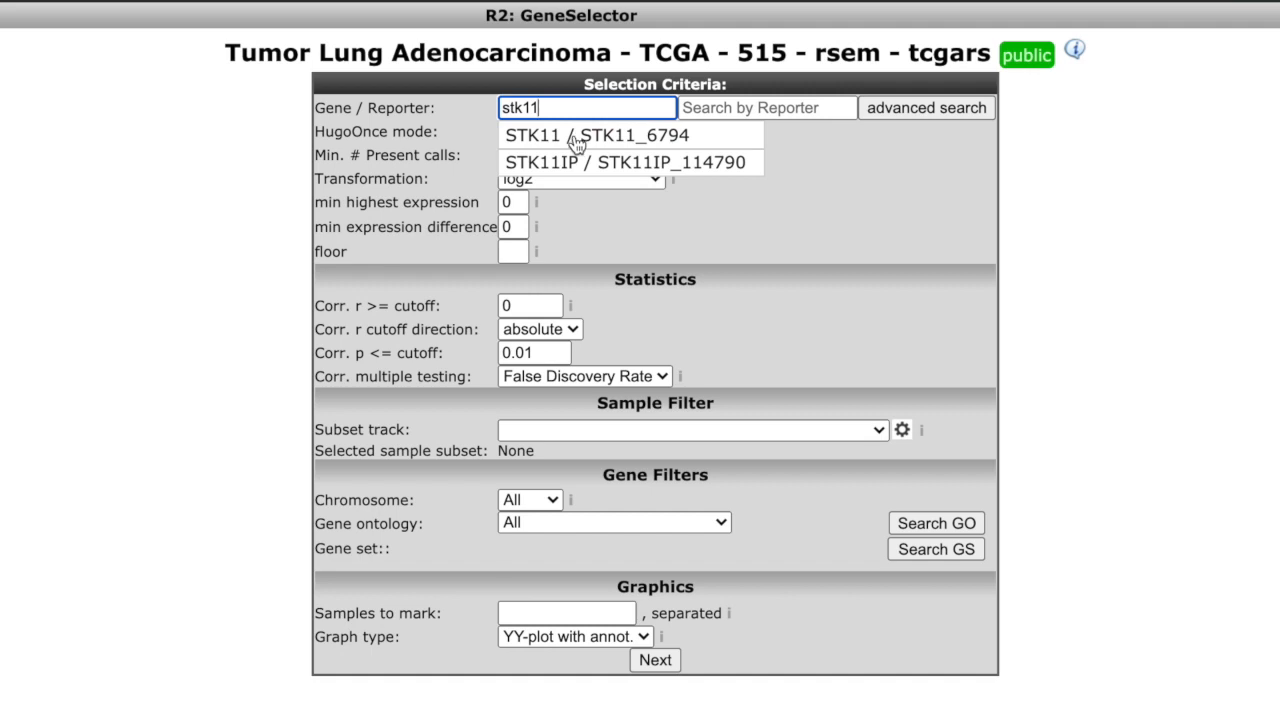
{"action": "left_click", "coordinate": [615, 135]}
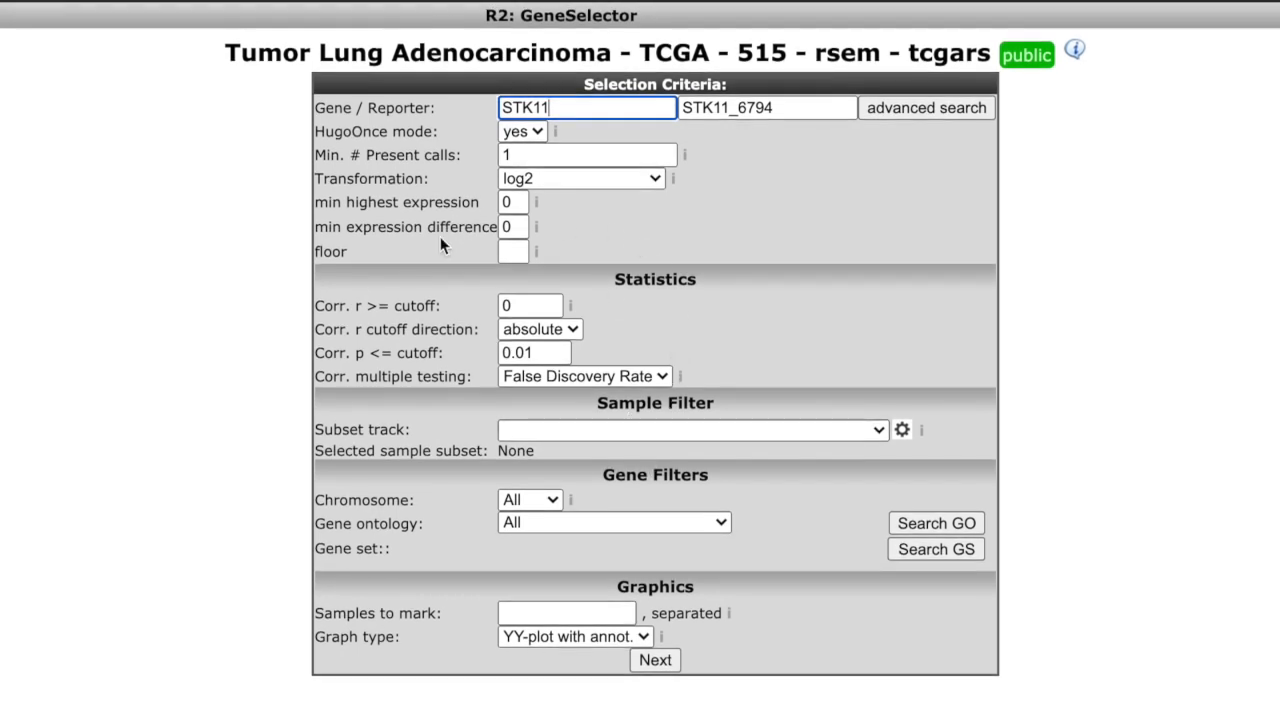
{"action": "mouse_move", "coordinate": [432, 570]}
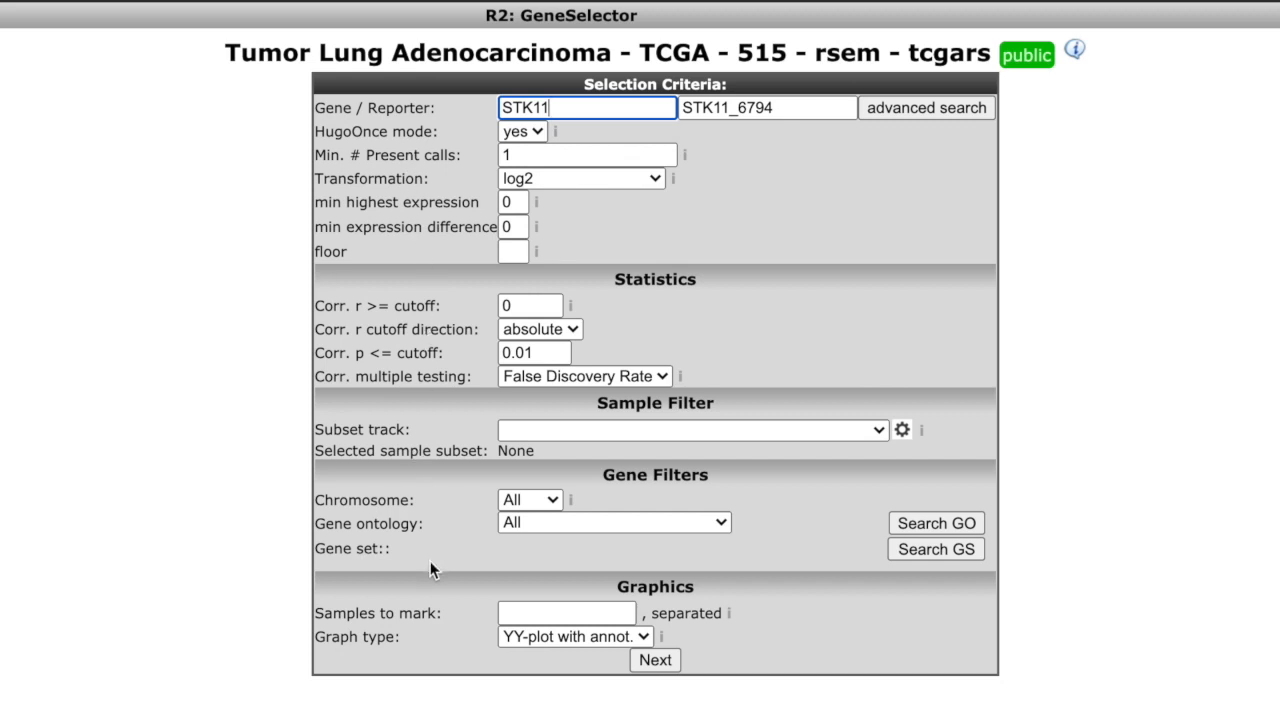
{"action": "mouse_move", "coordinate": [405, 372]}
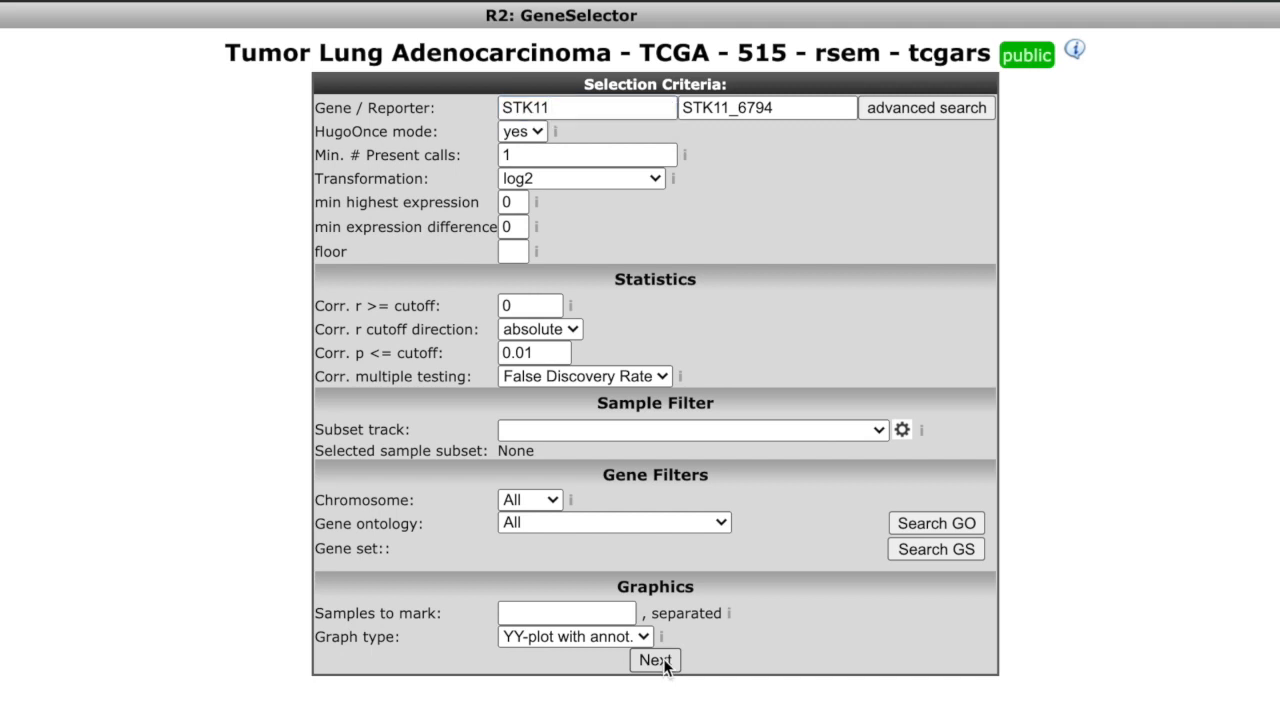
Run the GeneSelector scan, yielding 7867 genes (4908 positive, 2959 negative).
{"action": "left_click", "coordinate": [654, 660]}
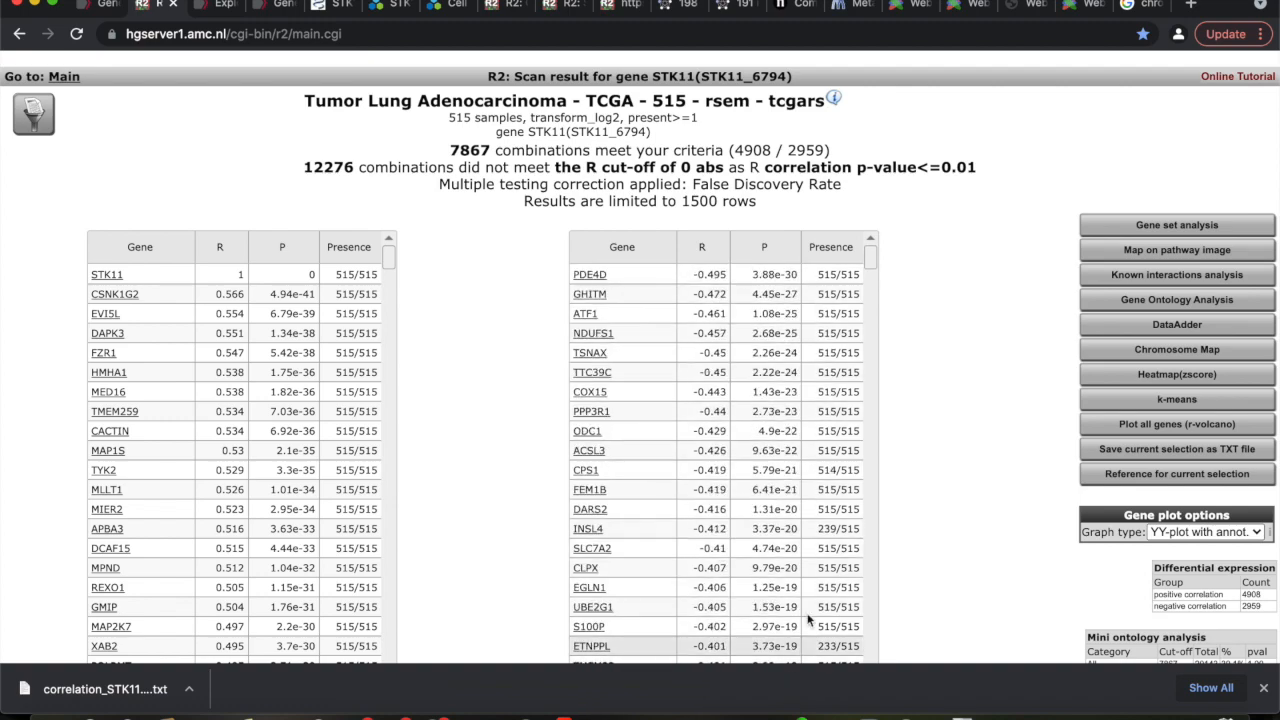
{"action": "scroll", "scroll_direction": "down", "scroll_amount": 3}
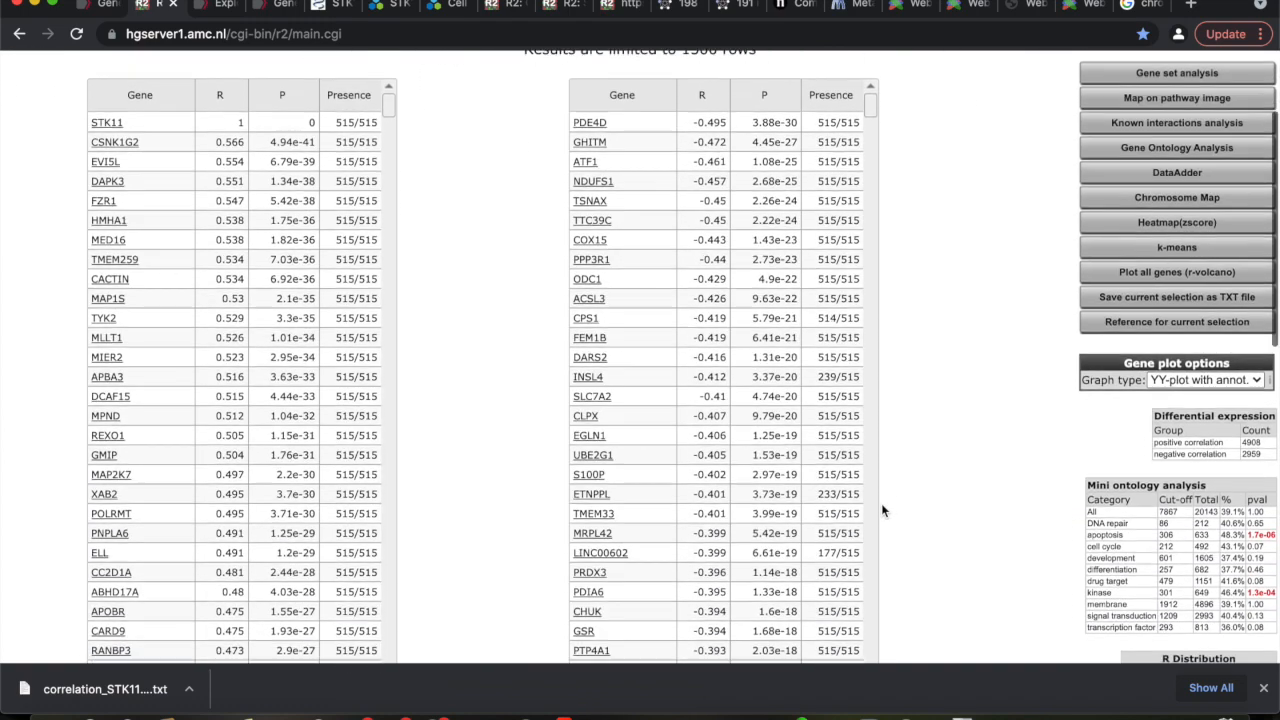
{"action": "scroll", "scroll_direction": "up", "scroll_amount": 3}
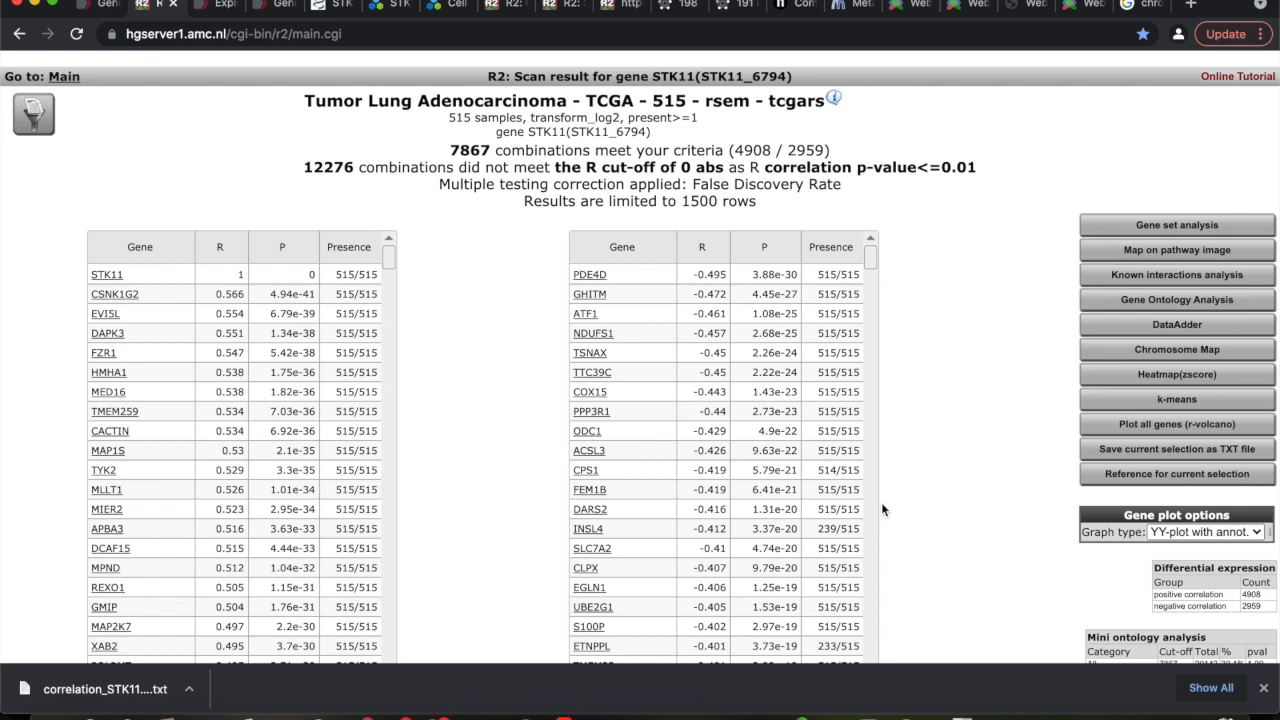
{"action": "mouse_move", "coordinate": [903, 333]}
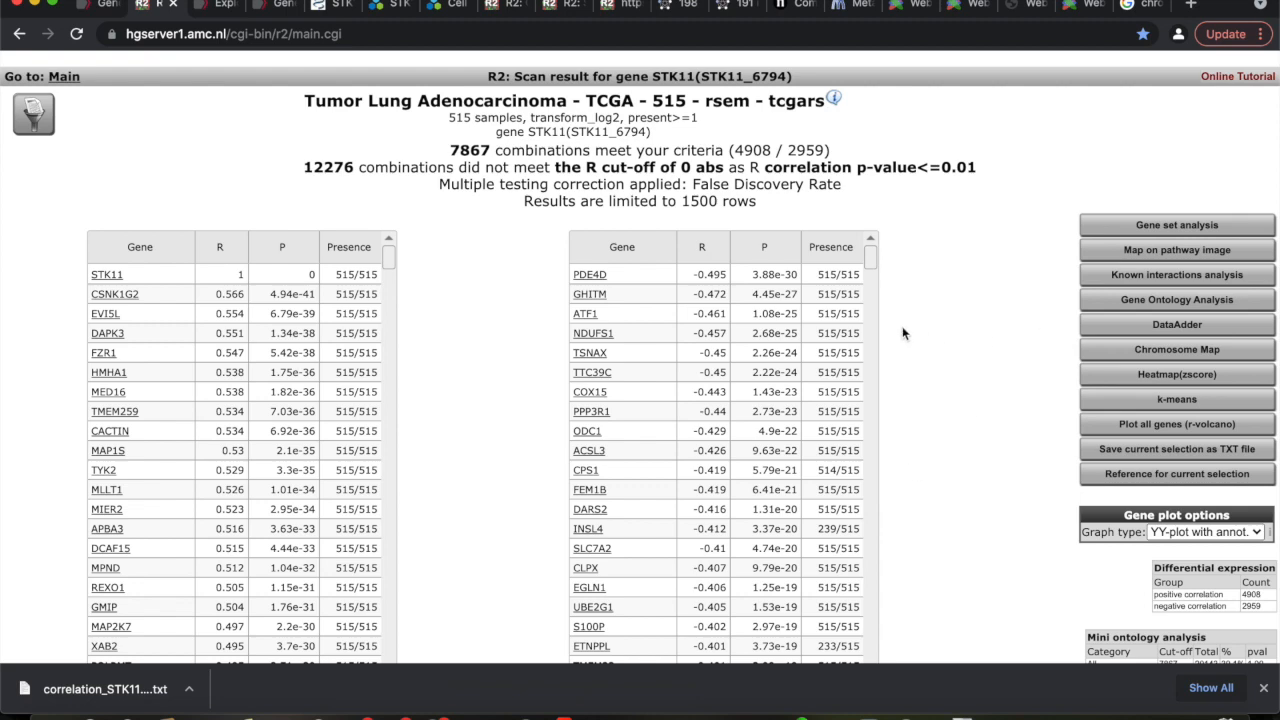
Save the STK11 correlation selection as a TXT file.
{"action": "scroll", "scroll_direction": "down", "scroll_amount": 3}
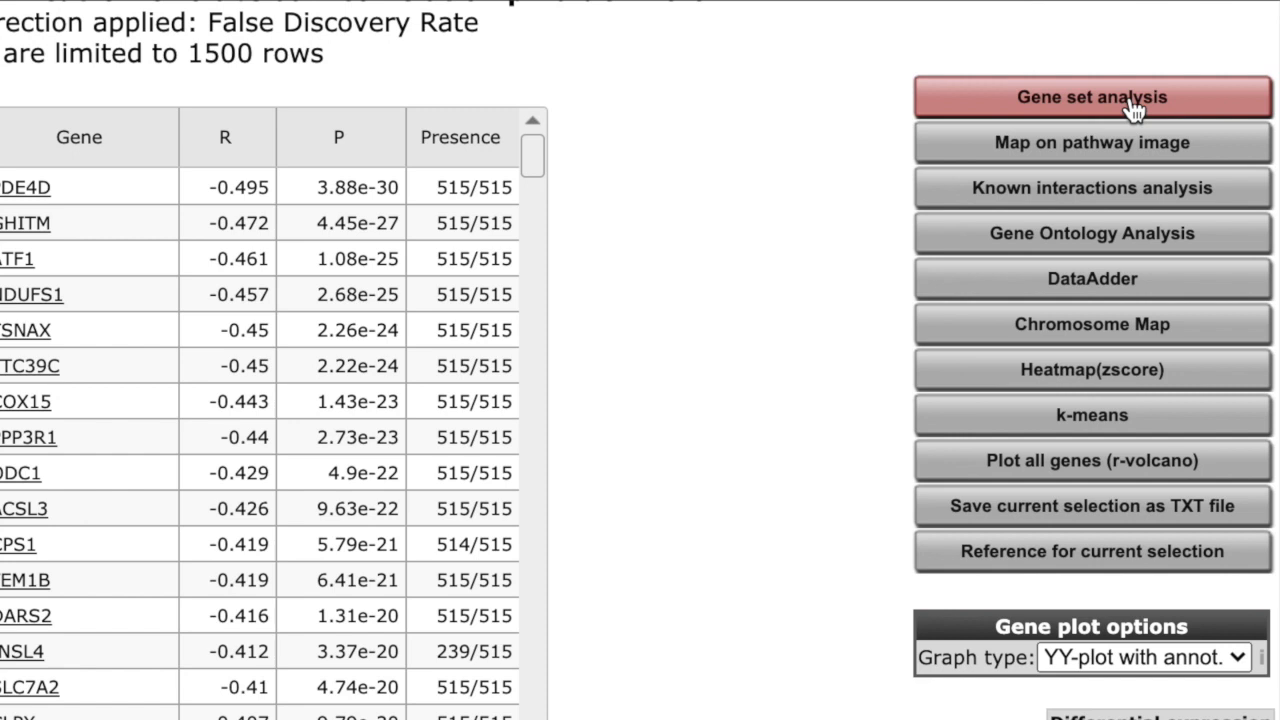
{"action": "mouse_move", "coordinate": [1091, 369]}
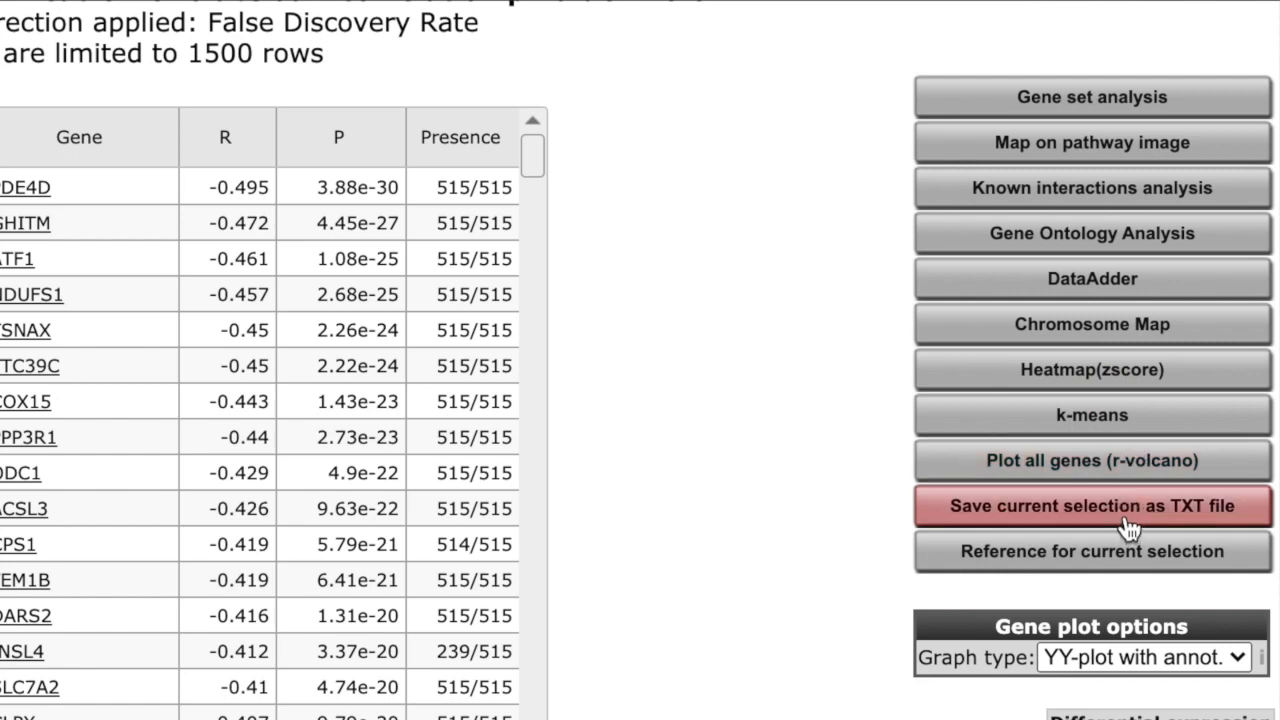
{"action": "mouse_move", "coordinate": [1127, 520]}
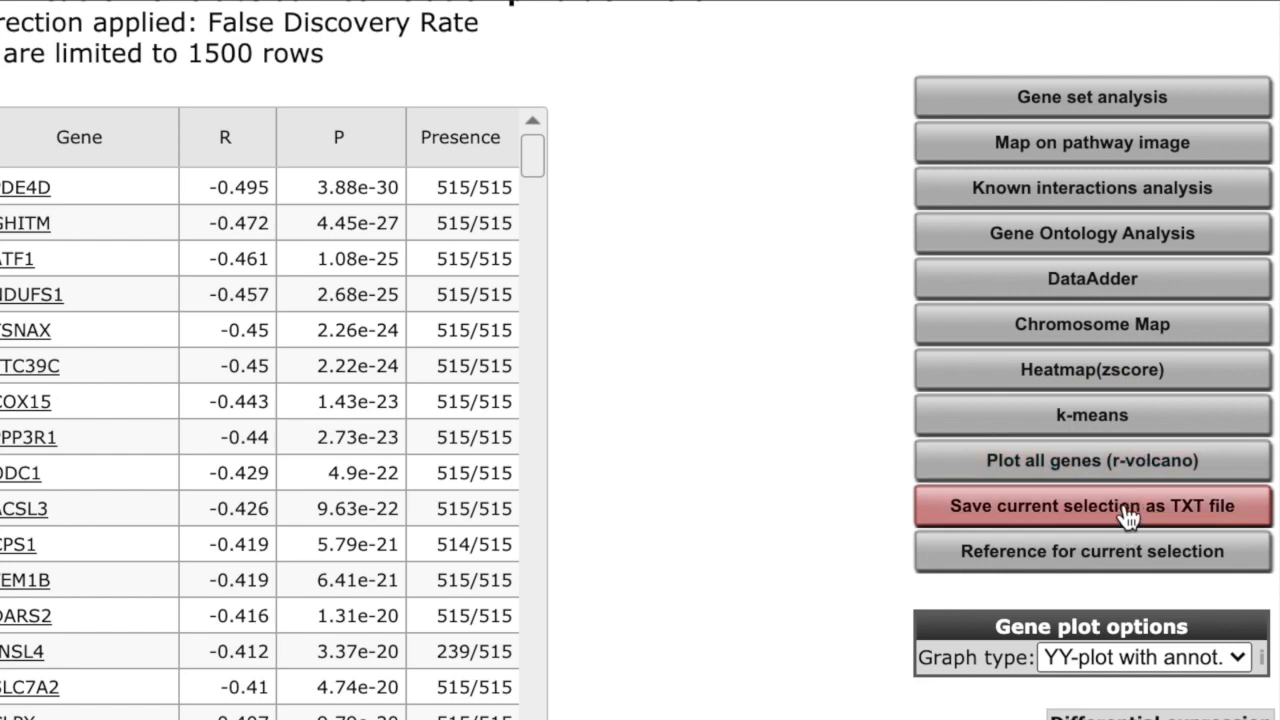
{"action": "left_click", "coordinate": [1091, 506]}
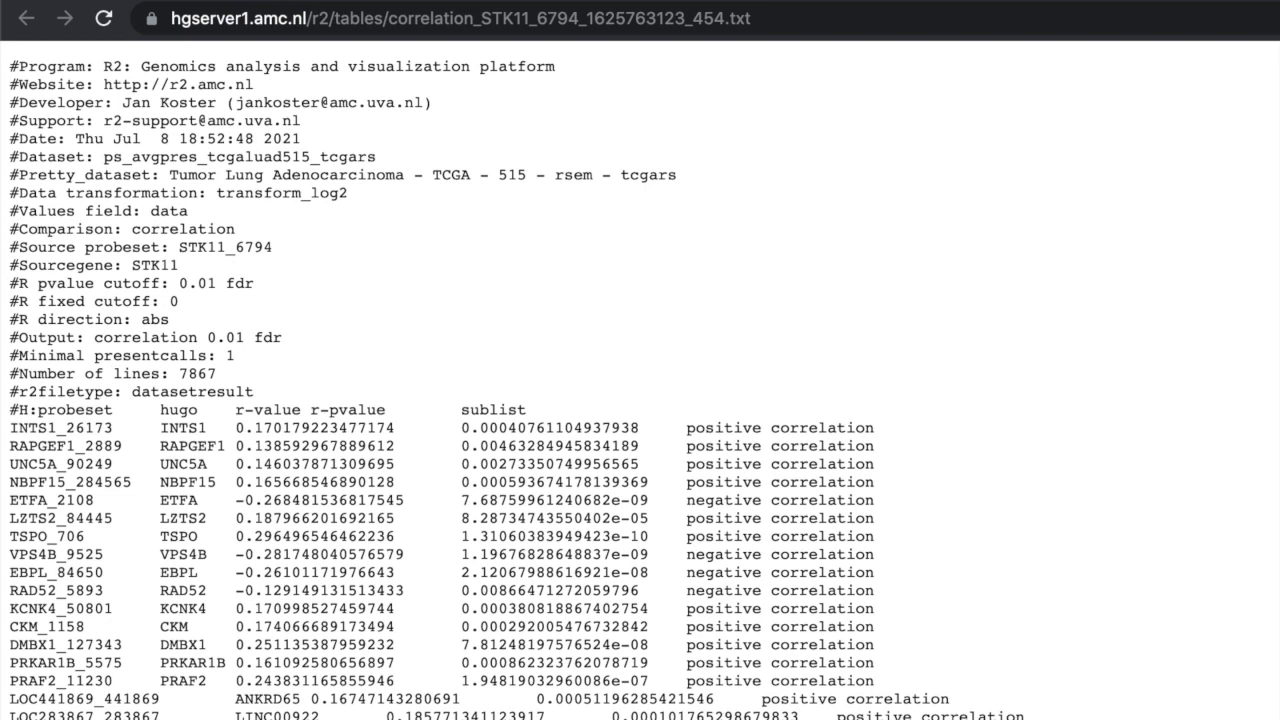
{"action": "mouse_move", "coordinate": [505, 390]}
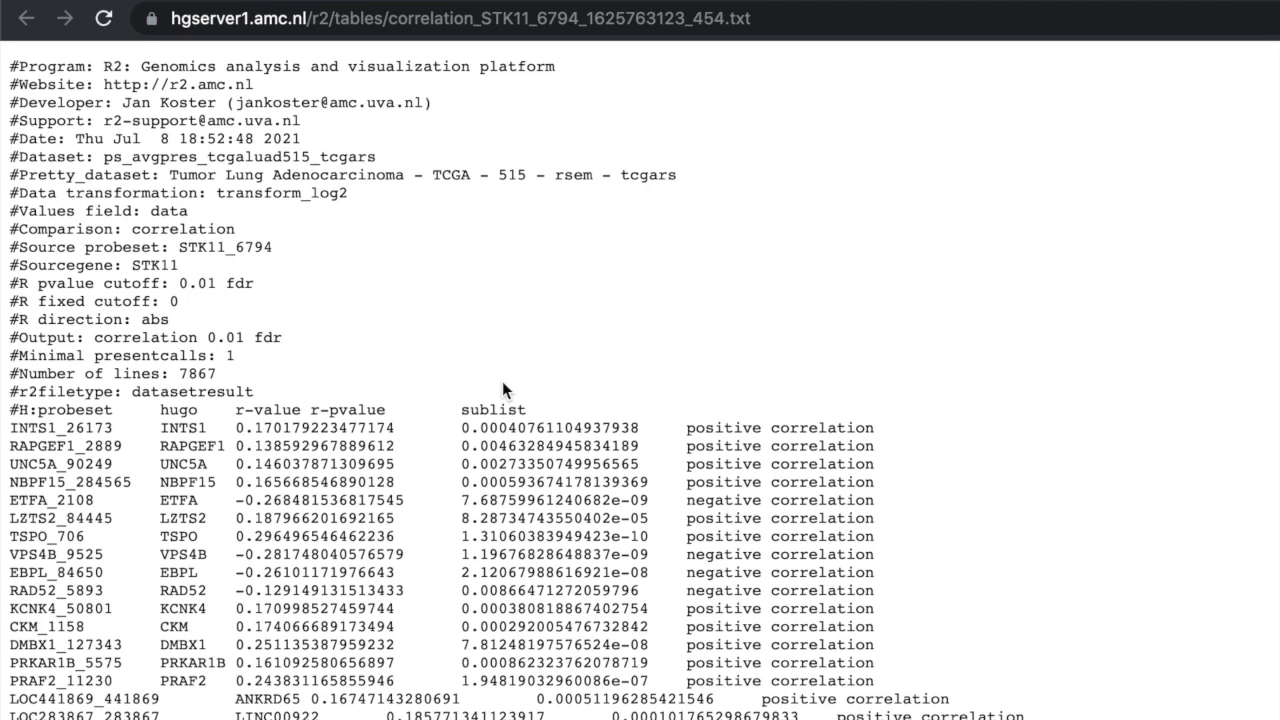
{"action": "mouse_move", "coordinate": [598, 308]}
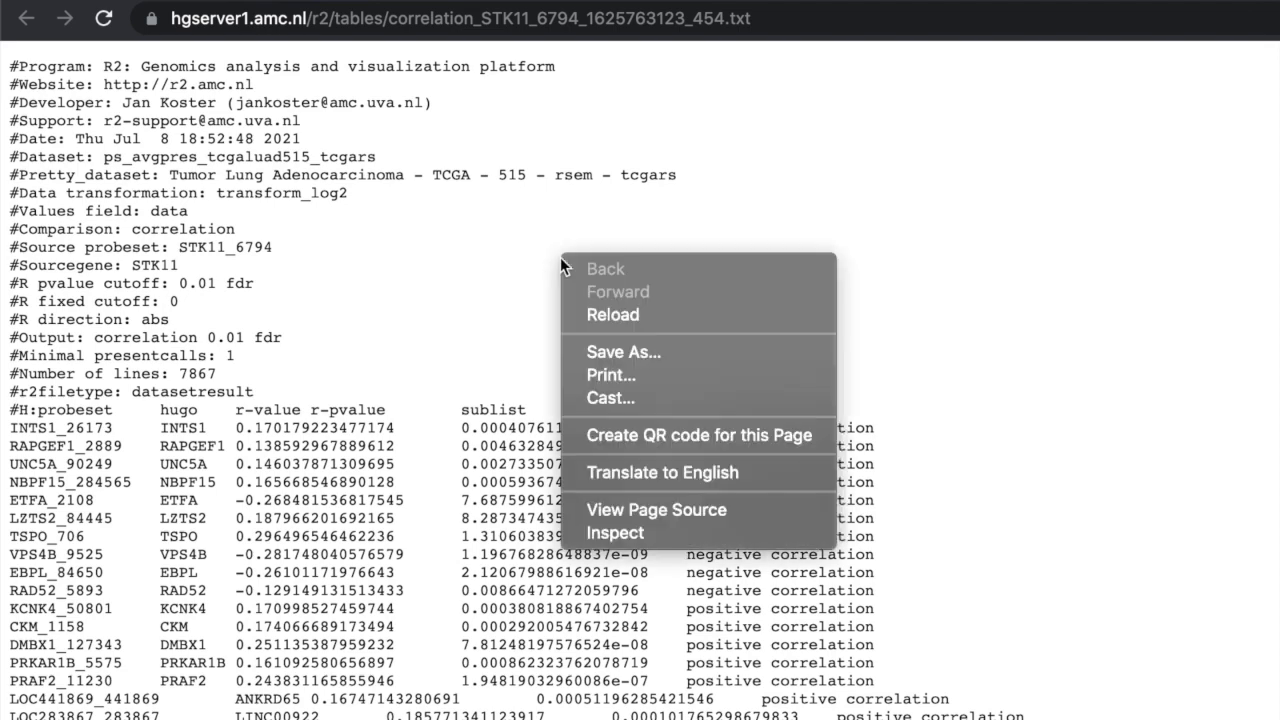
{"action": "mouse_move", "coordinate": [710, 352]}
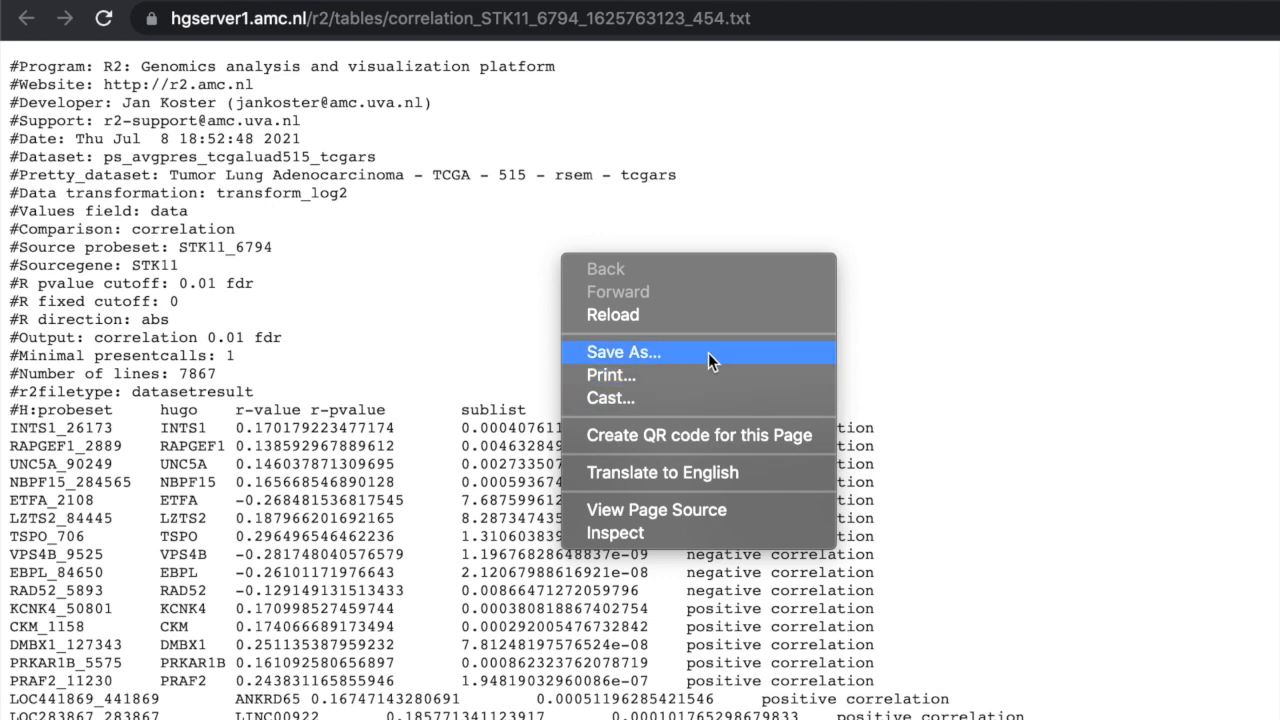
Save the correlation text page to the Desktop in text format.
{"action": "left_click", "coordinate": [623, 352]}
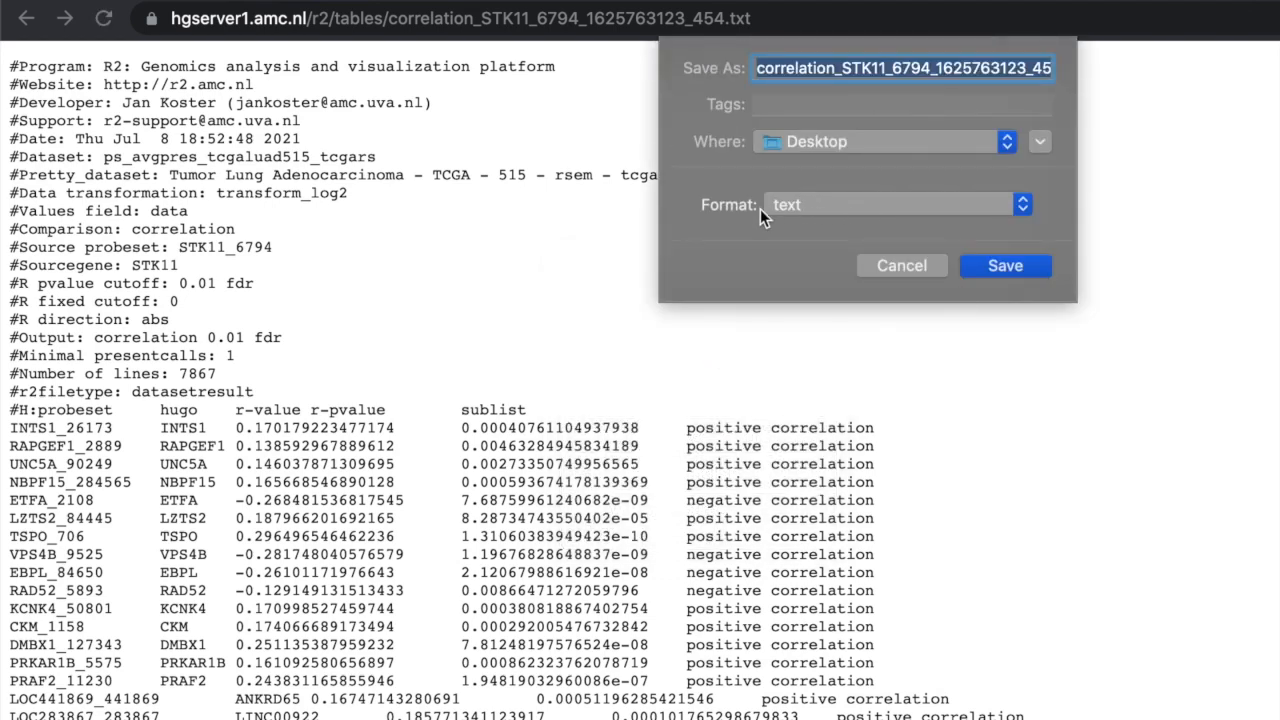
{"action": "mouse_move", "coordinate": [783, 221]}
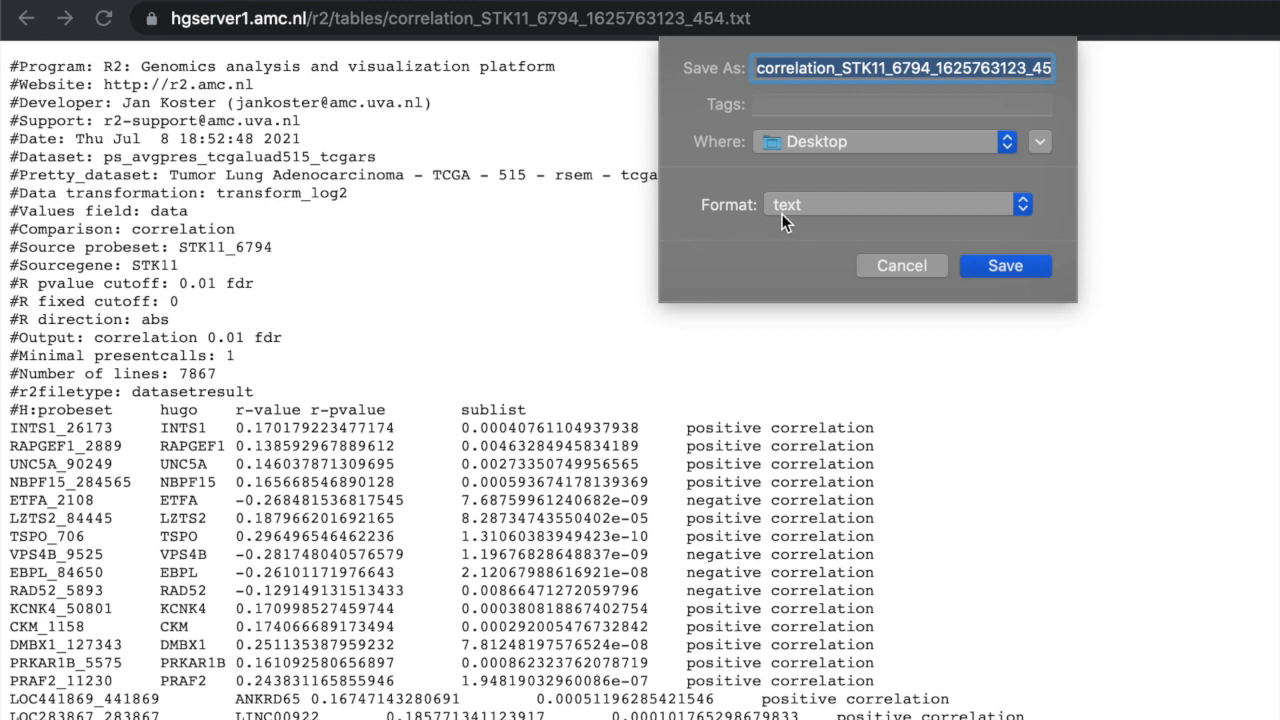
{"action": "mouse_move", "coordinate": [985, 170]}
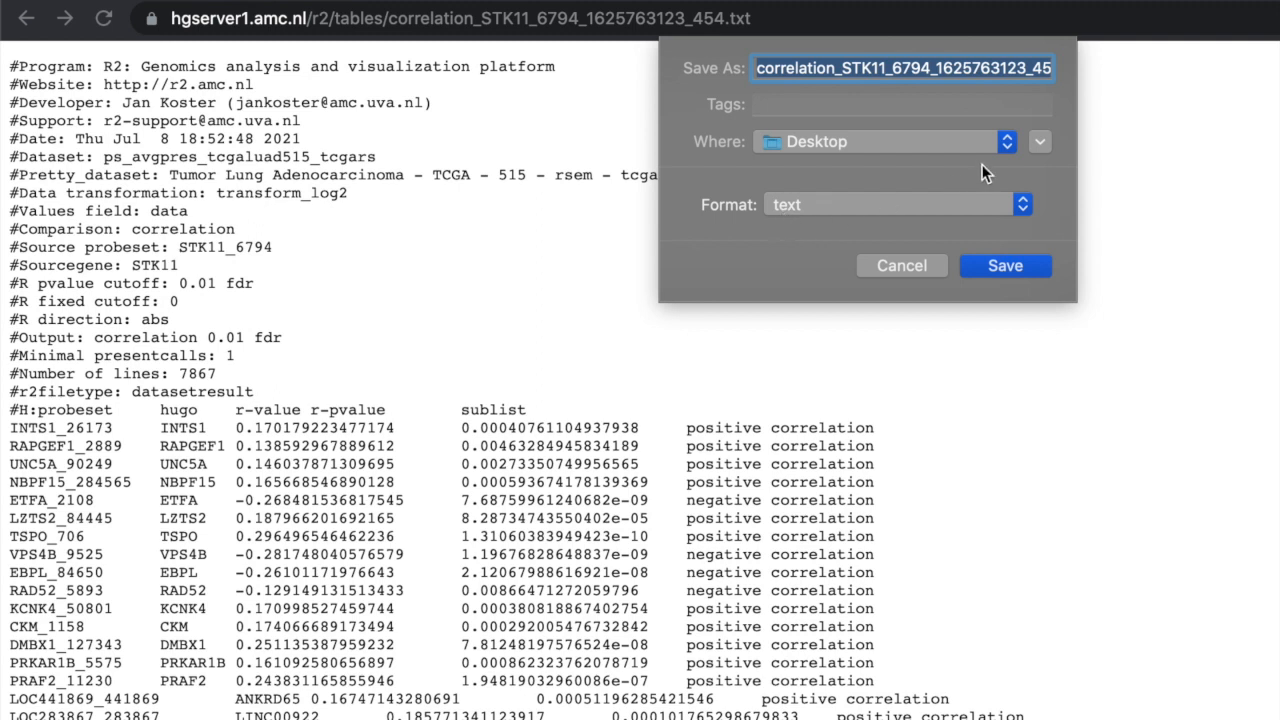
{"action": "mouse_move", "coordinate": [930, 142]}
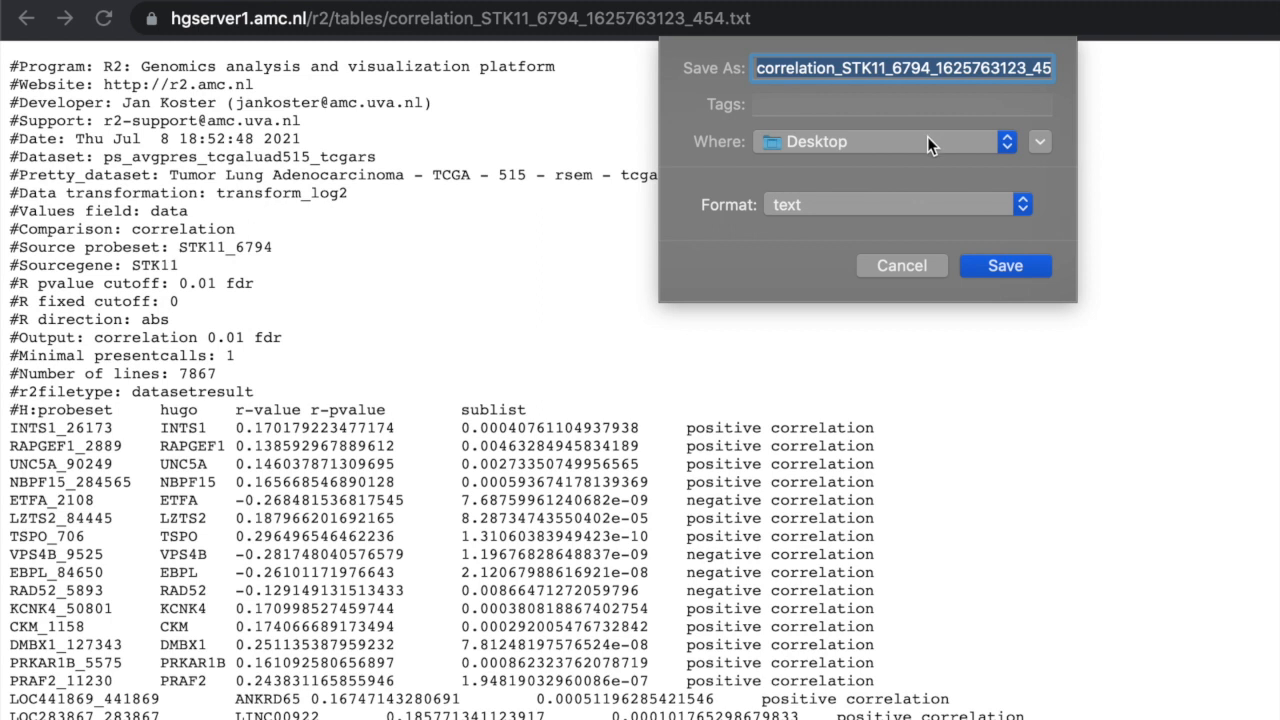
{"action": "mouse_move", "coordinate": [1016, 266]}
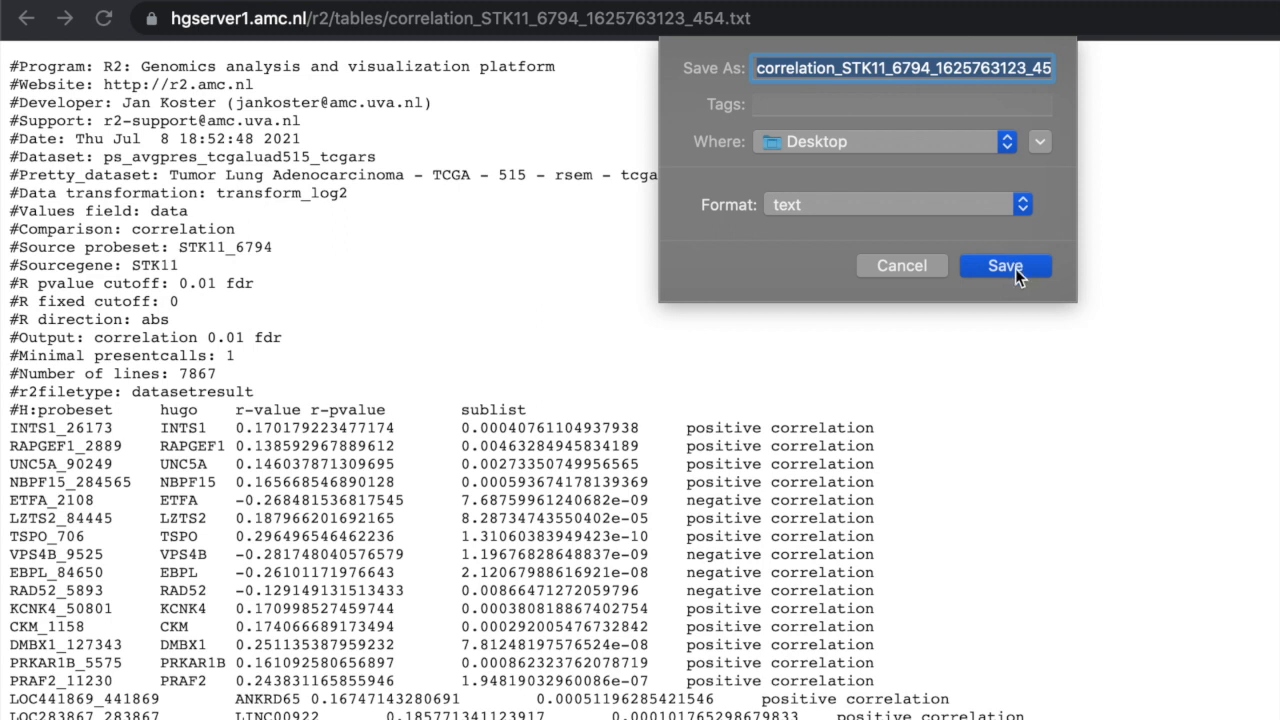
{"action": "mouse_move", "coordinate": [1028, 210]}
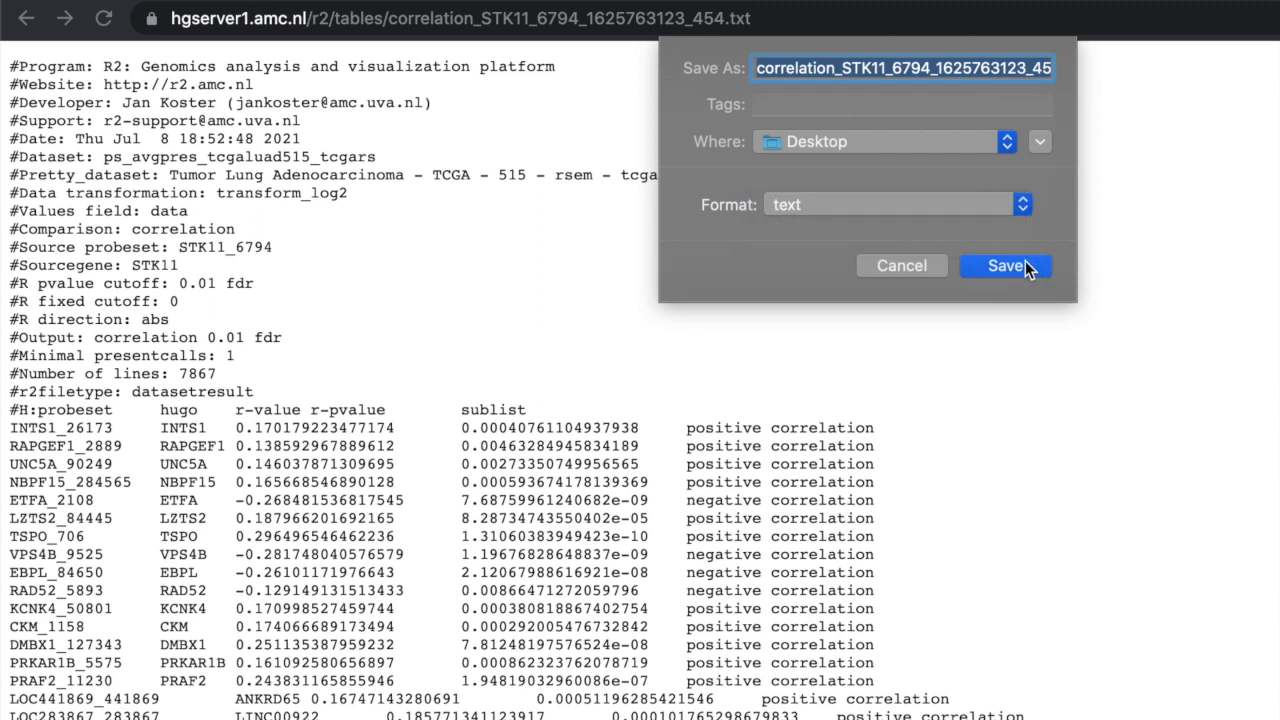
{"action": "left_click", "coordinate": [1005, 266]}
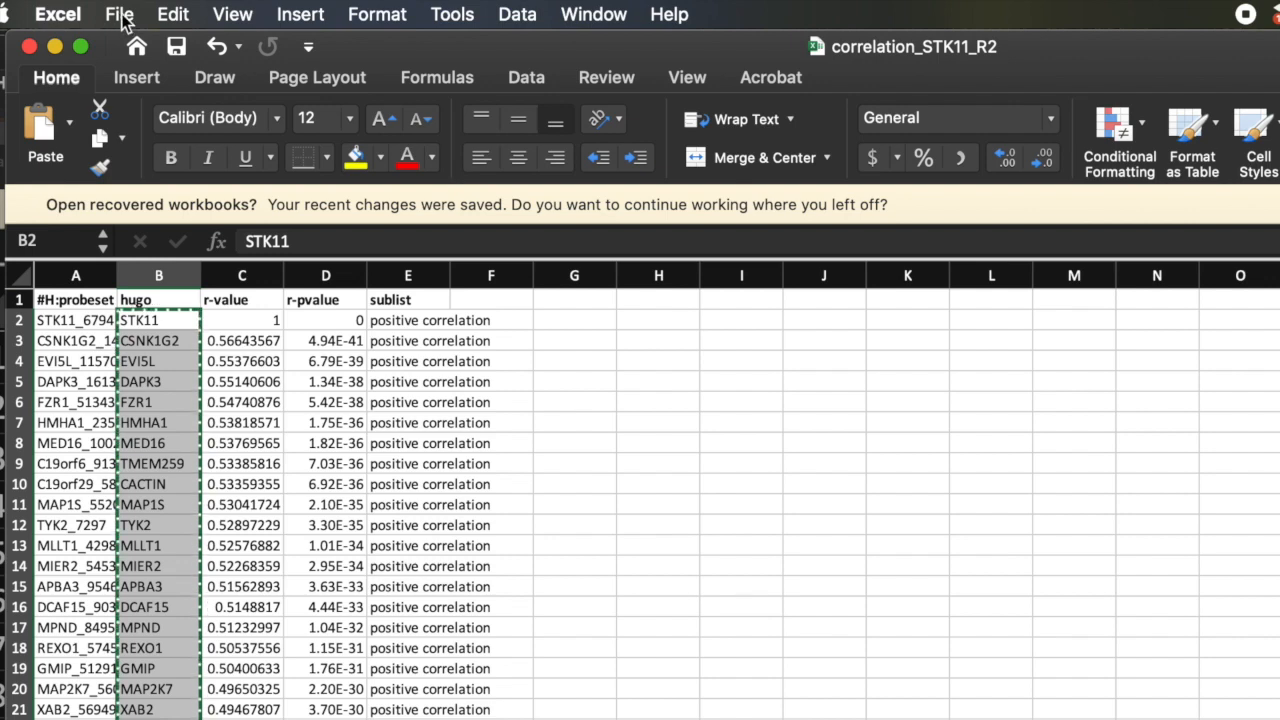
Import the saved correlation text file with Tab as the delimiter.
{"action": "left_click", "coordinate": [119, 13]}
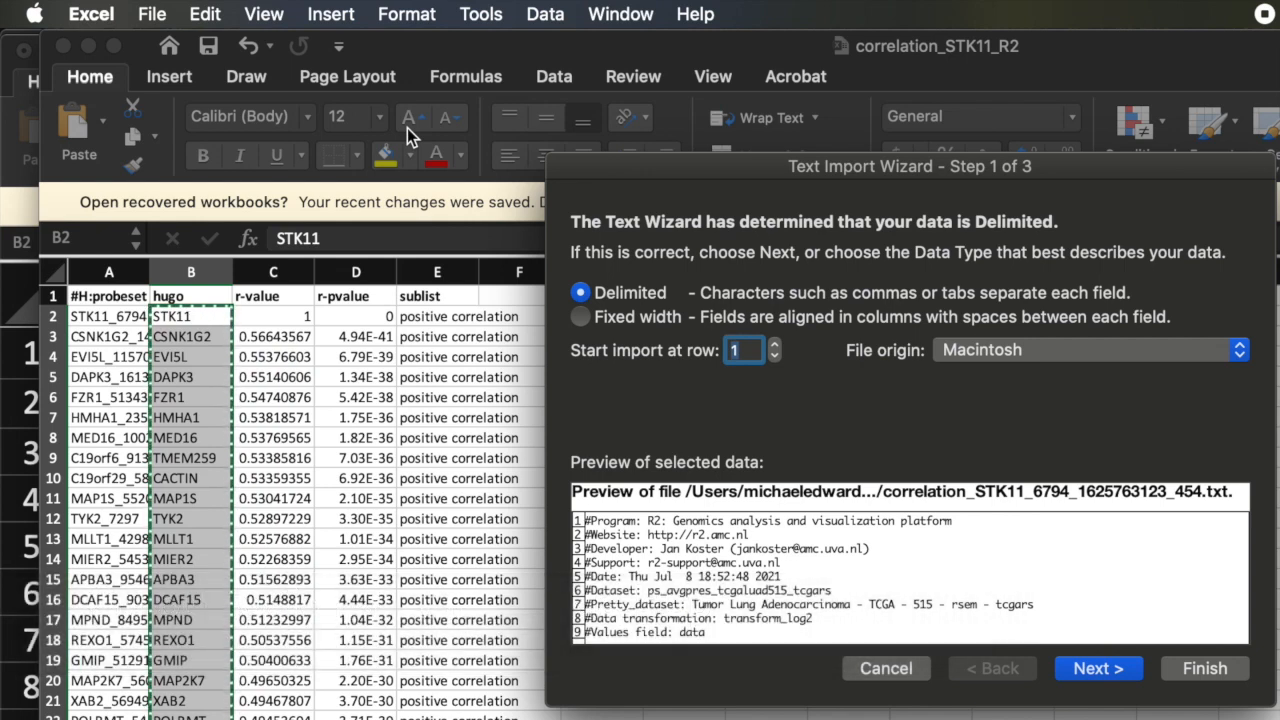
{"action": "mouse_move", "coordinate": [820, 347]}
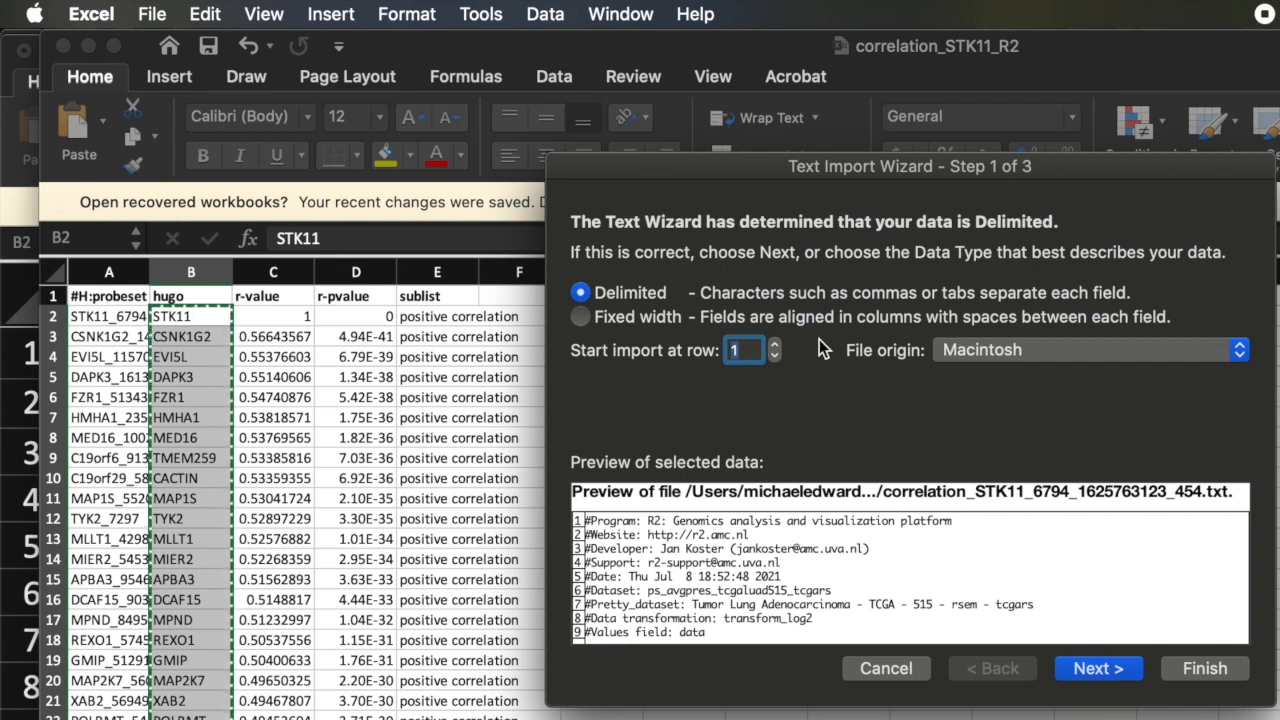
{"action": "mouse_move", "coordinate": [852, 395]}
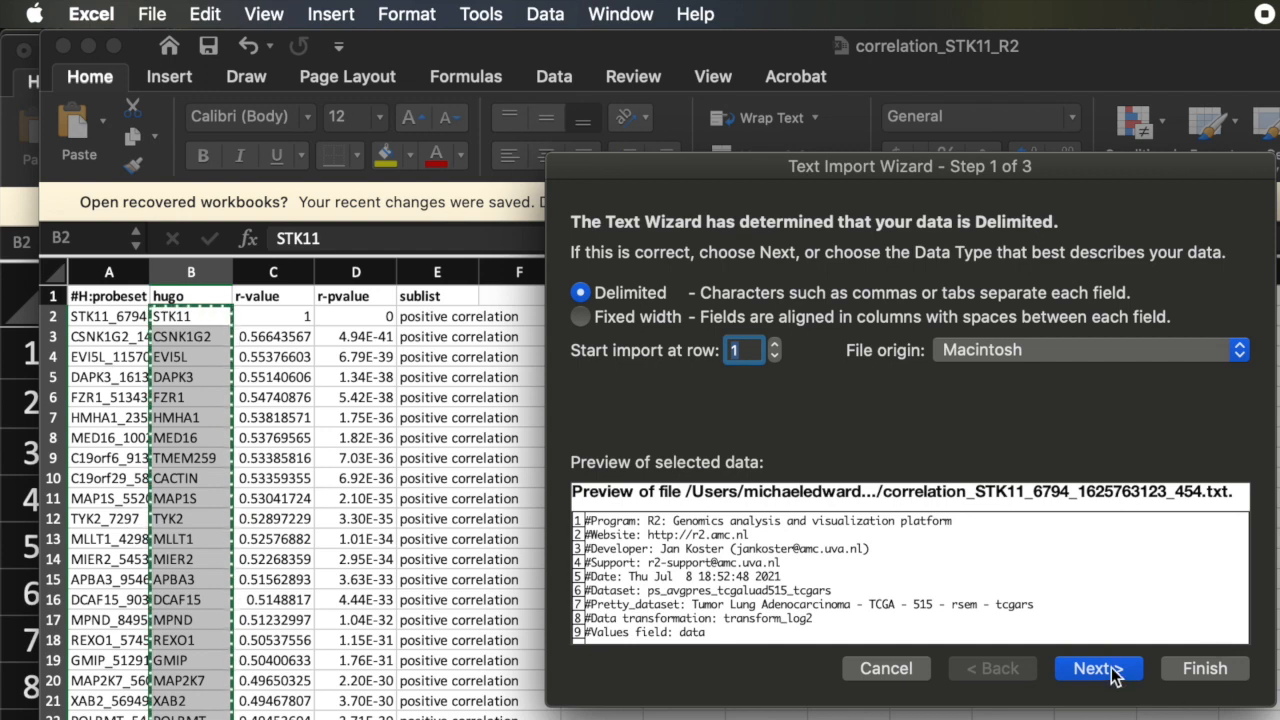
{"action": "left_click", "coordinate": [1098, 668]}
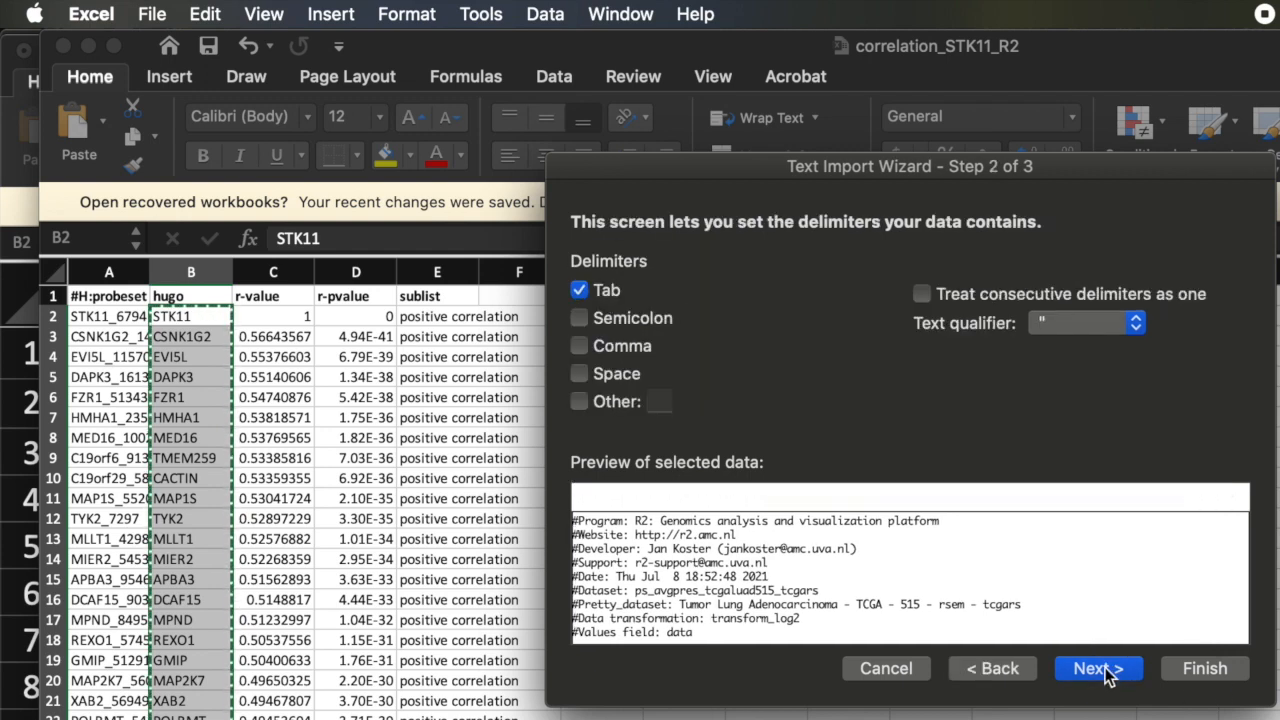
{"action": "scroll", "scroll_direction": "down", "scroll_amount": 3}
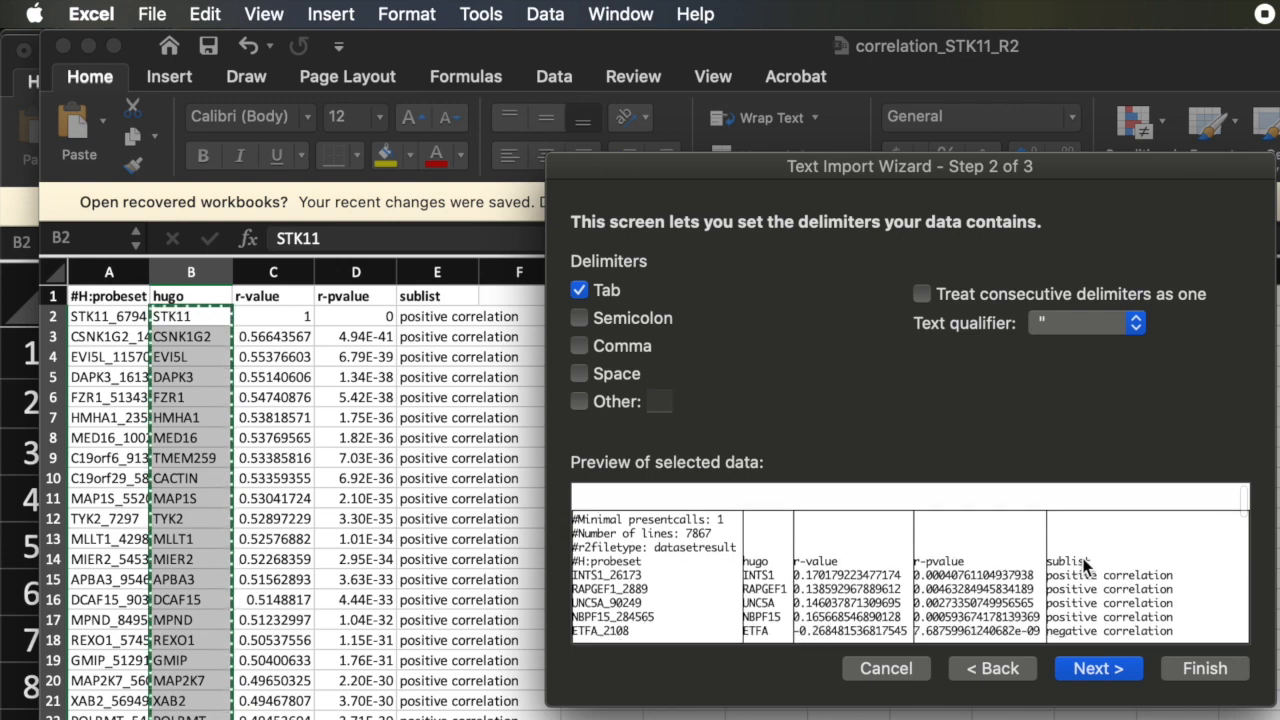
{"action": "scroll", "scroll_direction": "down", "scroll_amount": 3}
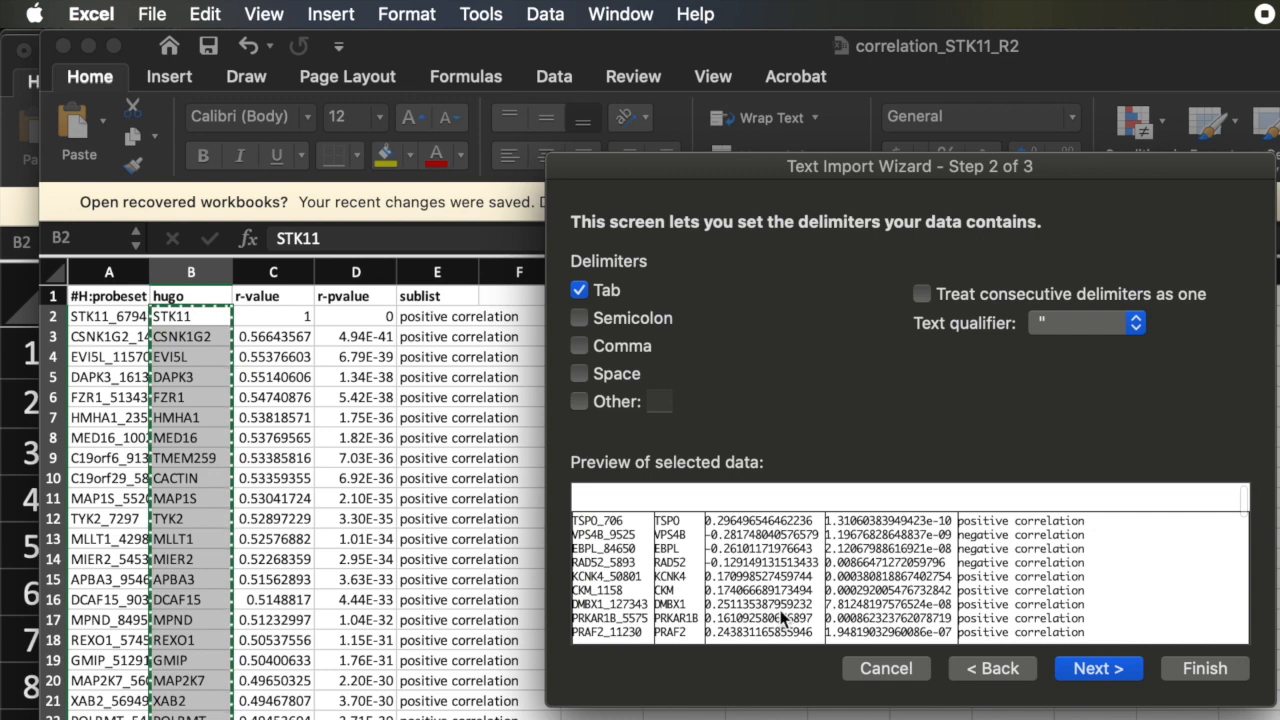
{"action": "mouse_move", "coordinate": [1115, 588]}
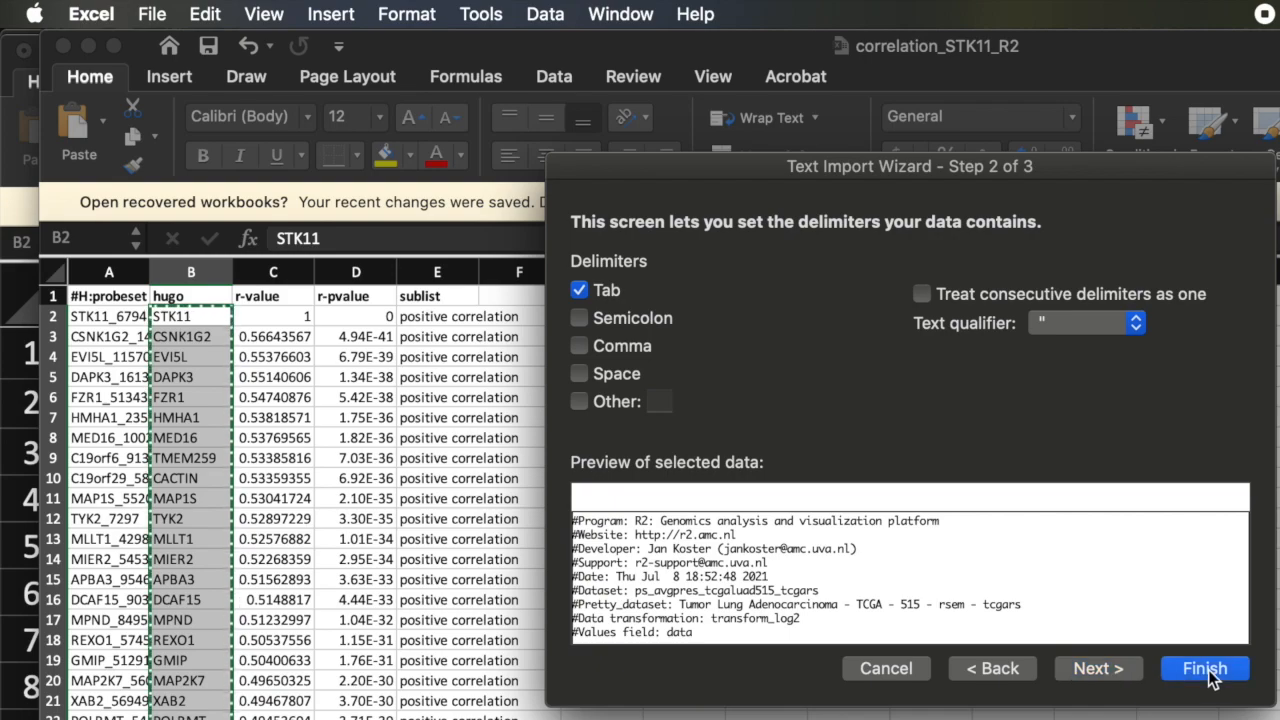
{"action": "left_click", "coordinate": [1205, 668]}
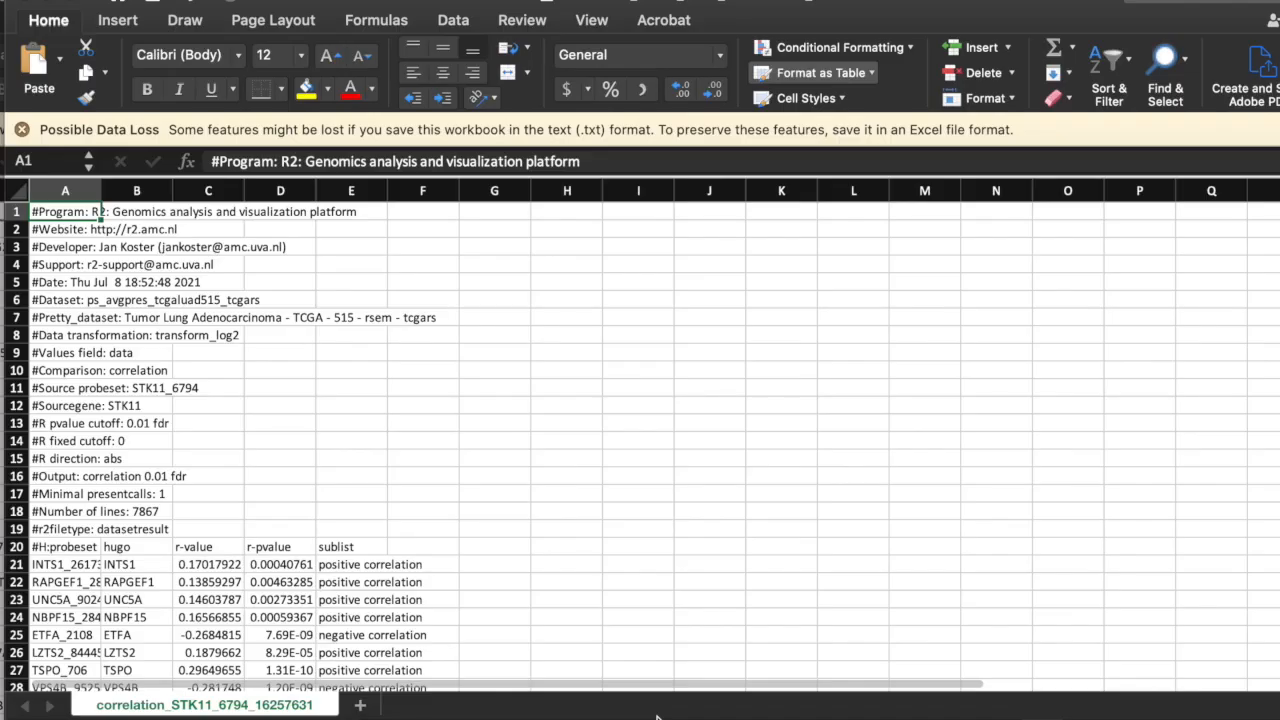
{"action": "mouse_move", "coordinate": [655, 587]}
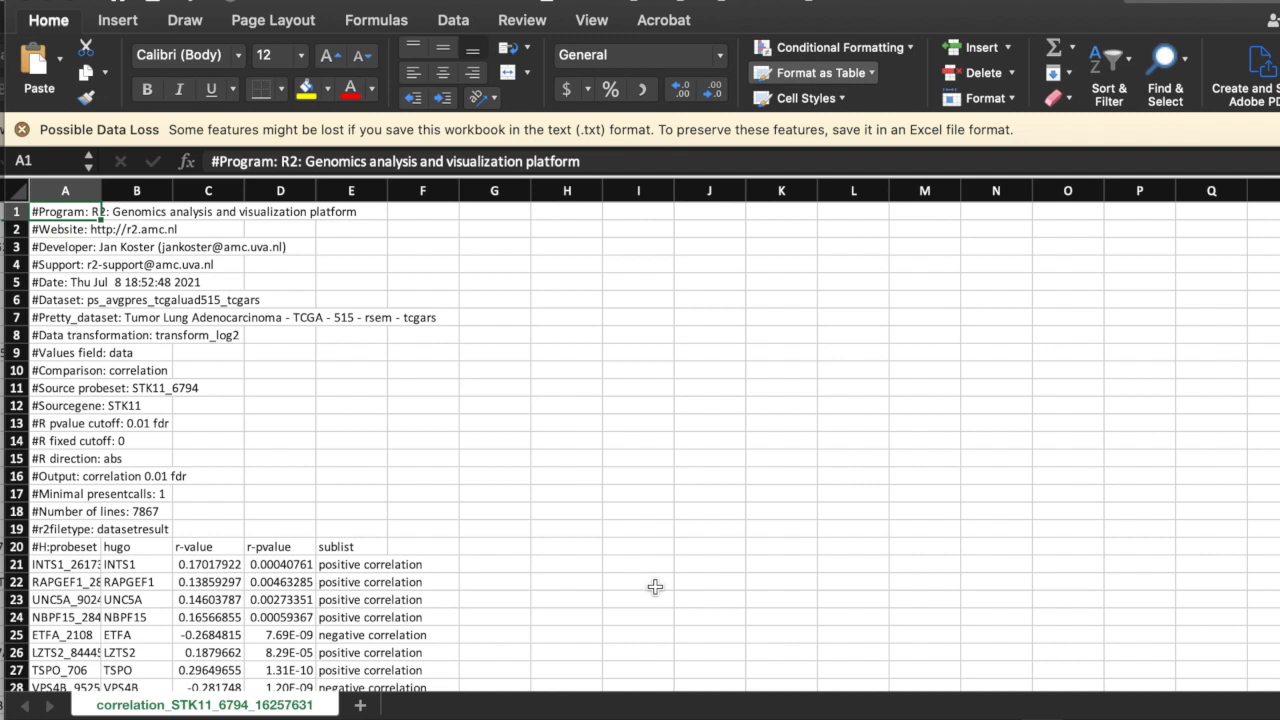
{"action": "mouse_move", "coordinate": [639, 512]}
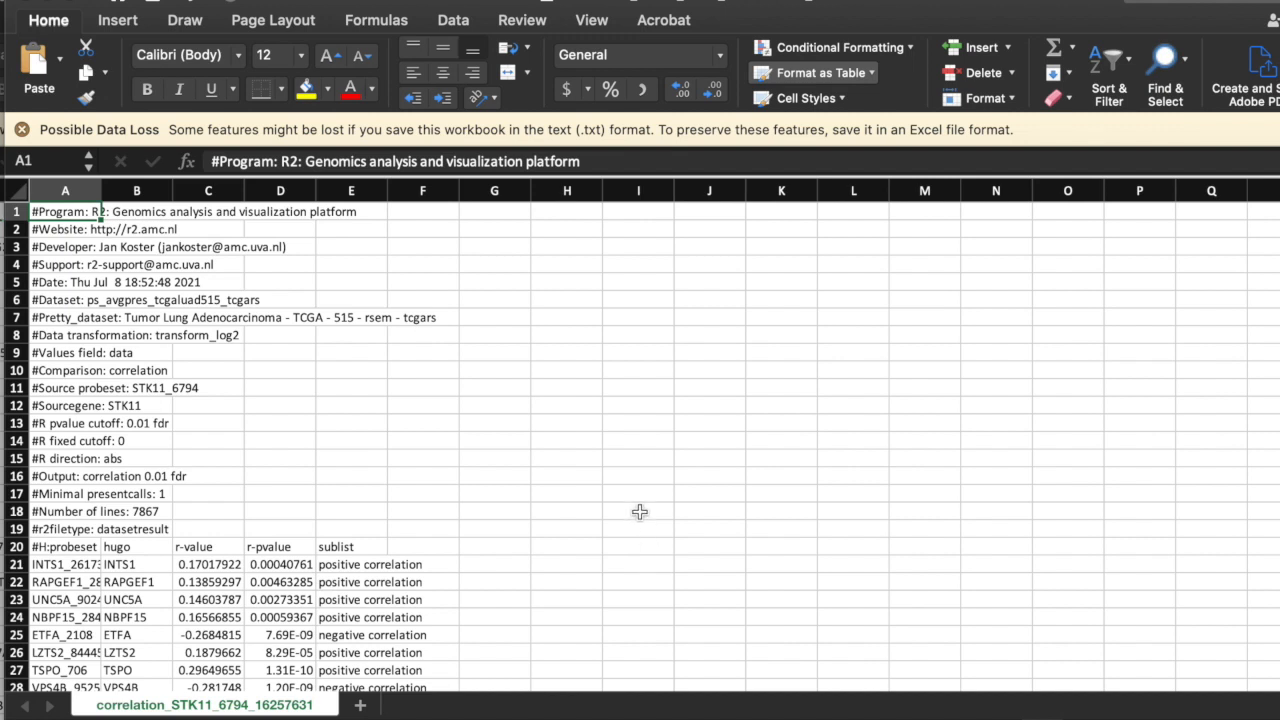
{"action": "mouse_move", "coordinate": [545, 401]}
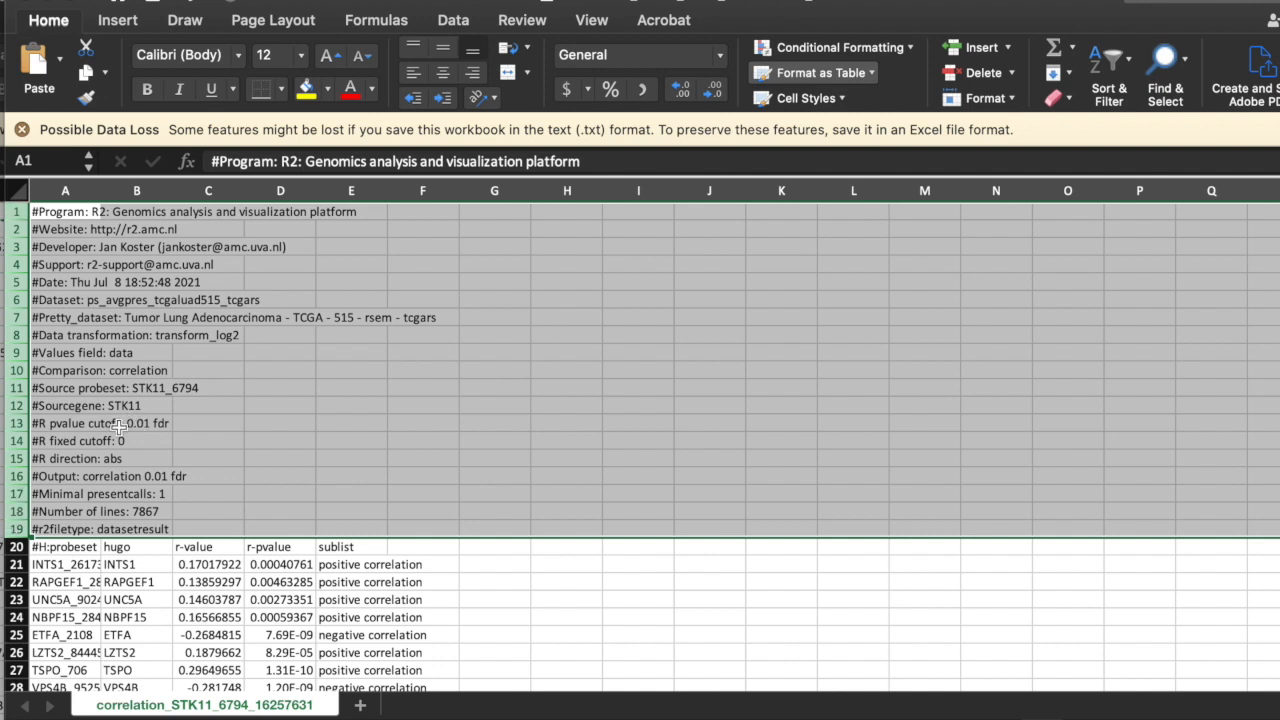
Delete rows 1–19 of R2 metadata and bold the column header row.
{"action": "right_click", "coordinate": [16, 352]}
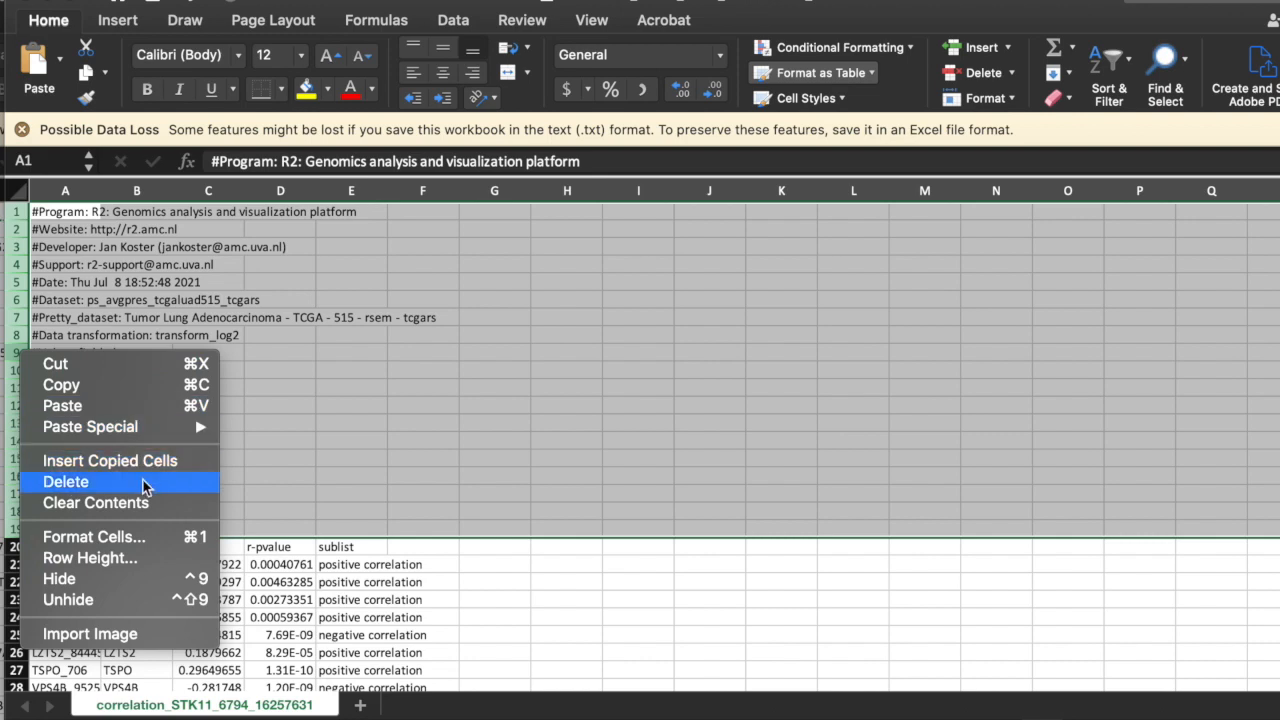
{"action": "left_click", "coordinate": [66, 481]}
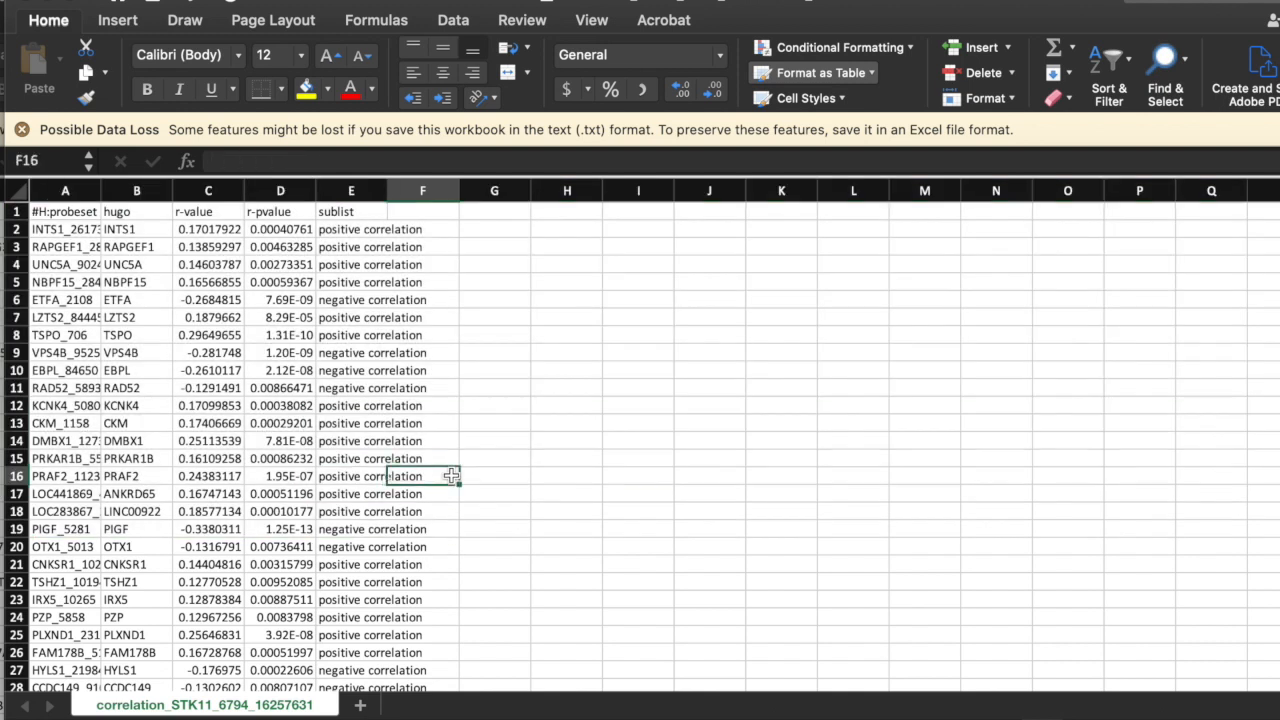
{"action": "left_click", "coordinate": [65, 211]}
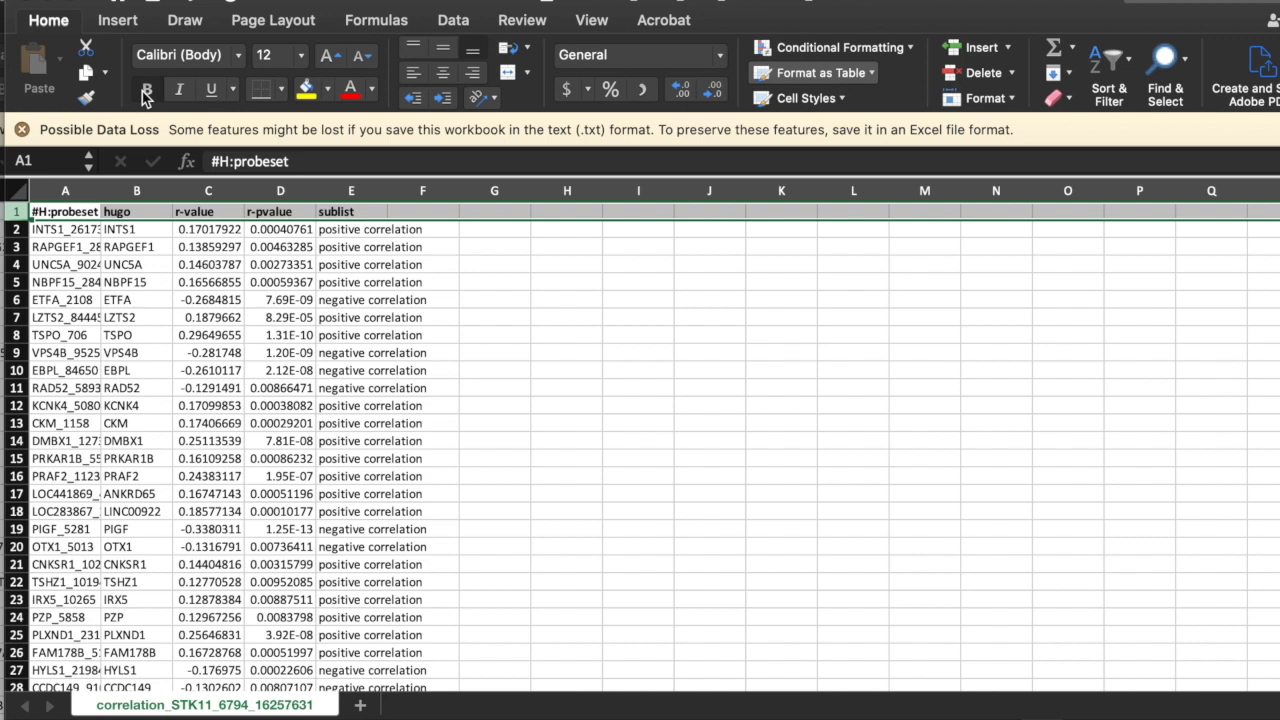
{"action": "left_click", "coordinate": [351, 370]}
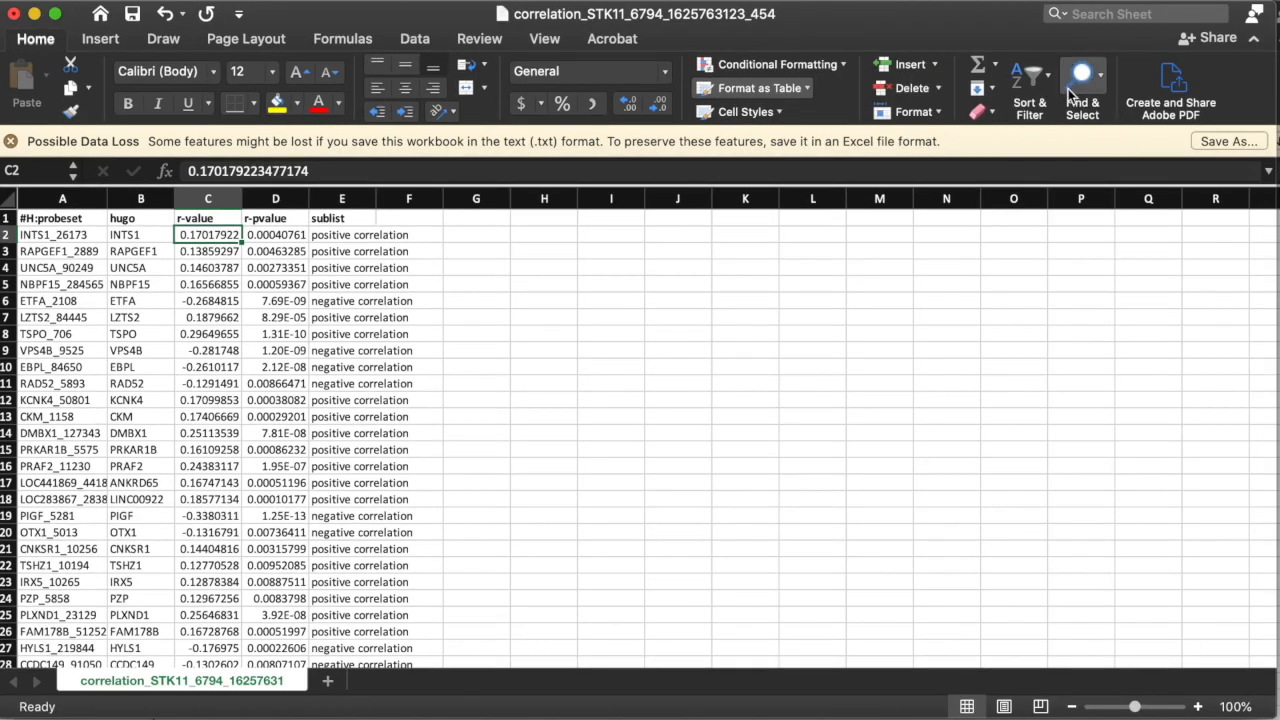
Sort the table by r-value ascending, then descending so STK11 (r = 1) leads.
{"action": "left_click", "coordinate": [1029, 78]}
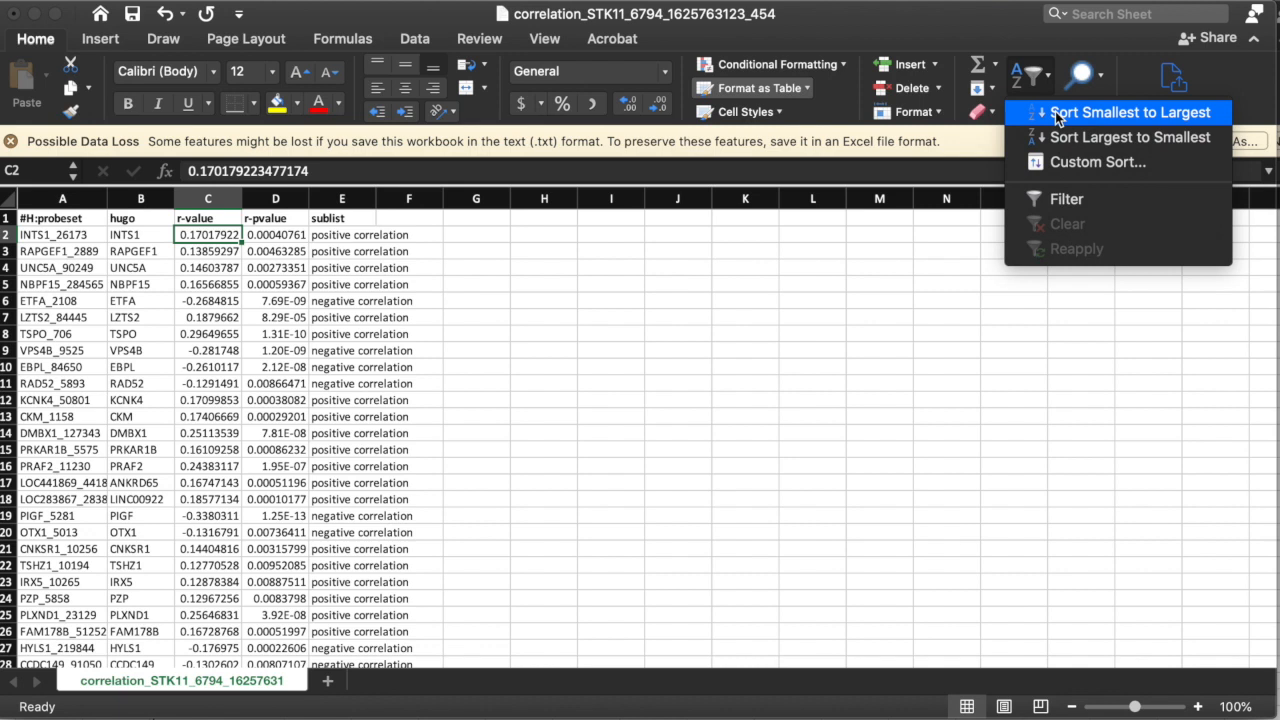
{"action": "left_click", "coordinate": [1128, 112]}
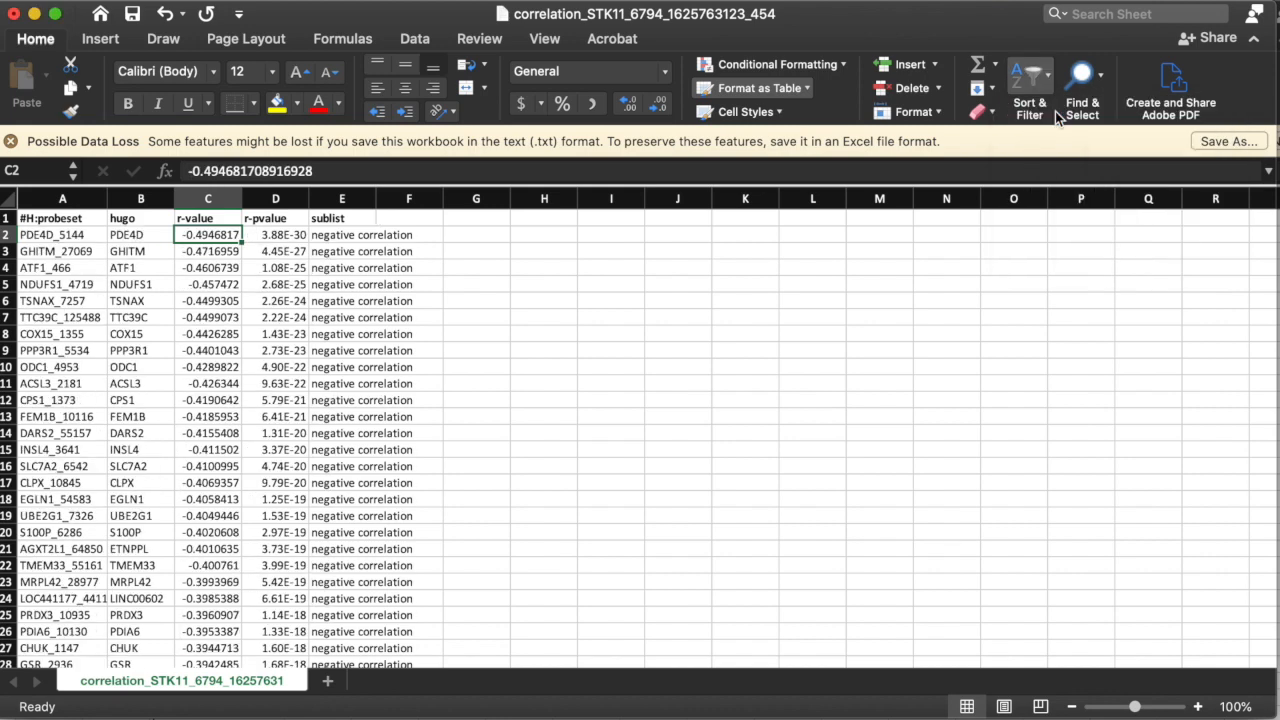
{"action": "left_click", "coordinate": [1030, 85]}
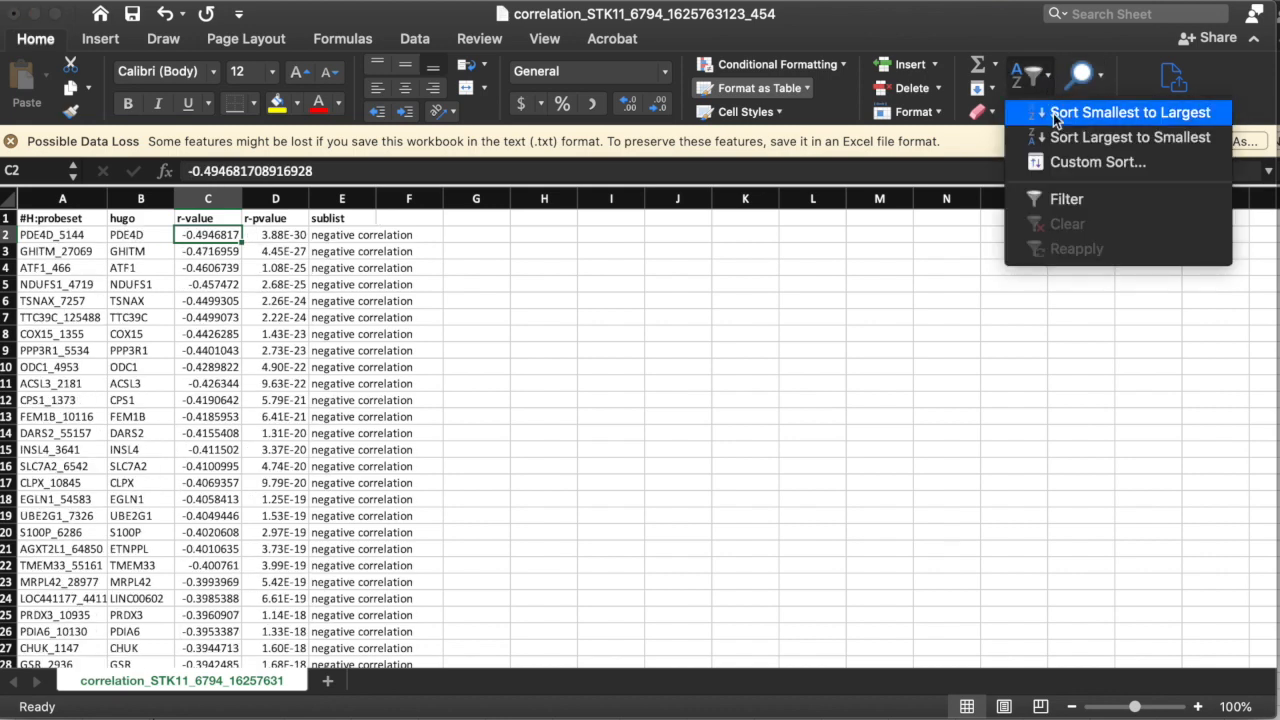
{"action": "left_click", "coordinate": [1128, 137]}
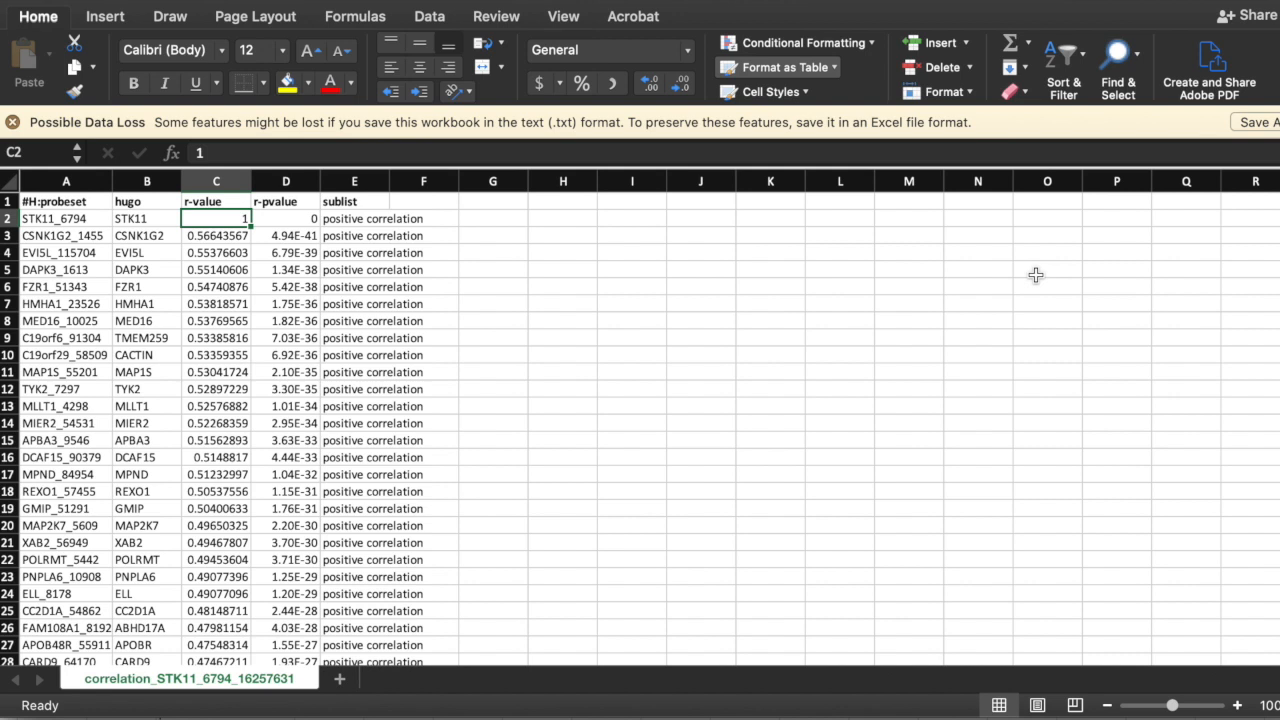
{"action": "left_click", "coordinate": [147, 218]}
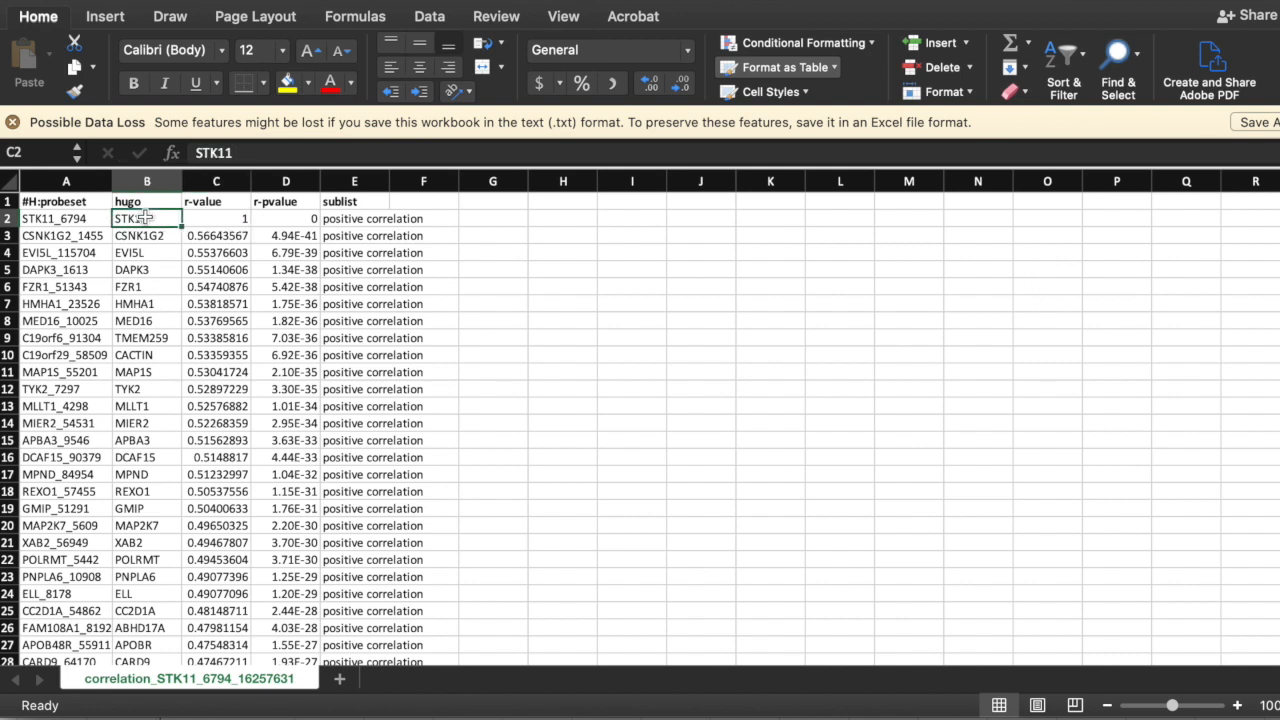
{"action": "left_click", "coordinate": [146, 218]}
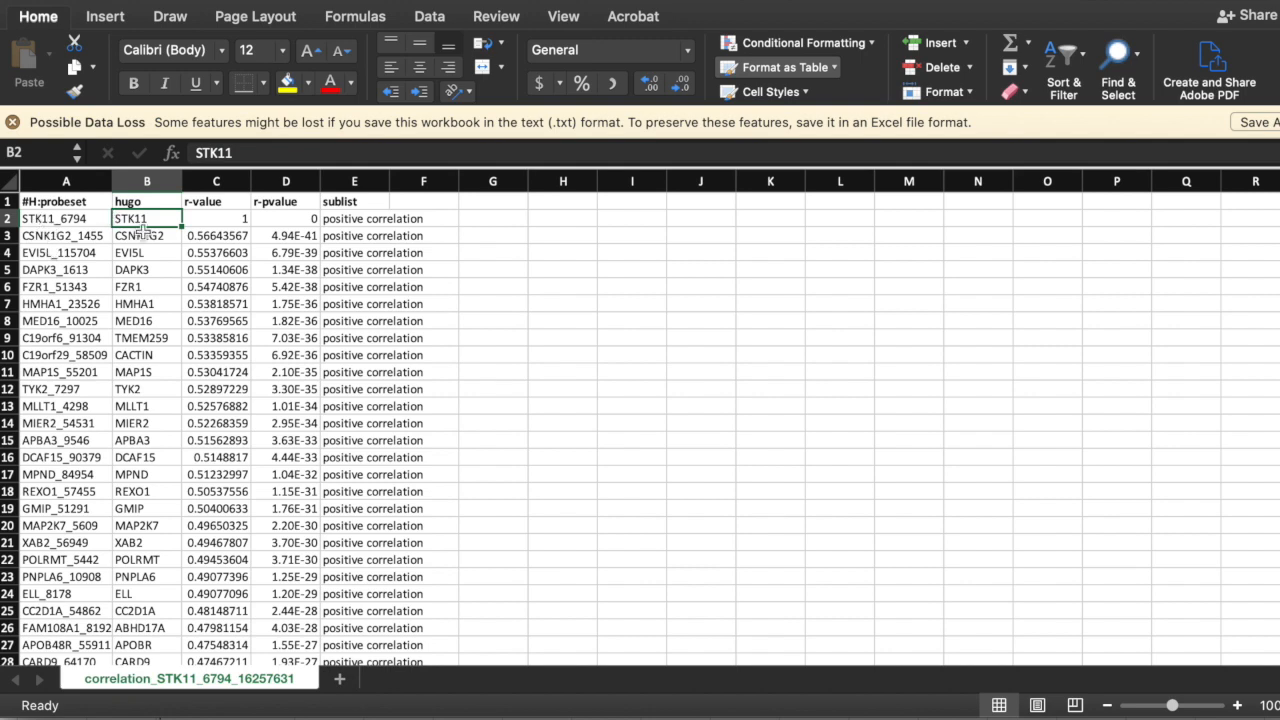
{"action": "scroll", "scroll_direction": "down", "scroll_amount": 3}
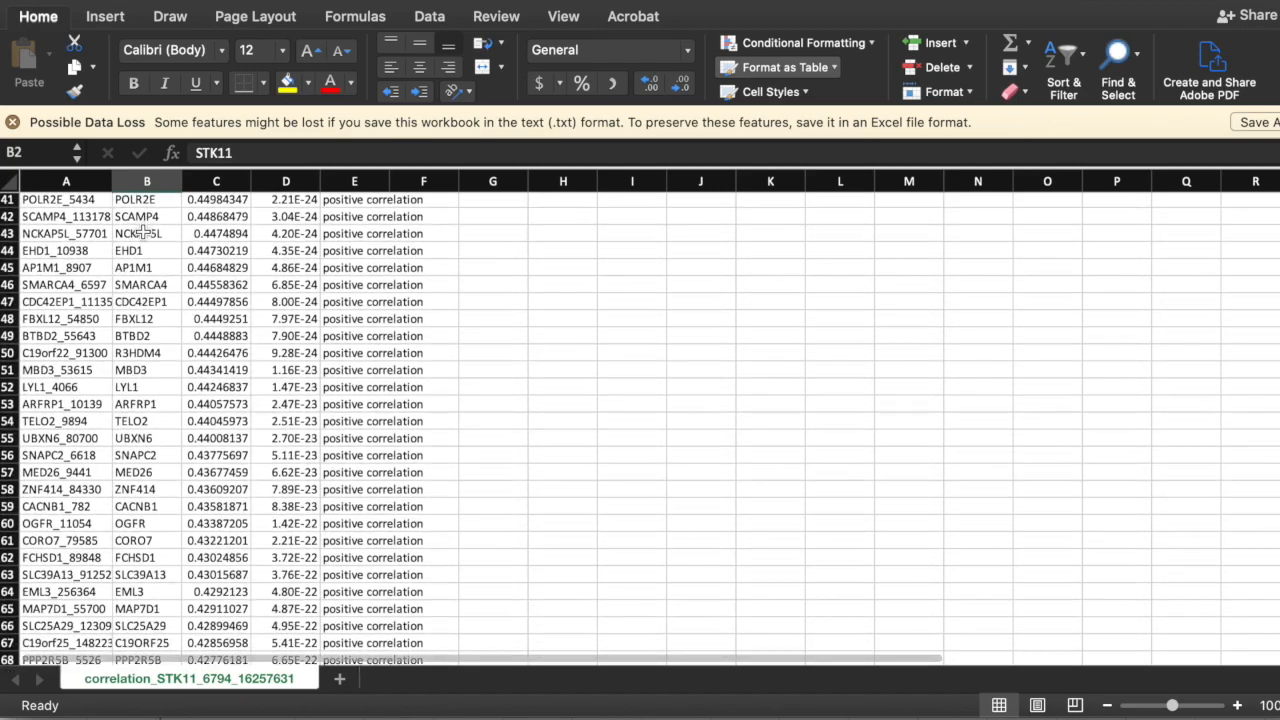
{"action": "scroll", "scroll_direction": "down", "scroll_amount": 3}
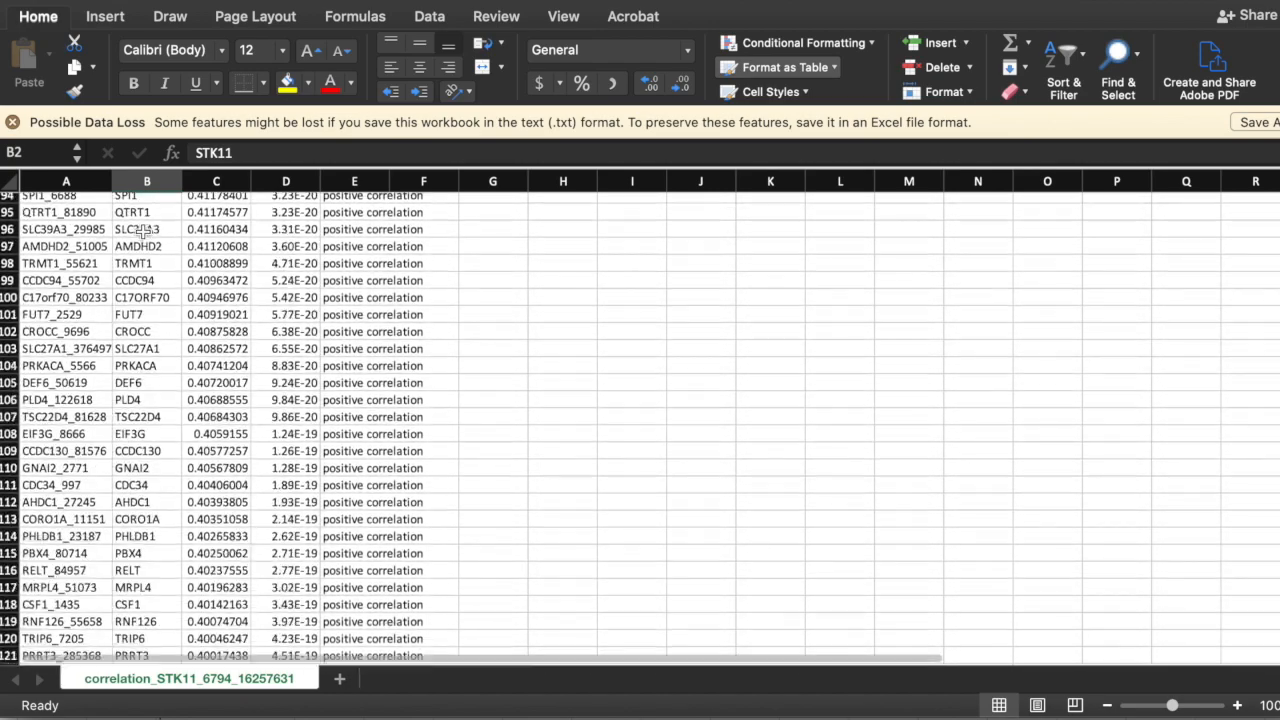
{"action": "scroll", "scroll_direction": "down", "scroll_amount": 3}
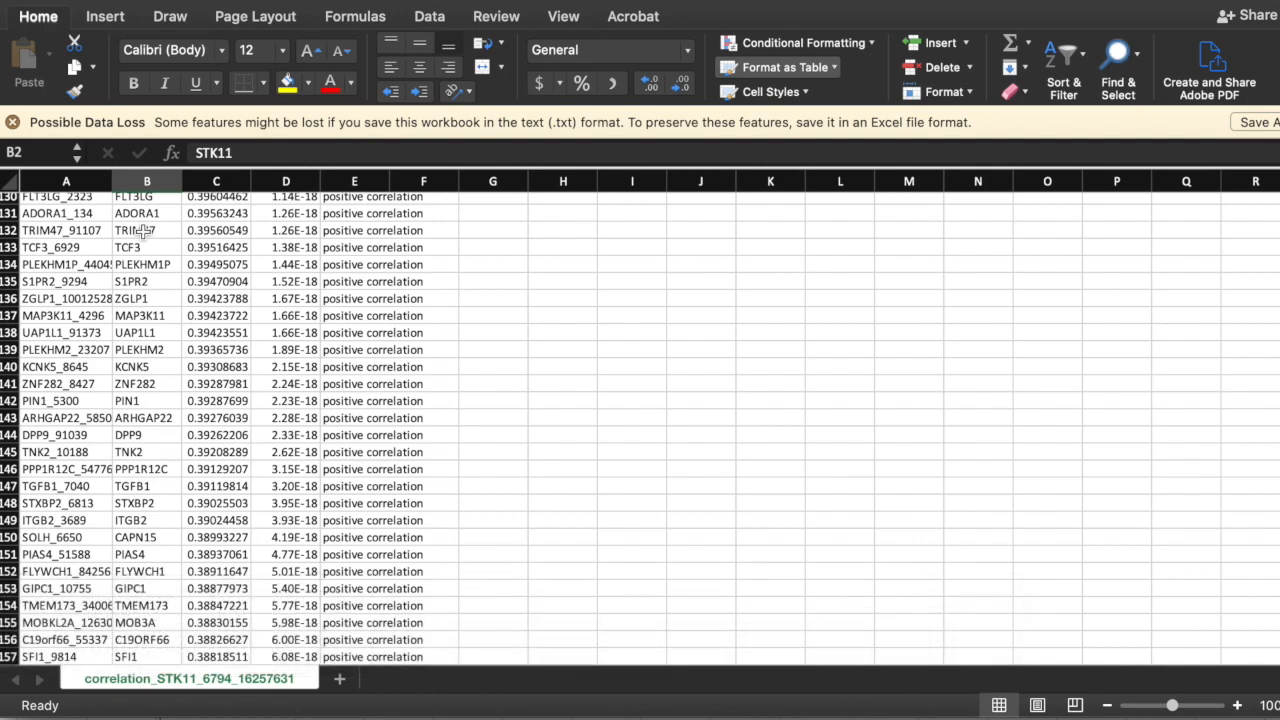
{"action": "scroll", "scroll_direction": "down", "scroll_amount": 3}
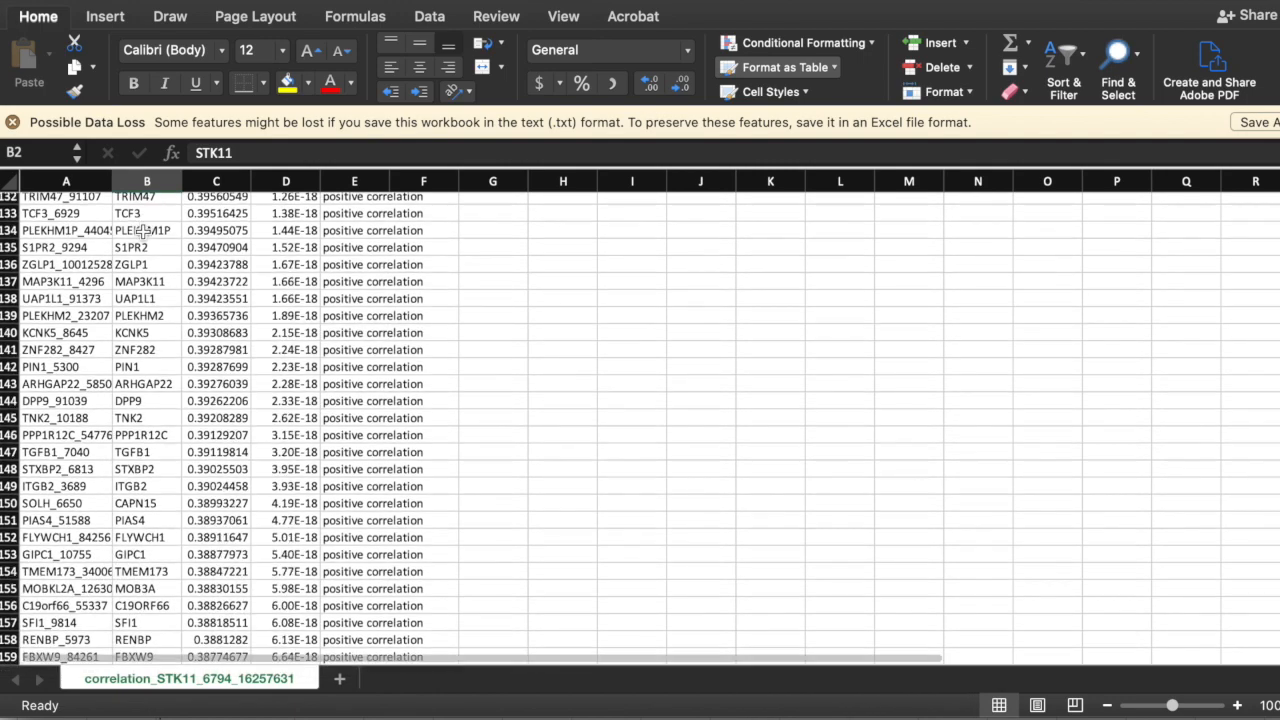
{"action": "scroll", "scroll_direction": "down", "scroll_amount": 3}
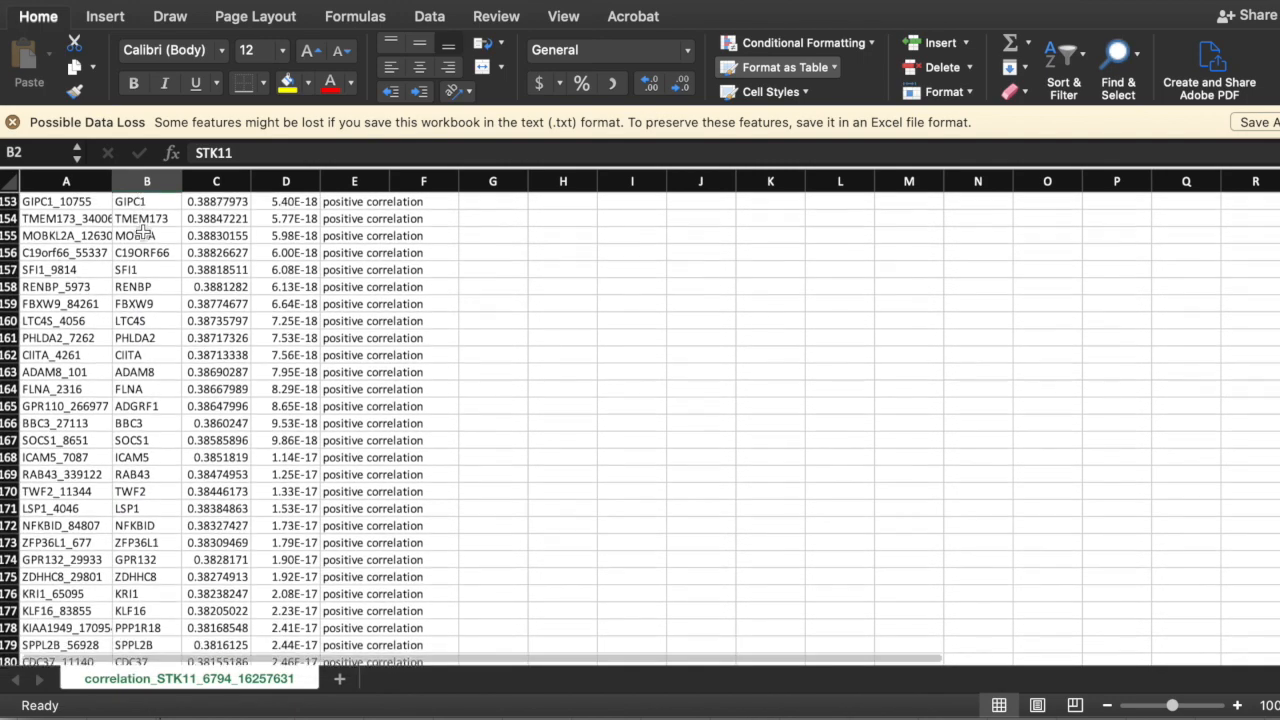
{"action": "scroll", "scroll_direction": "down", "scroll_amount": 3}
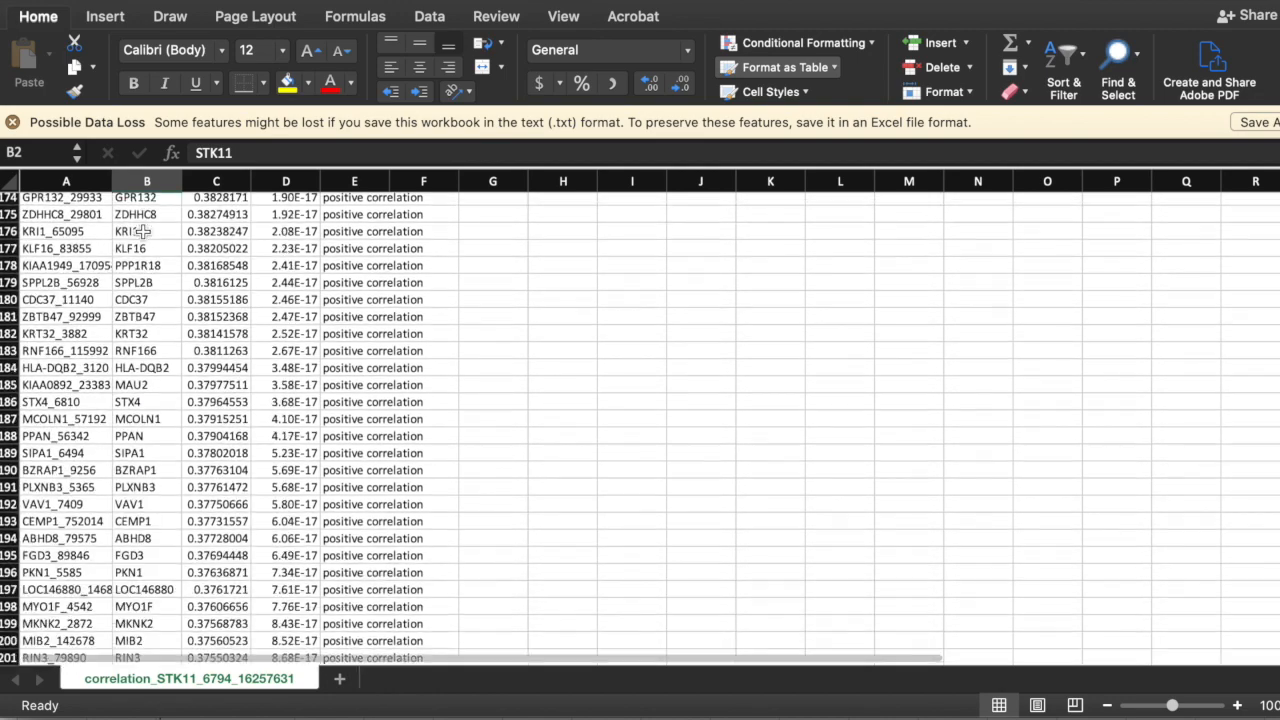
{"action": "scroll", "scroll_direction": "down", "scroll_amount": 3}
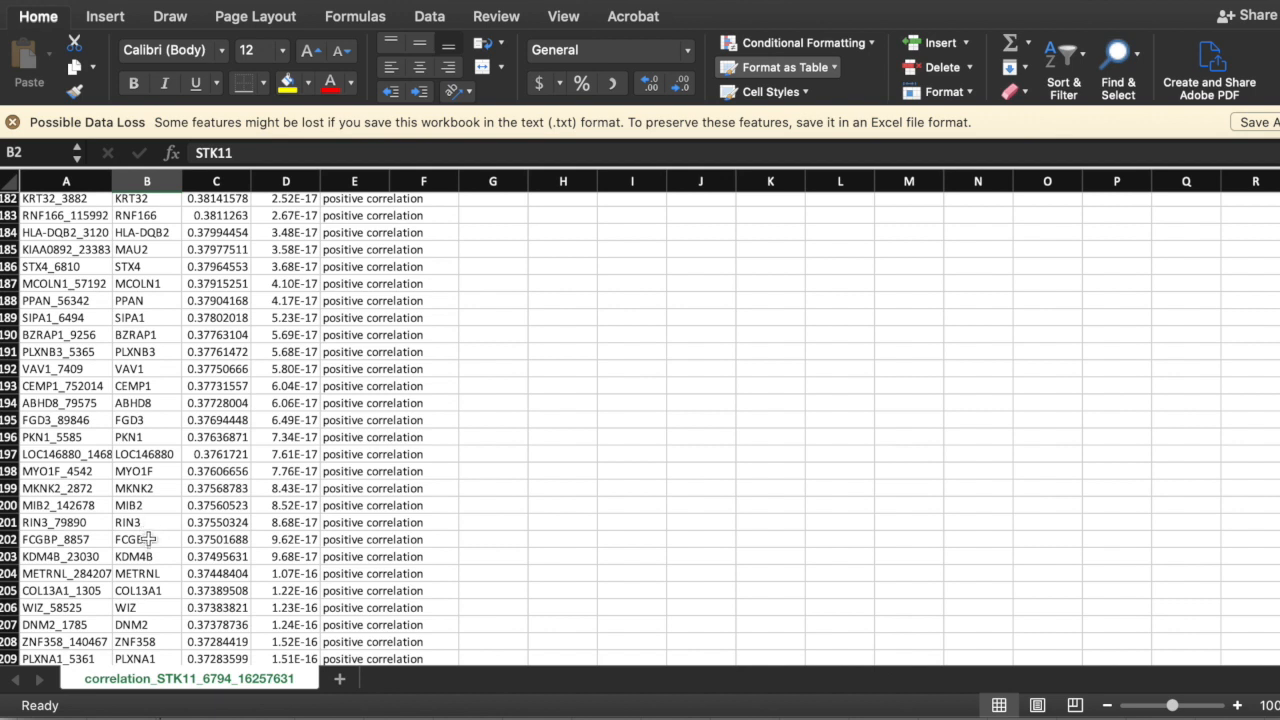
{"action": "mouse_move", "coordinate": [145, 522]}
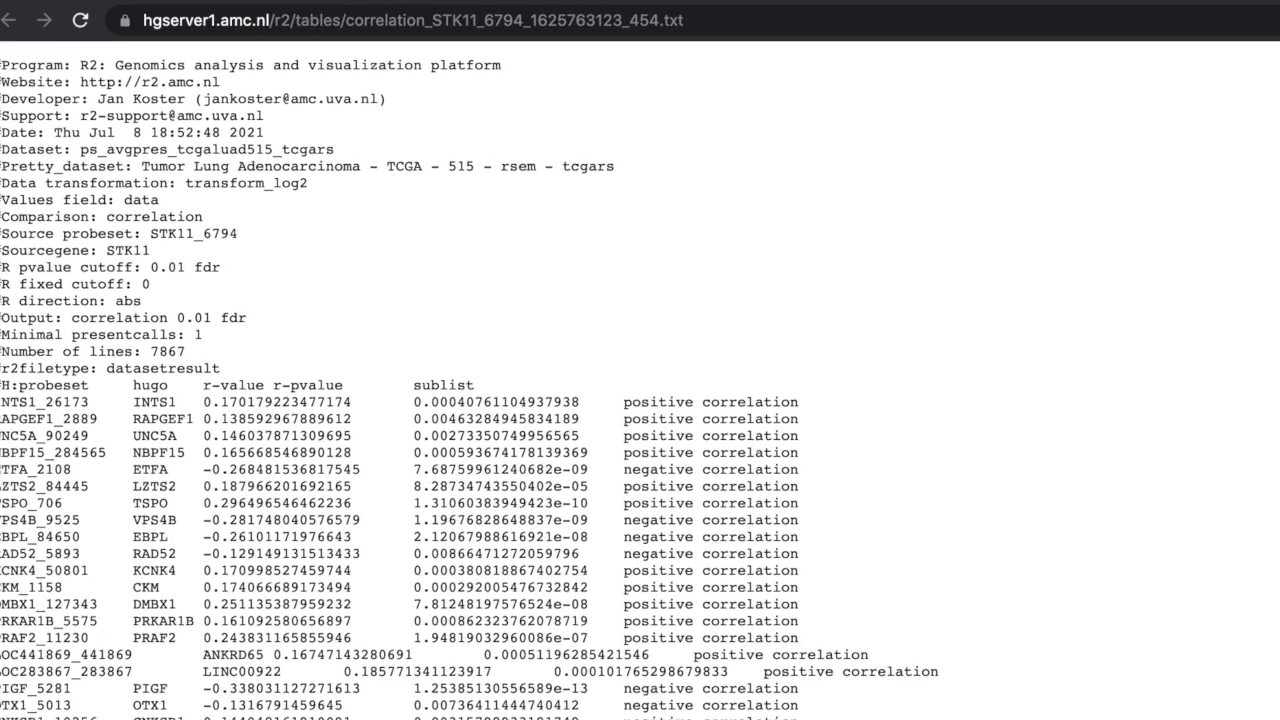
Leave the raw text tab and search Google for 'string protein'.
{"action": "left_click", "coordinate": [400, 20]}
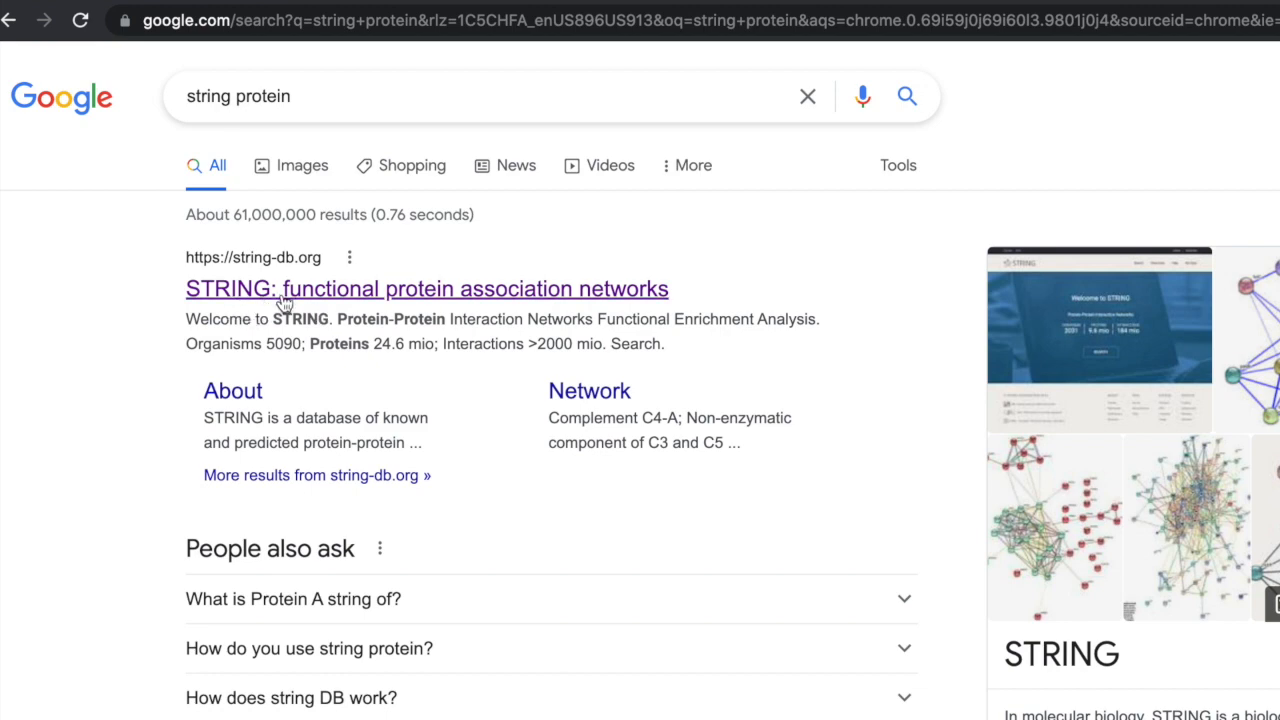
{"action": "mouse_move", "coordinate": [458, 303]}
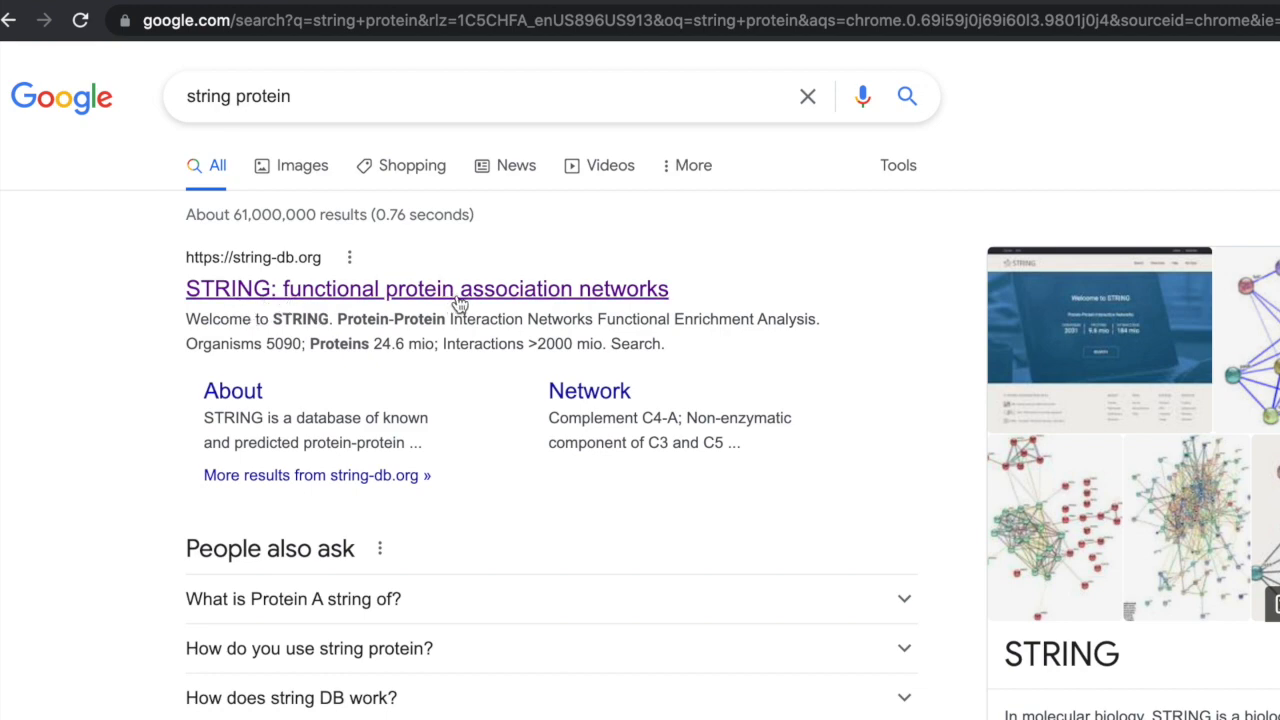